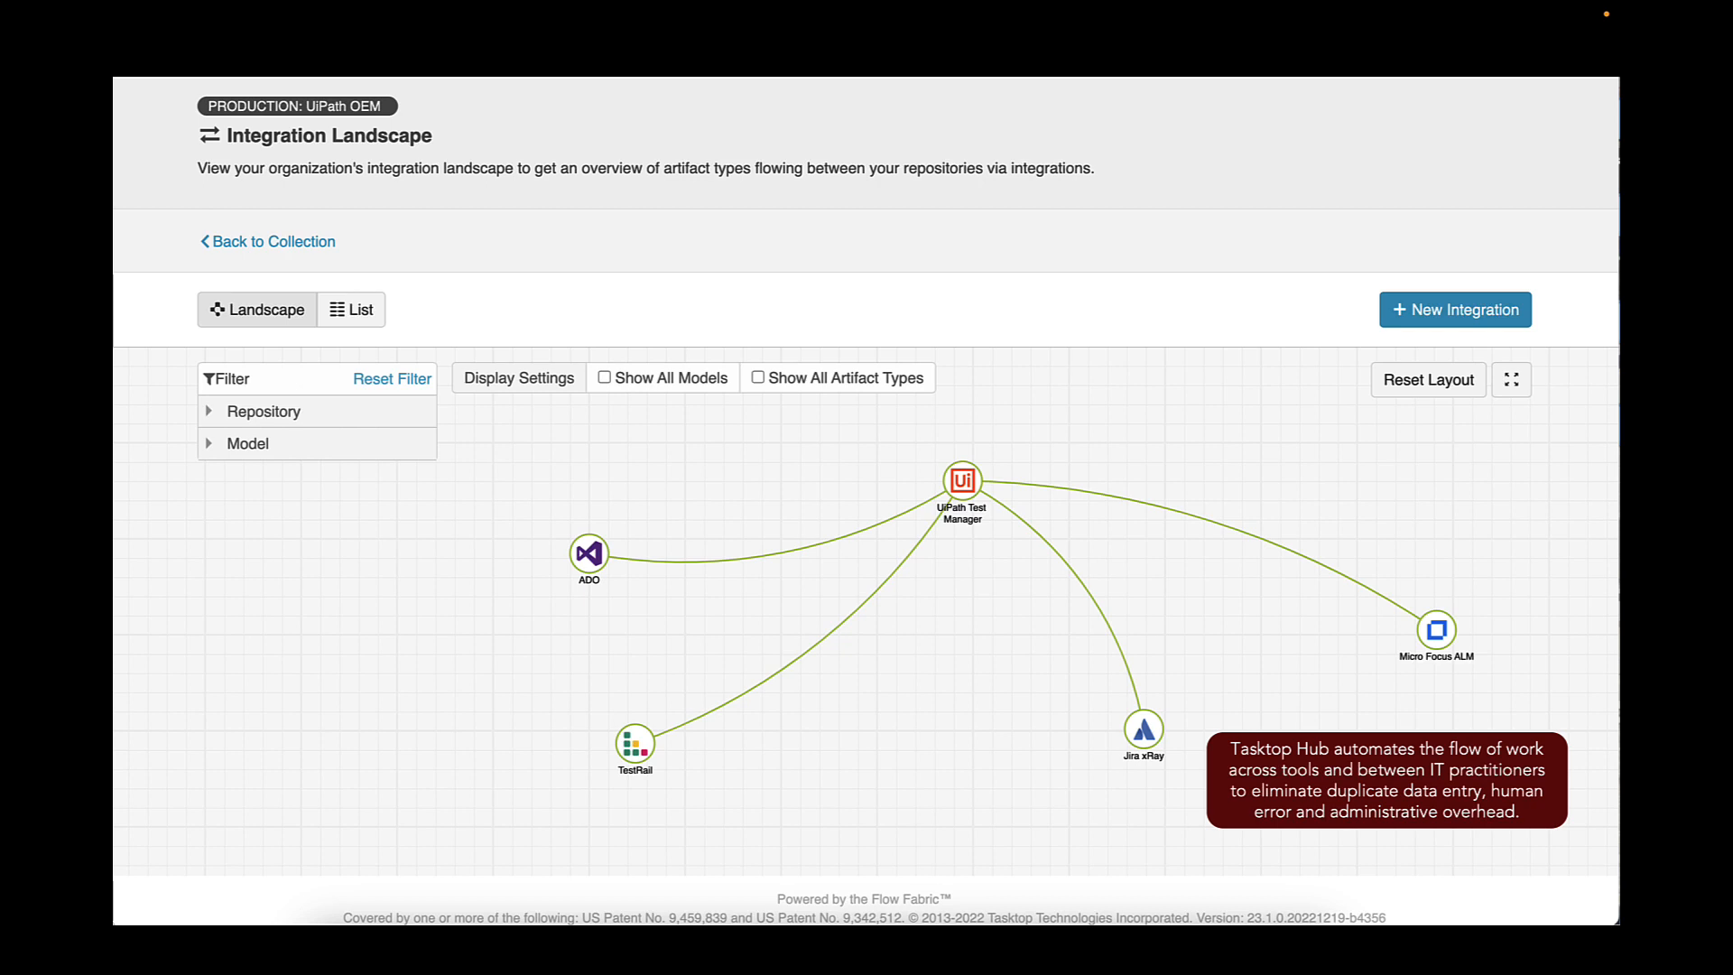
Review the Tasktop Hub integration landscape and start a new requirement in the TMCONE project
{"action": "left_click", "coordinate": [960, 490]}
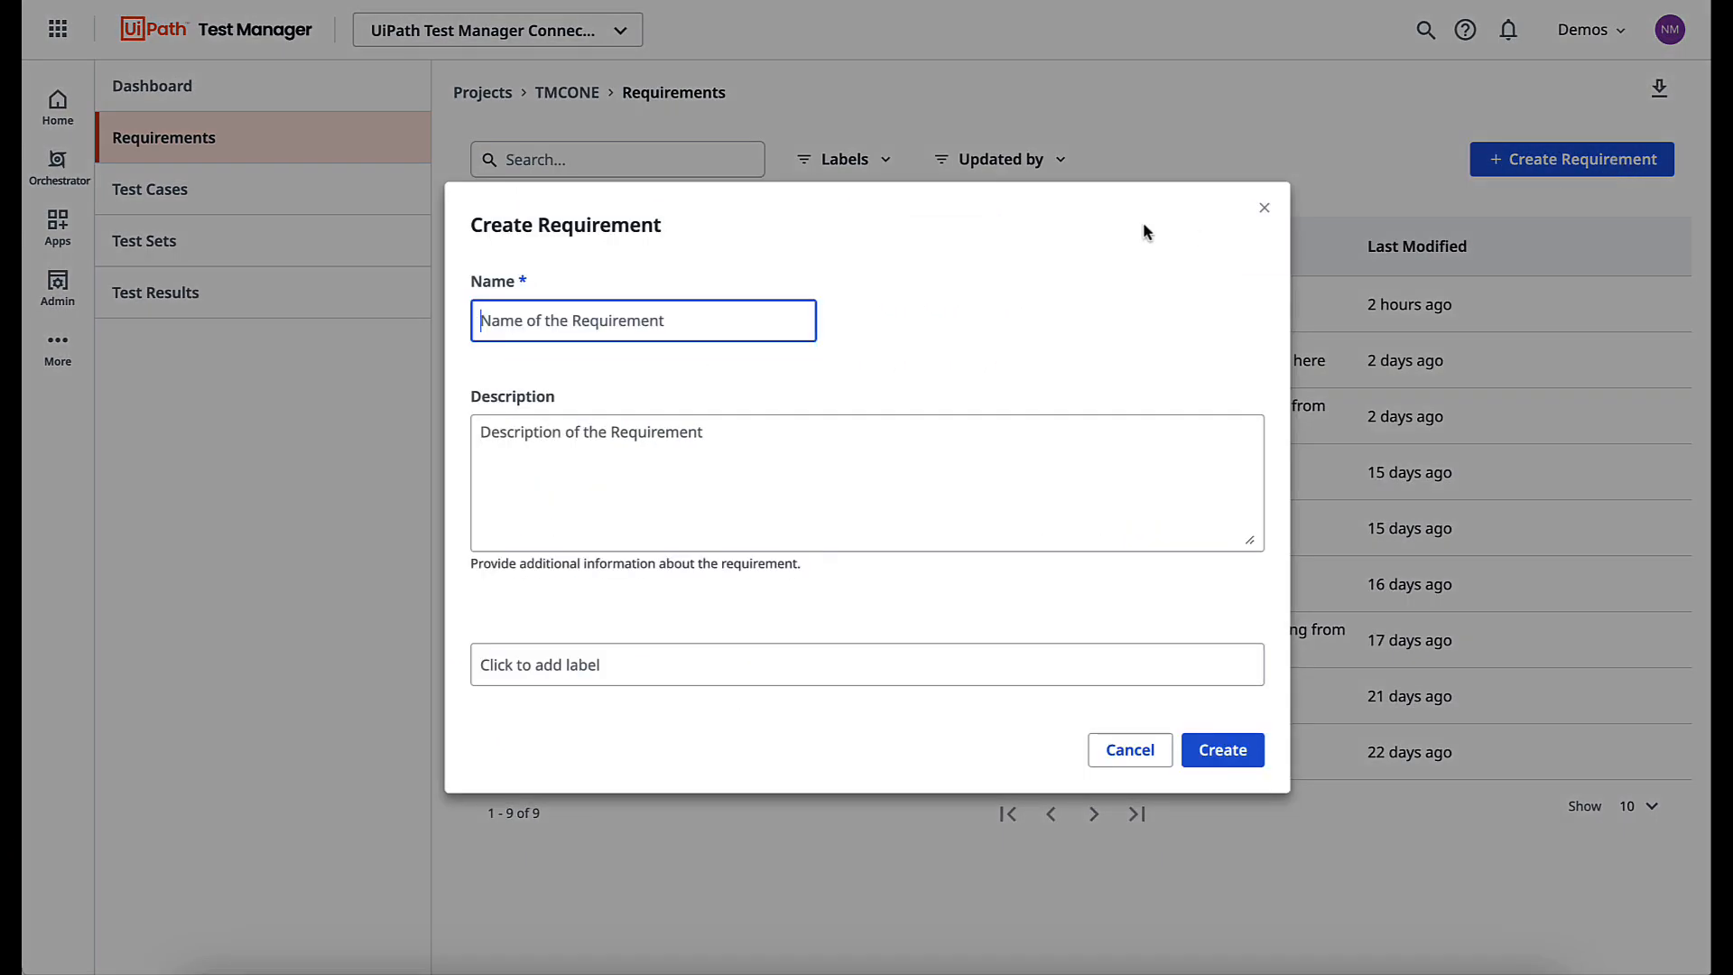
Name the requirement 'UiPath Req for Jira Epic', give it a new description, and create it
{"action": "type", "text": "UiPath Req for Jira E"}
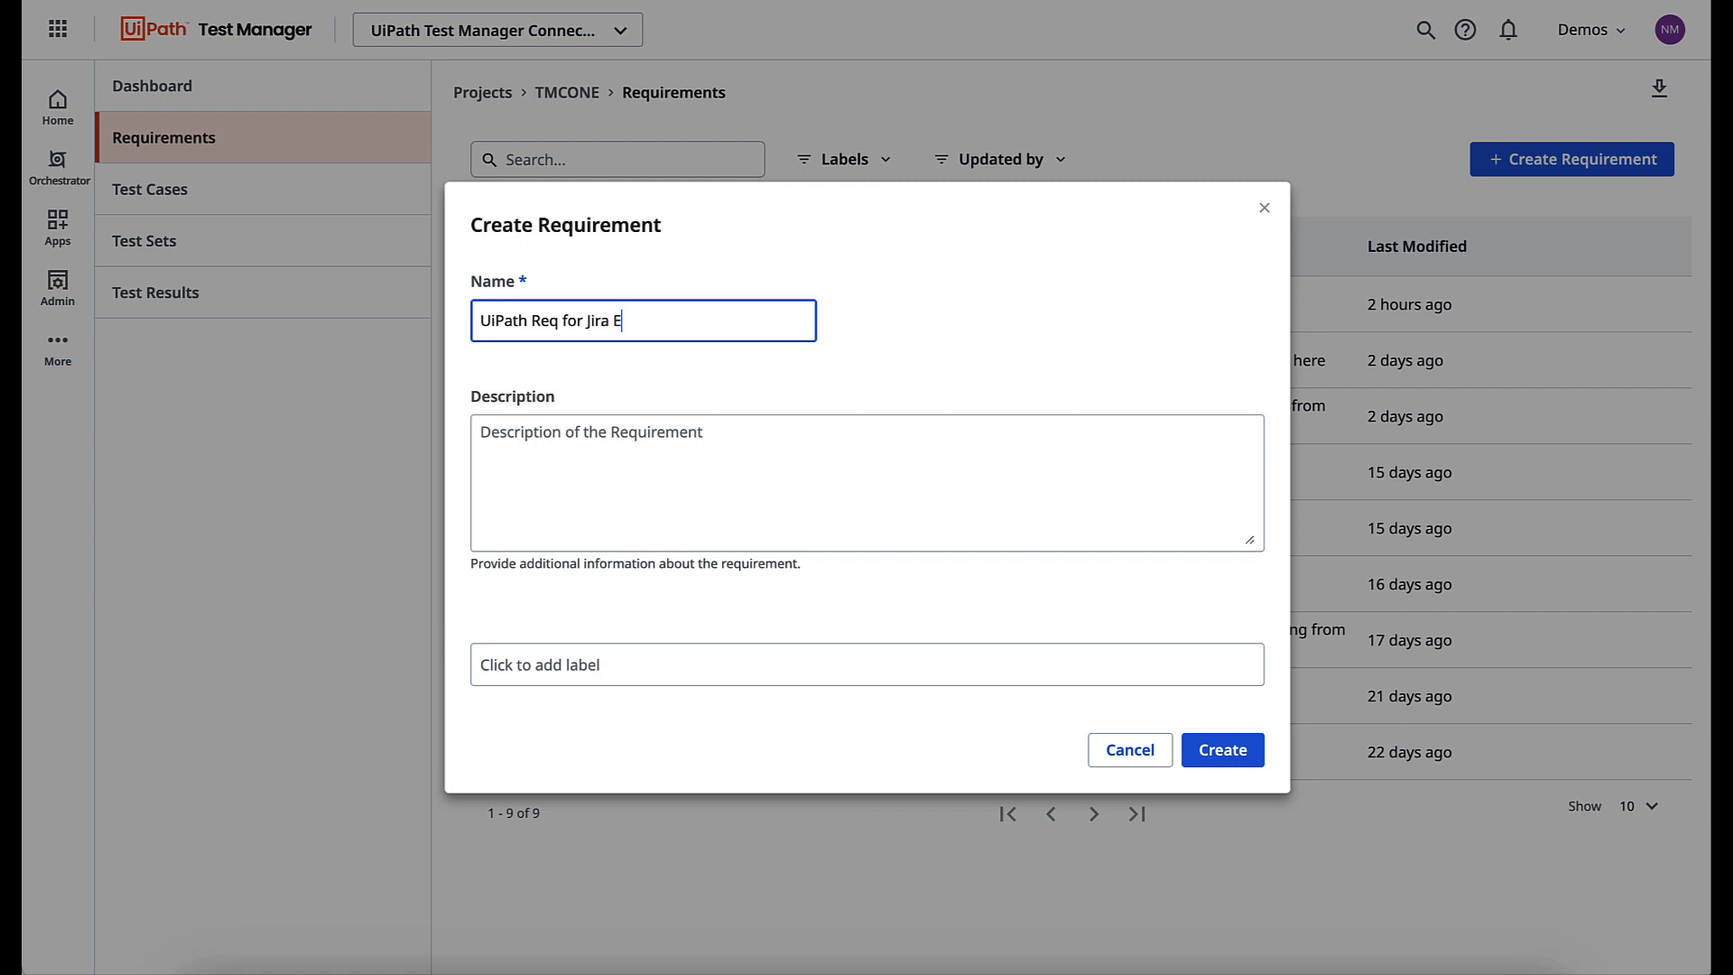
{"action": "type", "text": "new descr"}
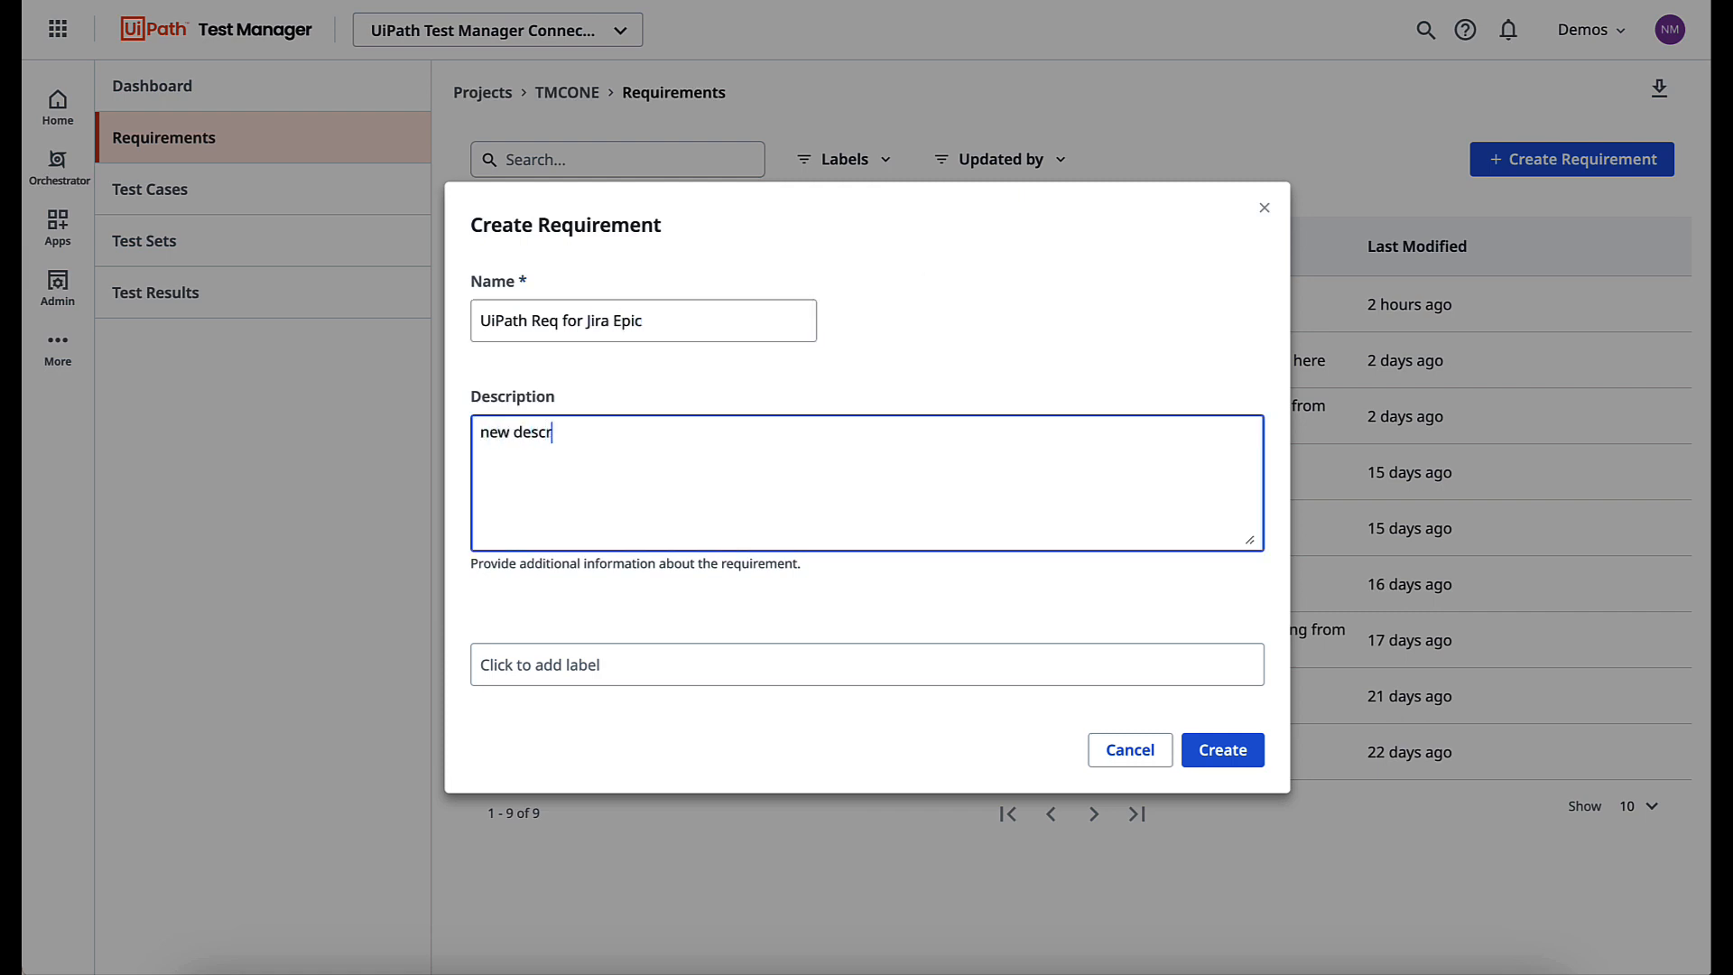
{"action": "left_click", "coordinate": [1222, 749]}
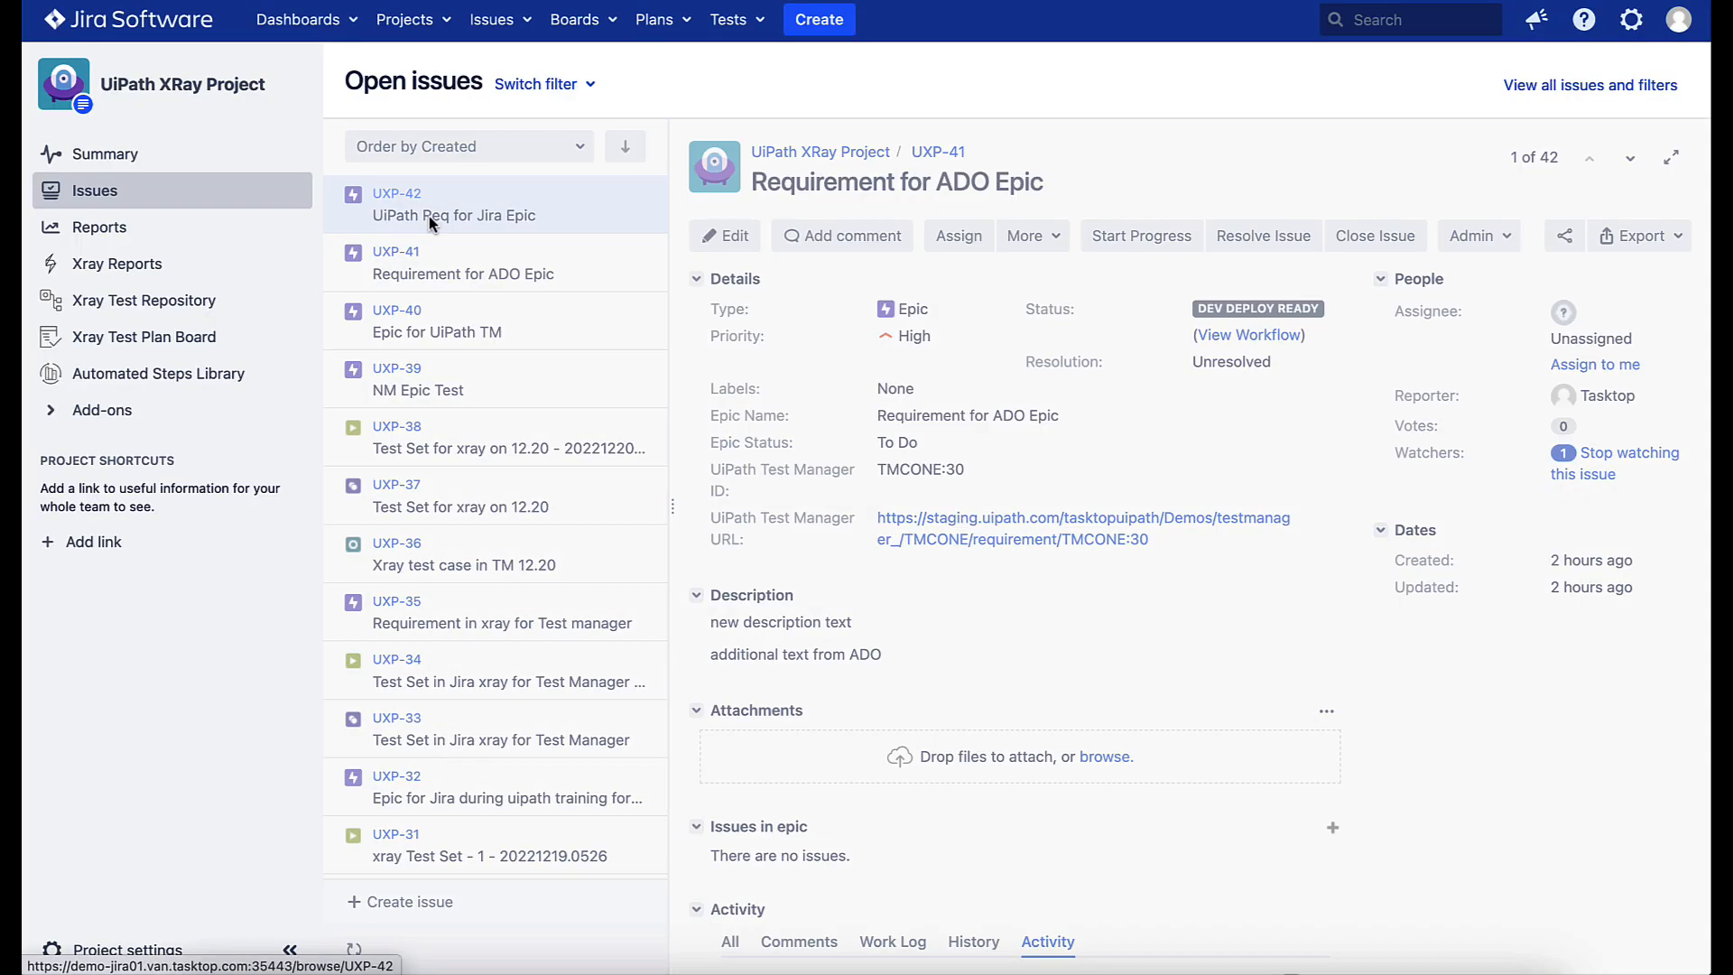
Extend epic UXP-42's description with additional text from Jira and confirm the retitled summary
{"action": "left_click", "coordinate": [453, 204]}
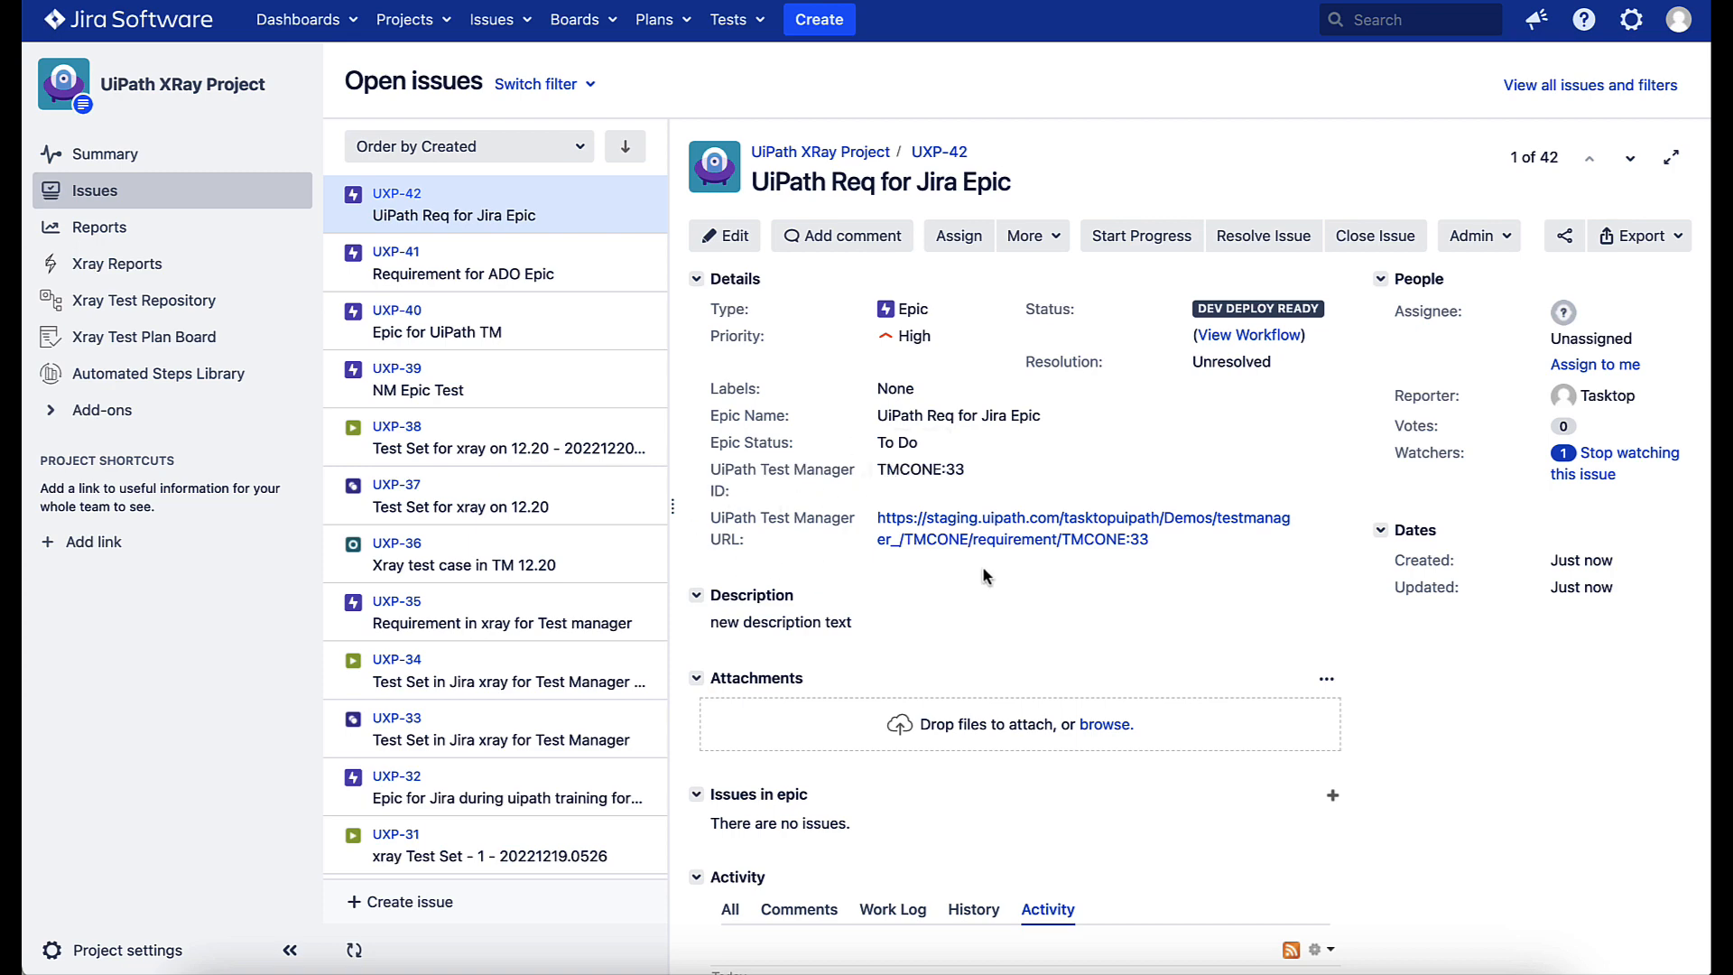
{"action": "scroll", "scroll_direction": "down", "scroll_amount": 3}
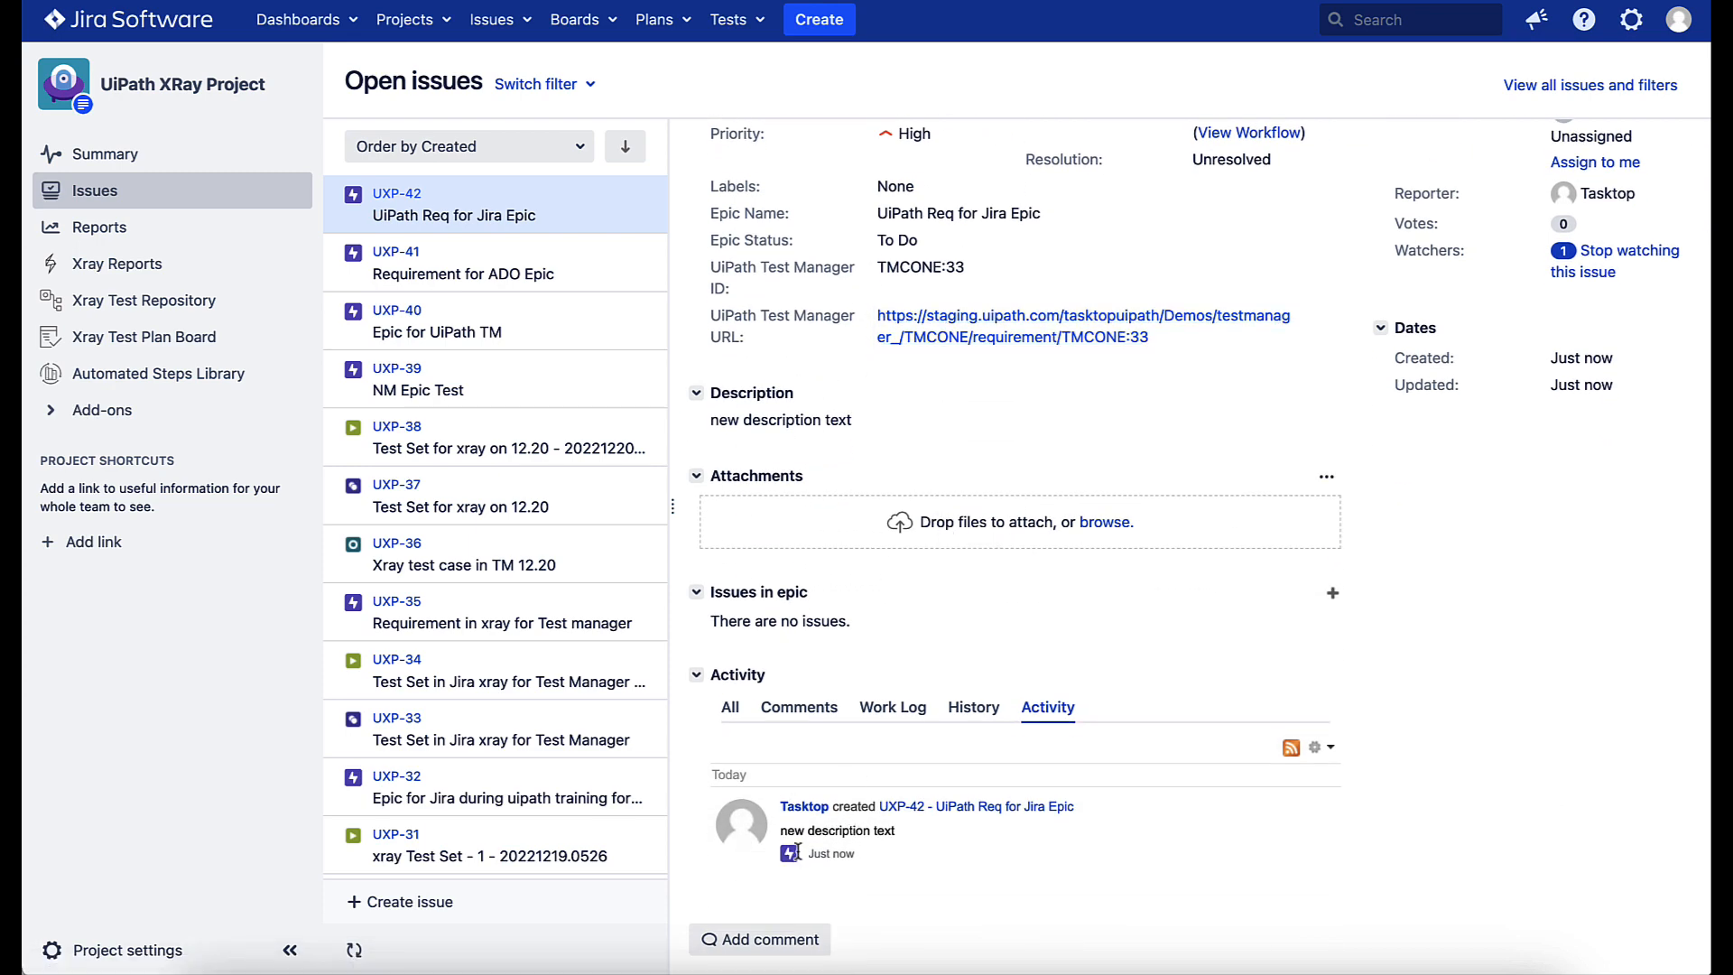
{"action": "left_click", "coordinate": [795, 421]}
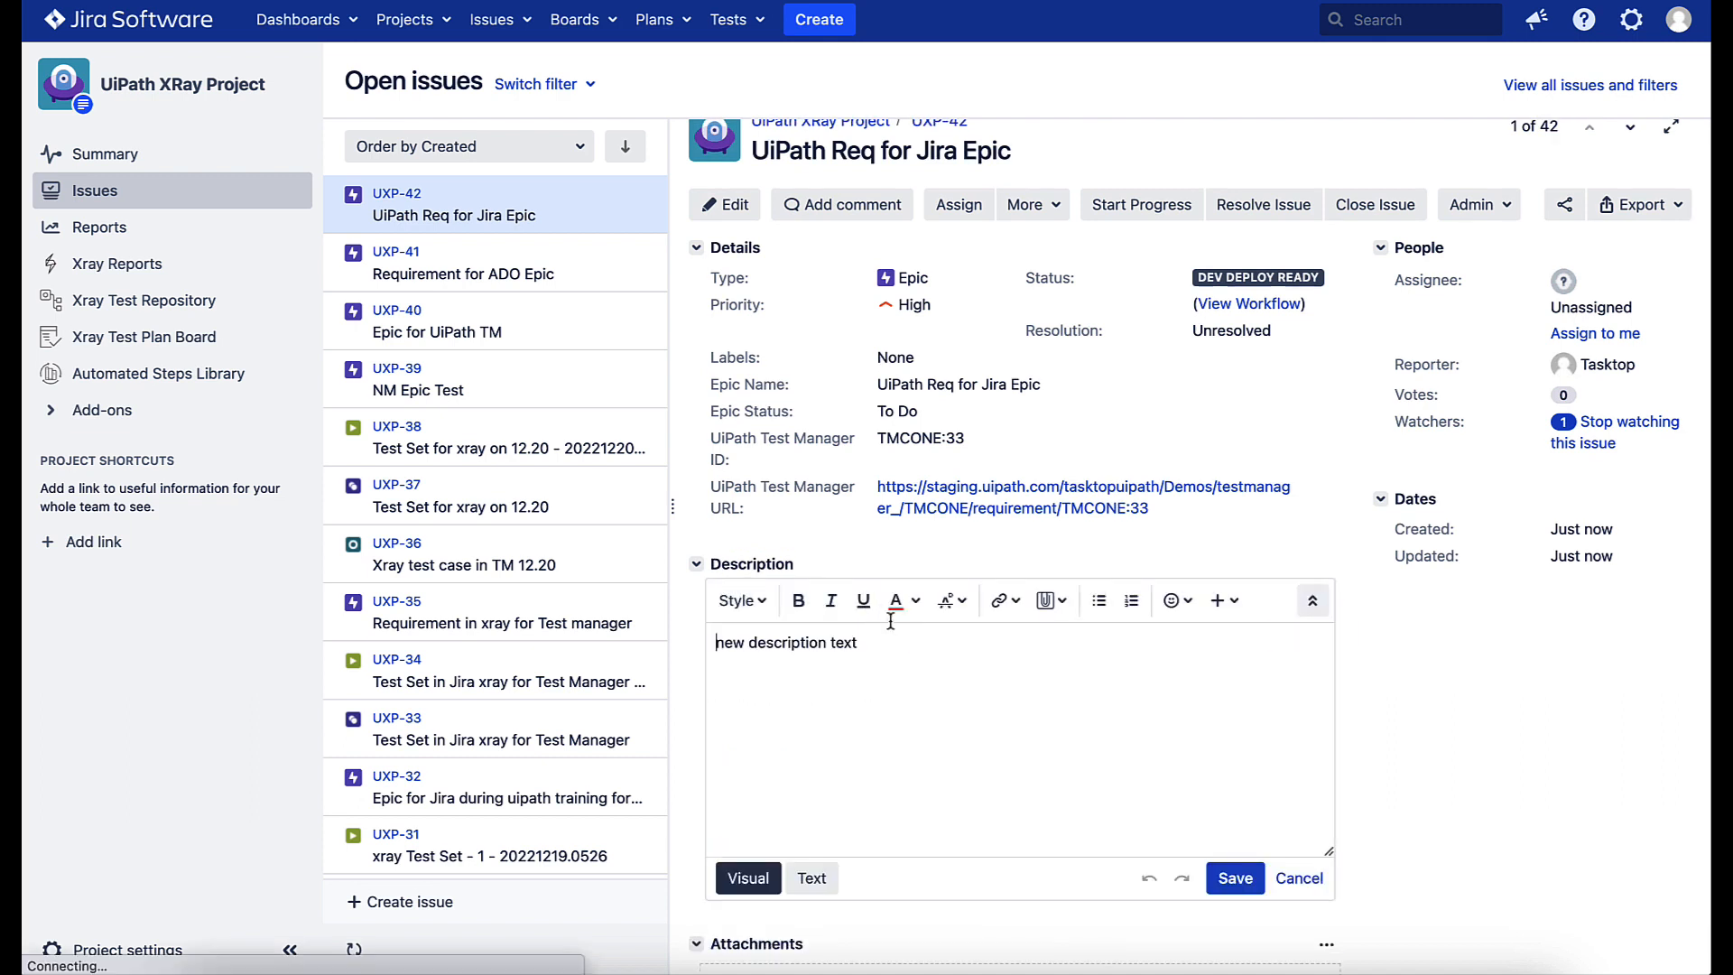
{"action": "type", "text": "addtional descri"}
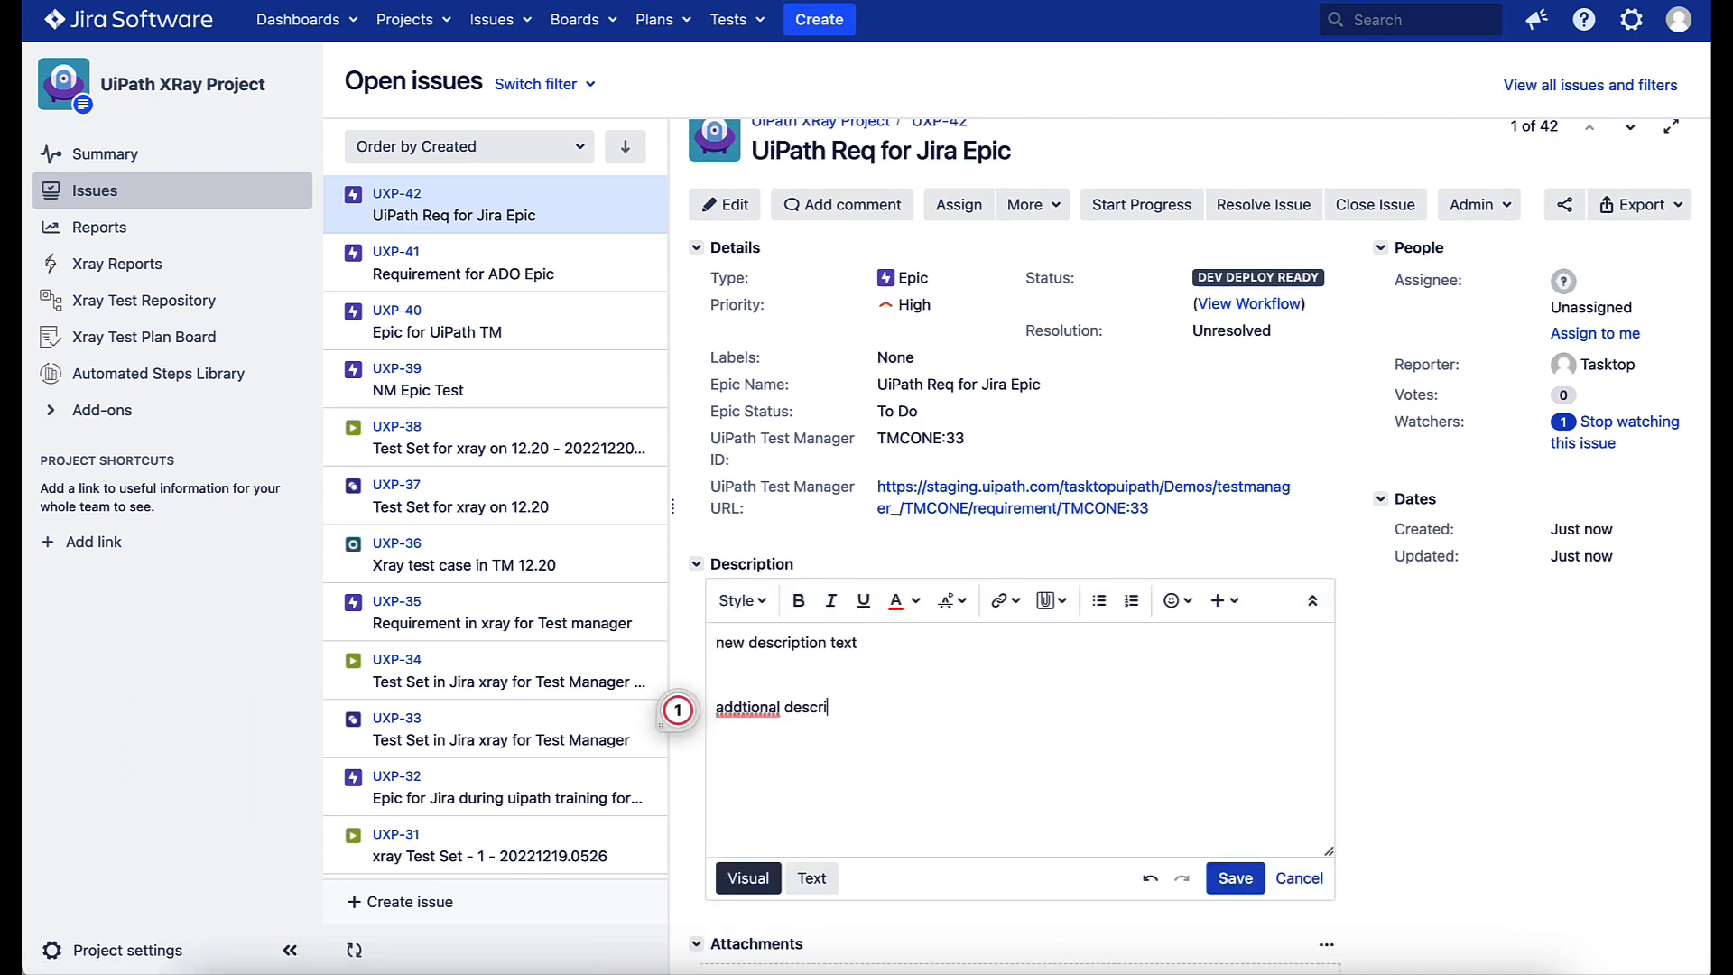
{"action": "type", "text": "ption text fro"}
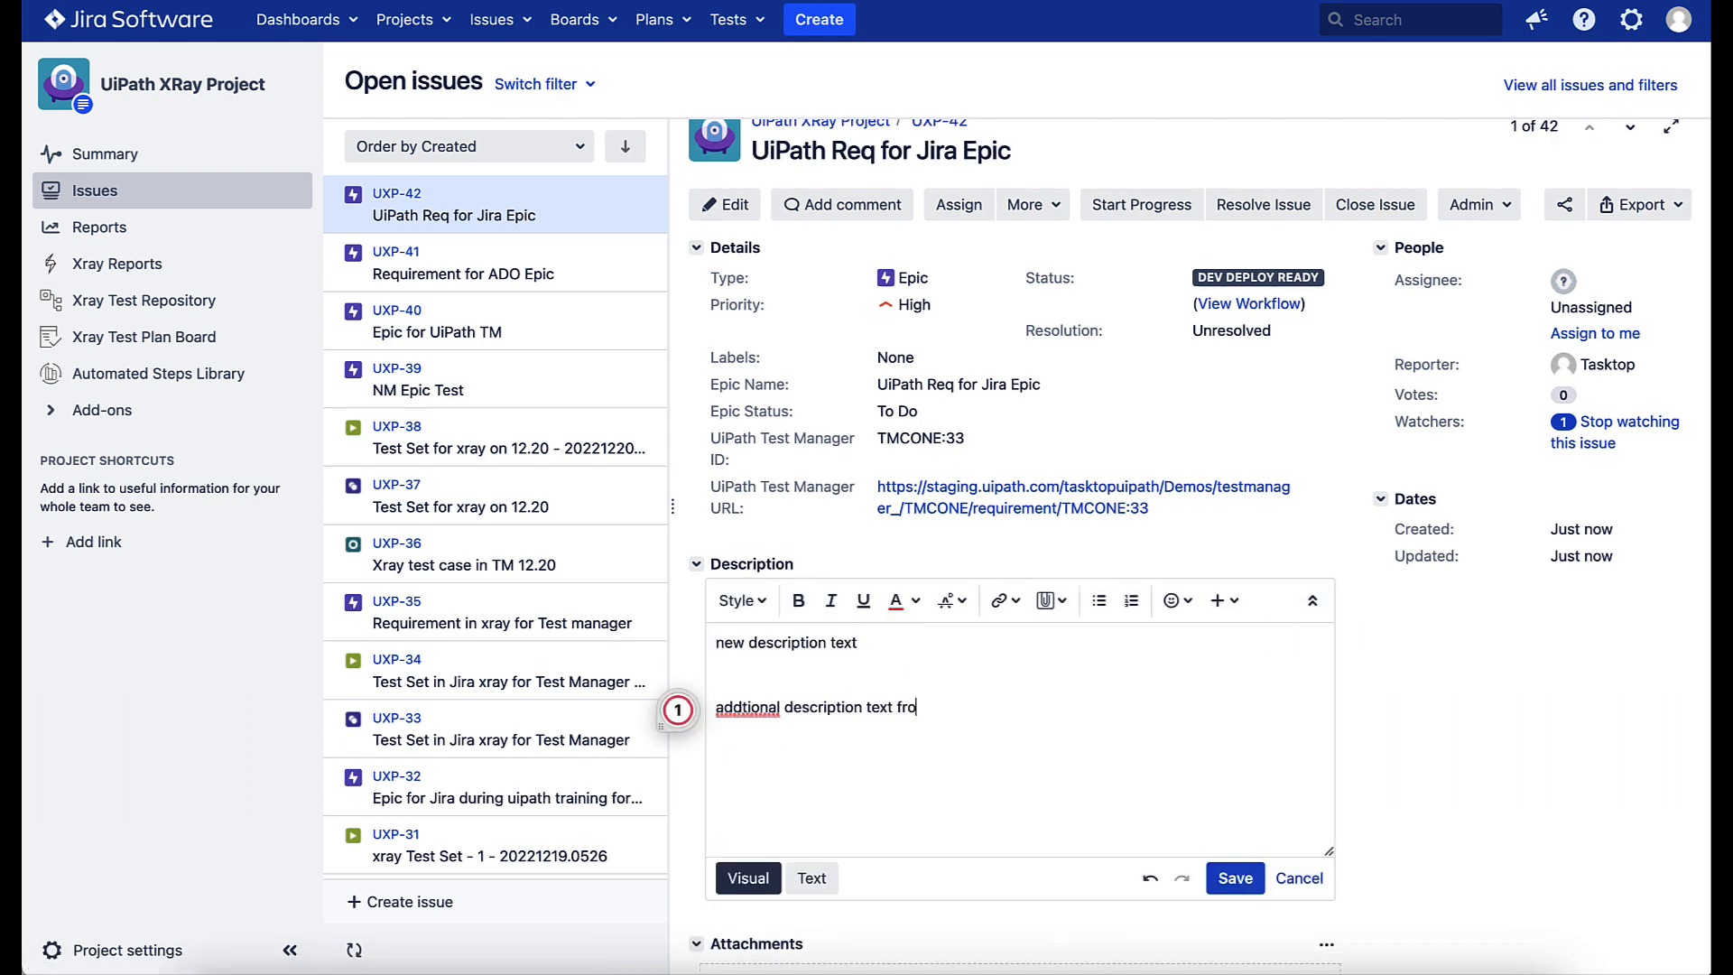
{"action": "type", "text": "m Jira"}
{"action": "left_click", "coordinate": [881, 149]}
{"action": "type", "text": "-1"}
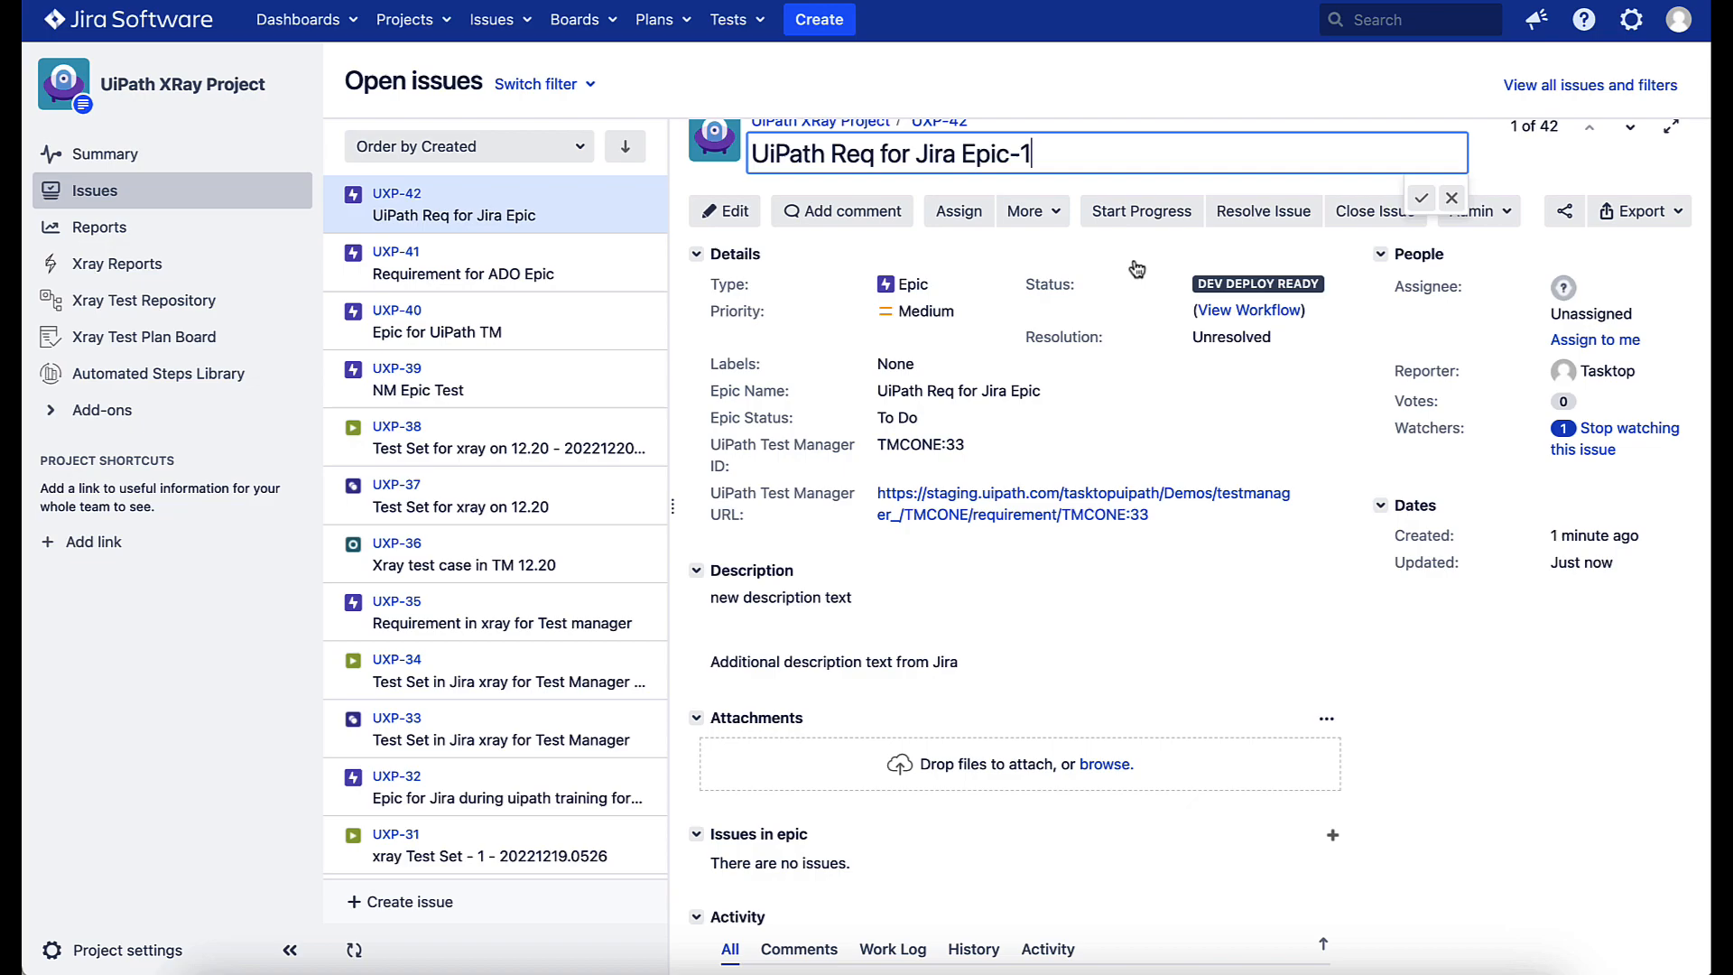
{"action": "left_click", "coordinate": [1421, 199]}
{"action": "type", "text": "Jira E"}
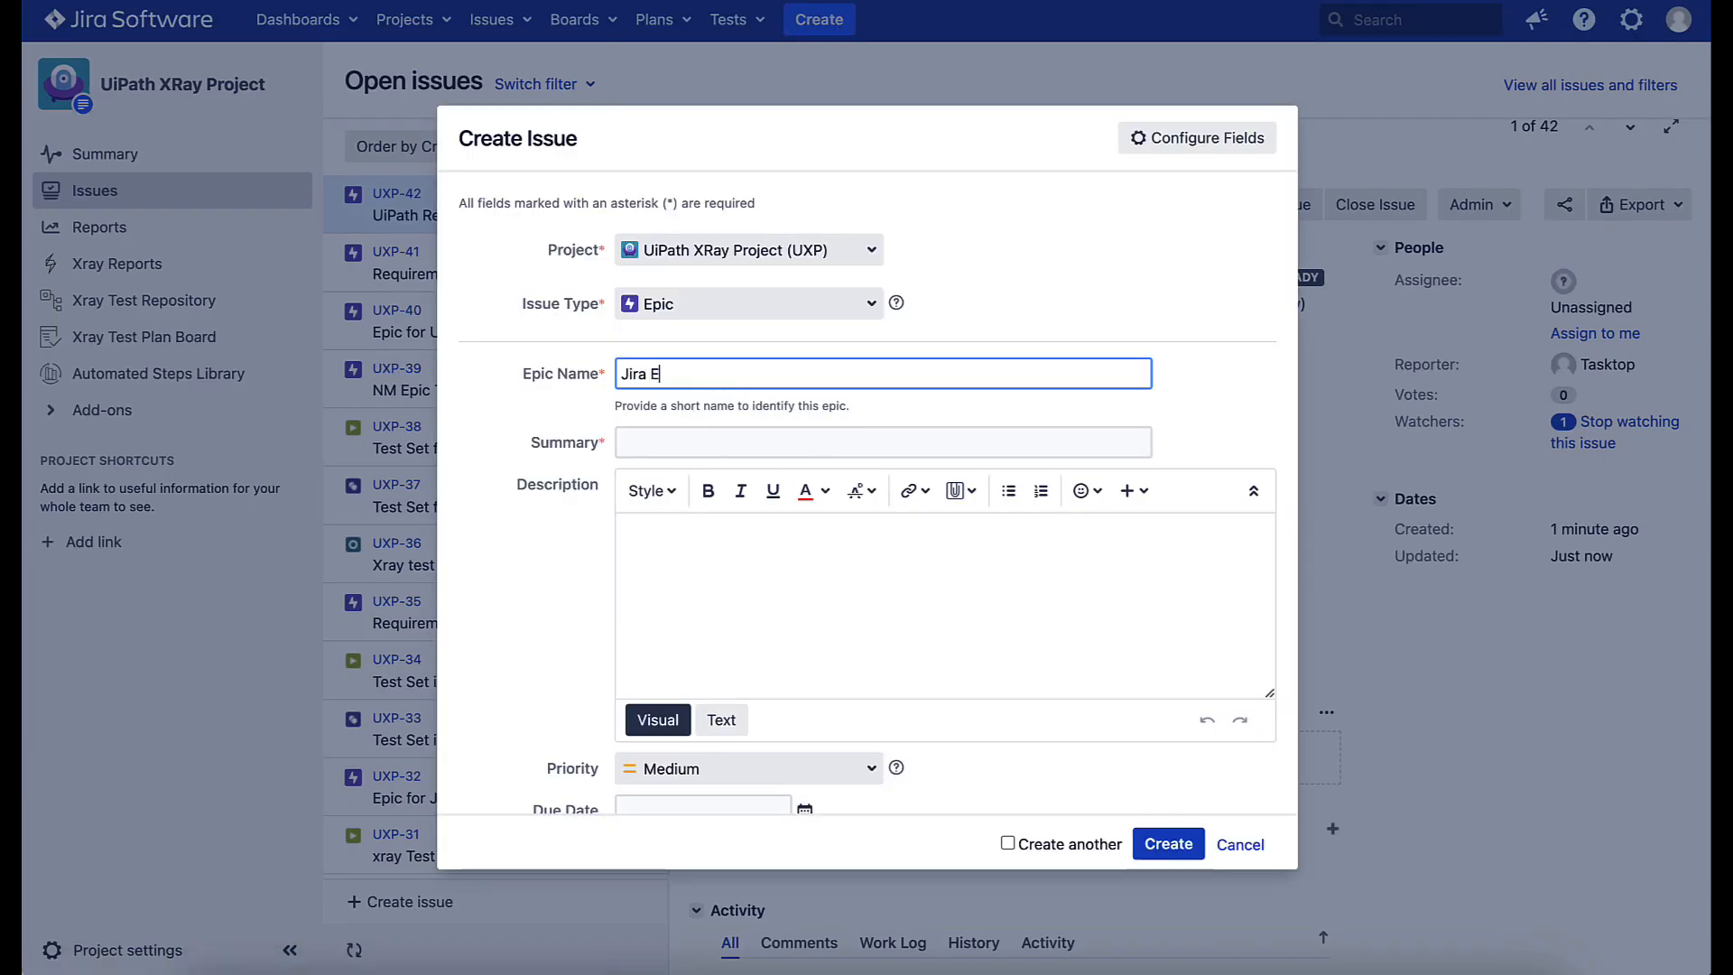
Create epic 'Jira Epic for UiPath Requirement' describing the bidirectional flow, then return to Test Manager
{"action": "type", "text": "pic for UiPath"}
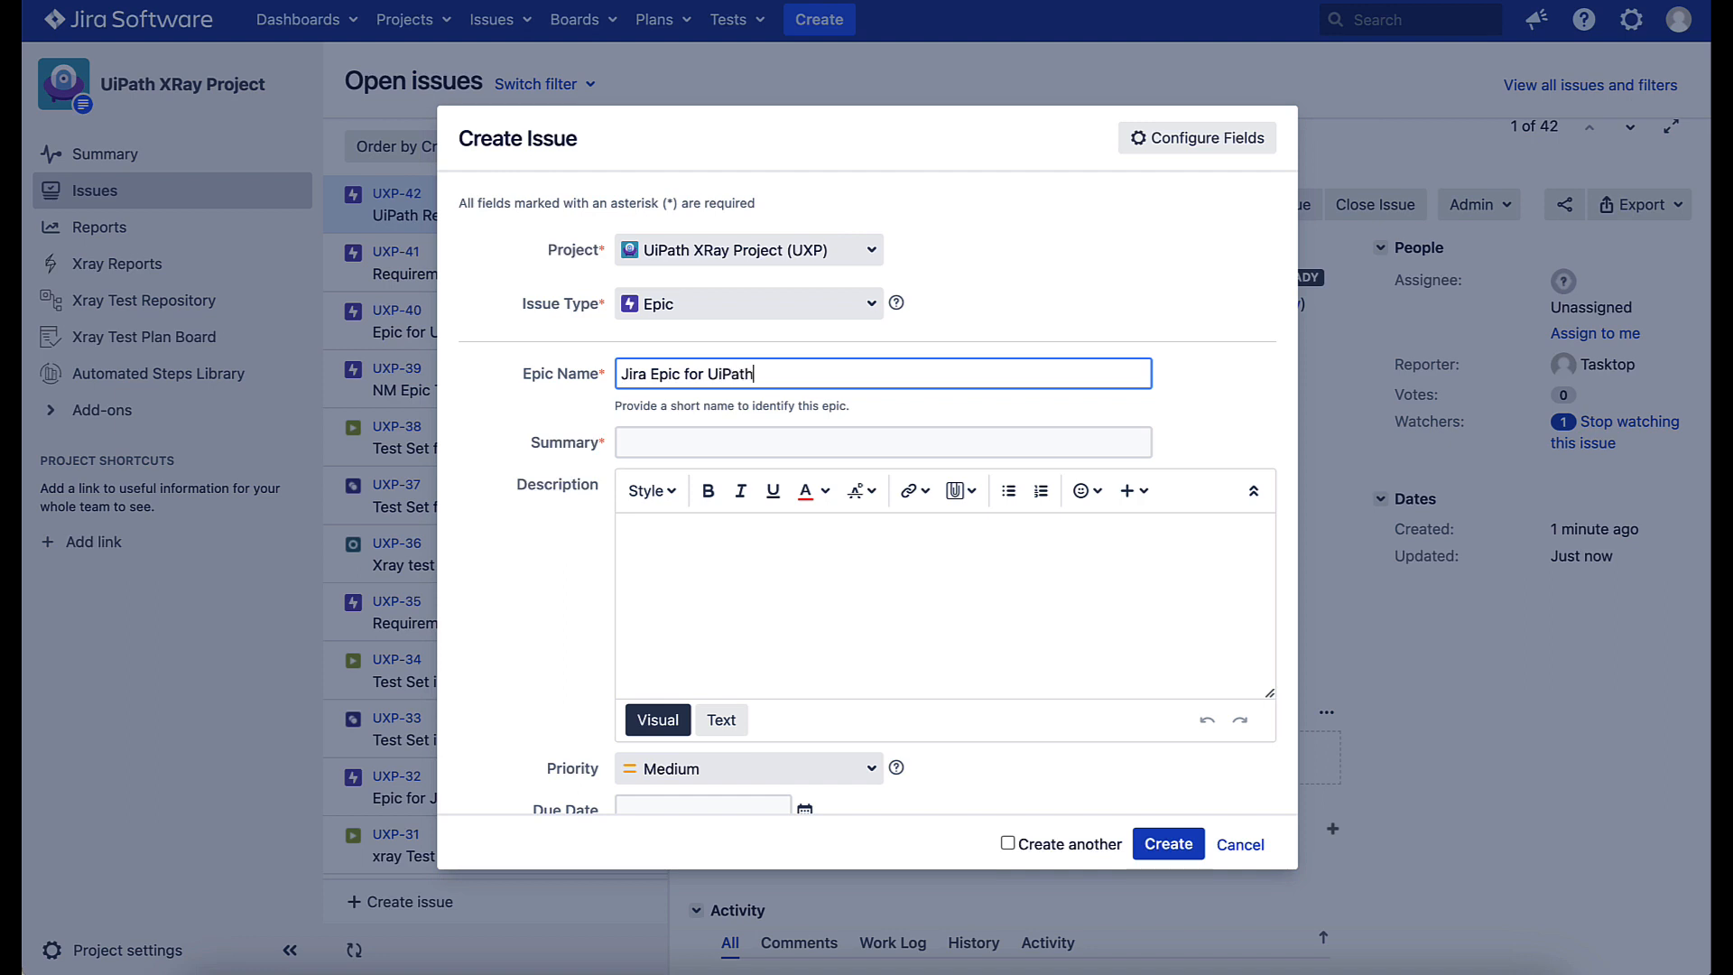
{"action": "type", "text": "Requirement"}
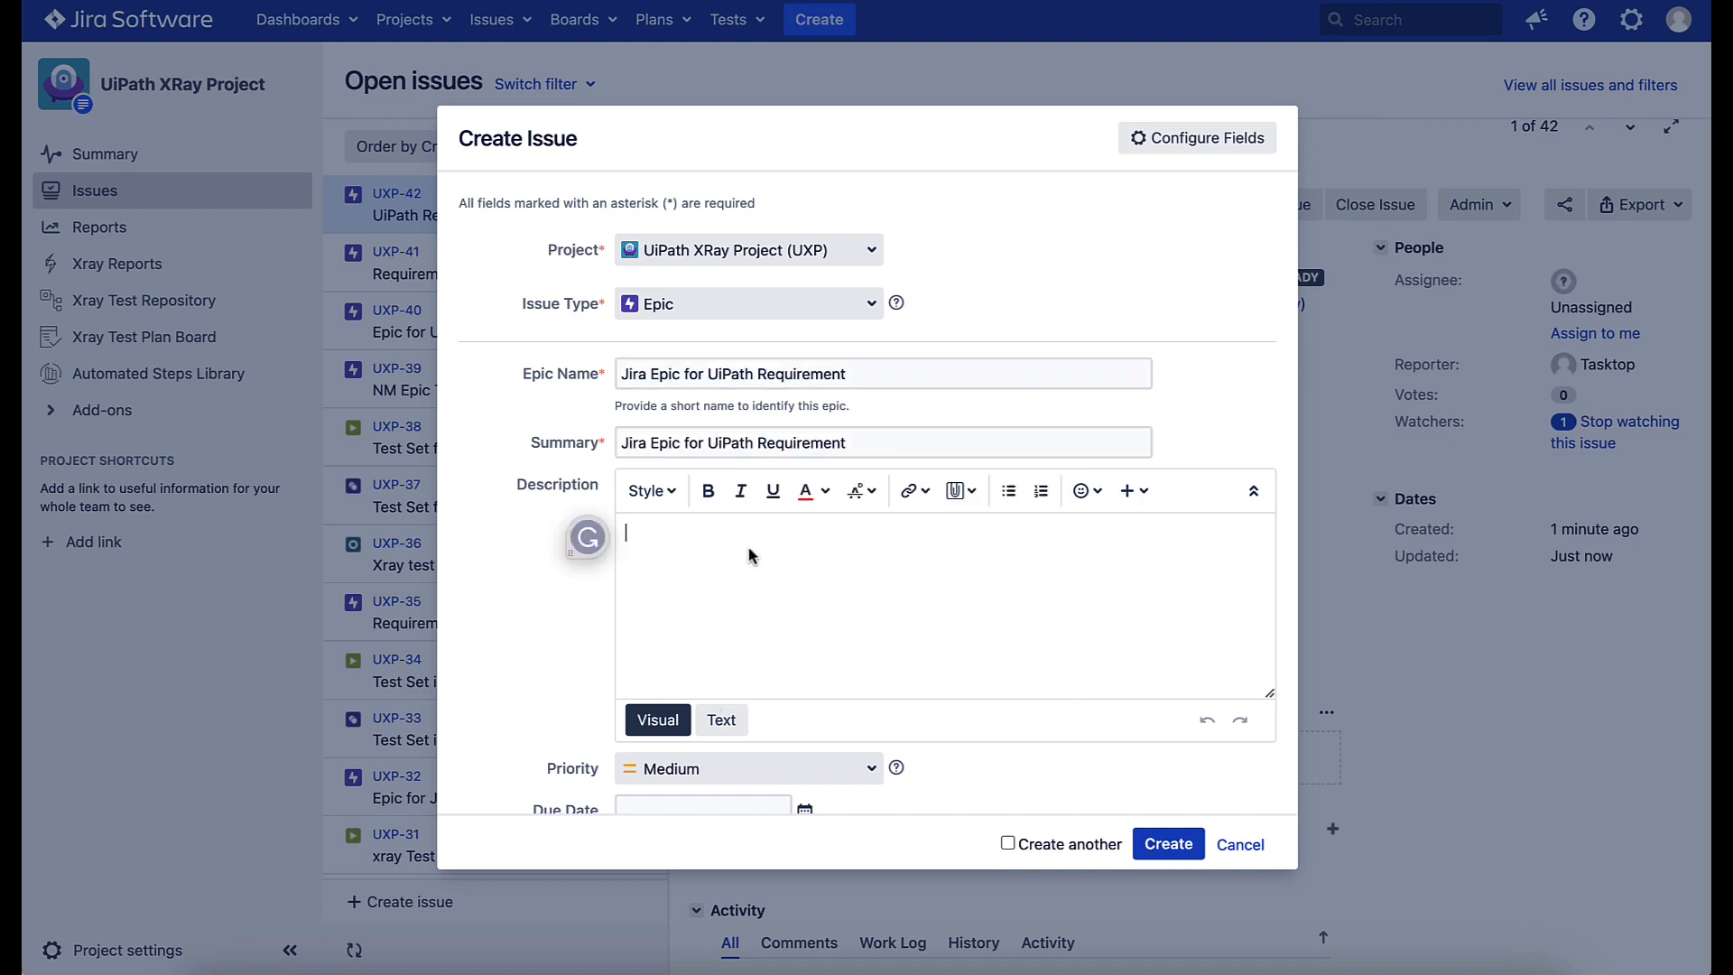
{"action": "type", "text": "showing the bidired"}
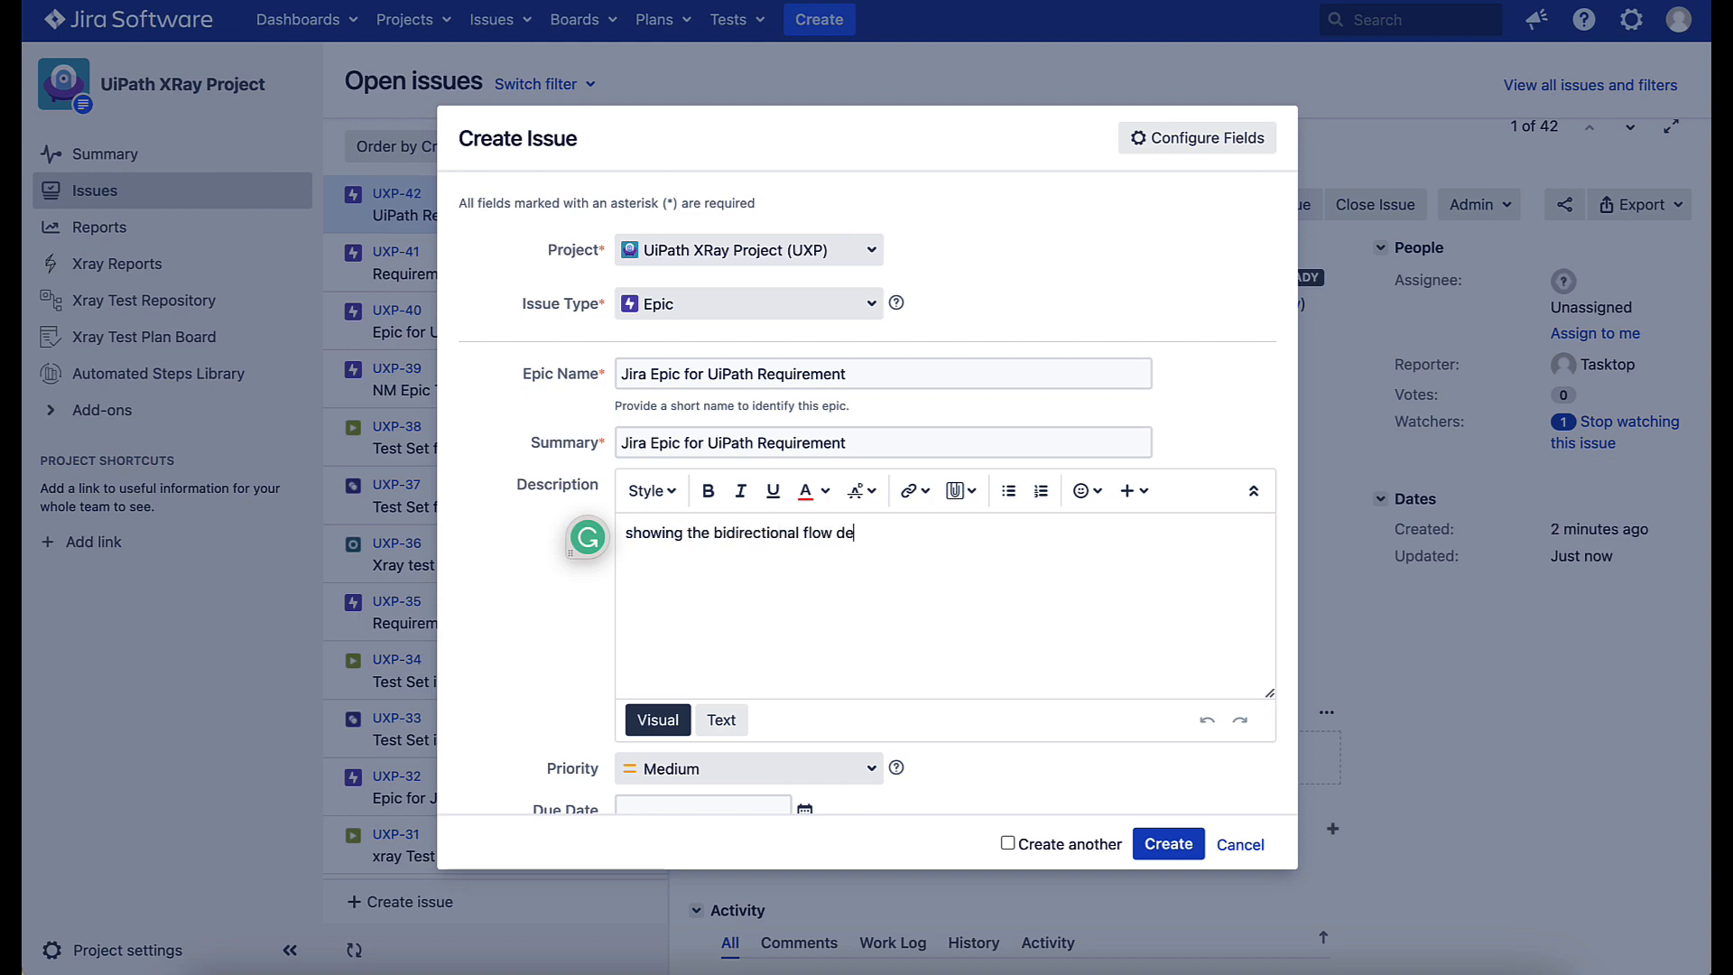
{"action": "left_click", "coordinate": [1168, 843]}
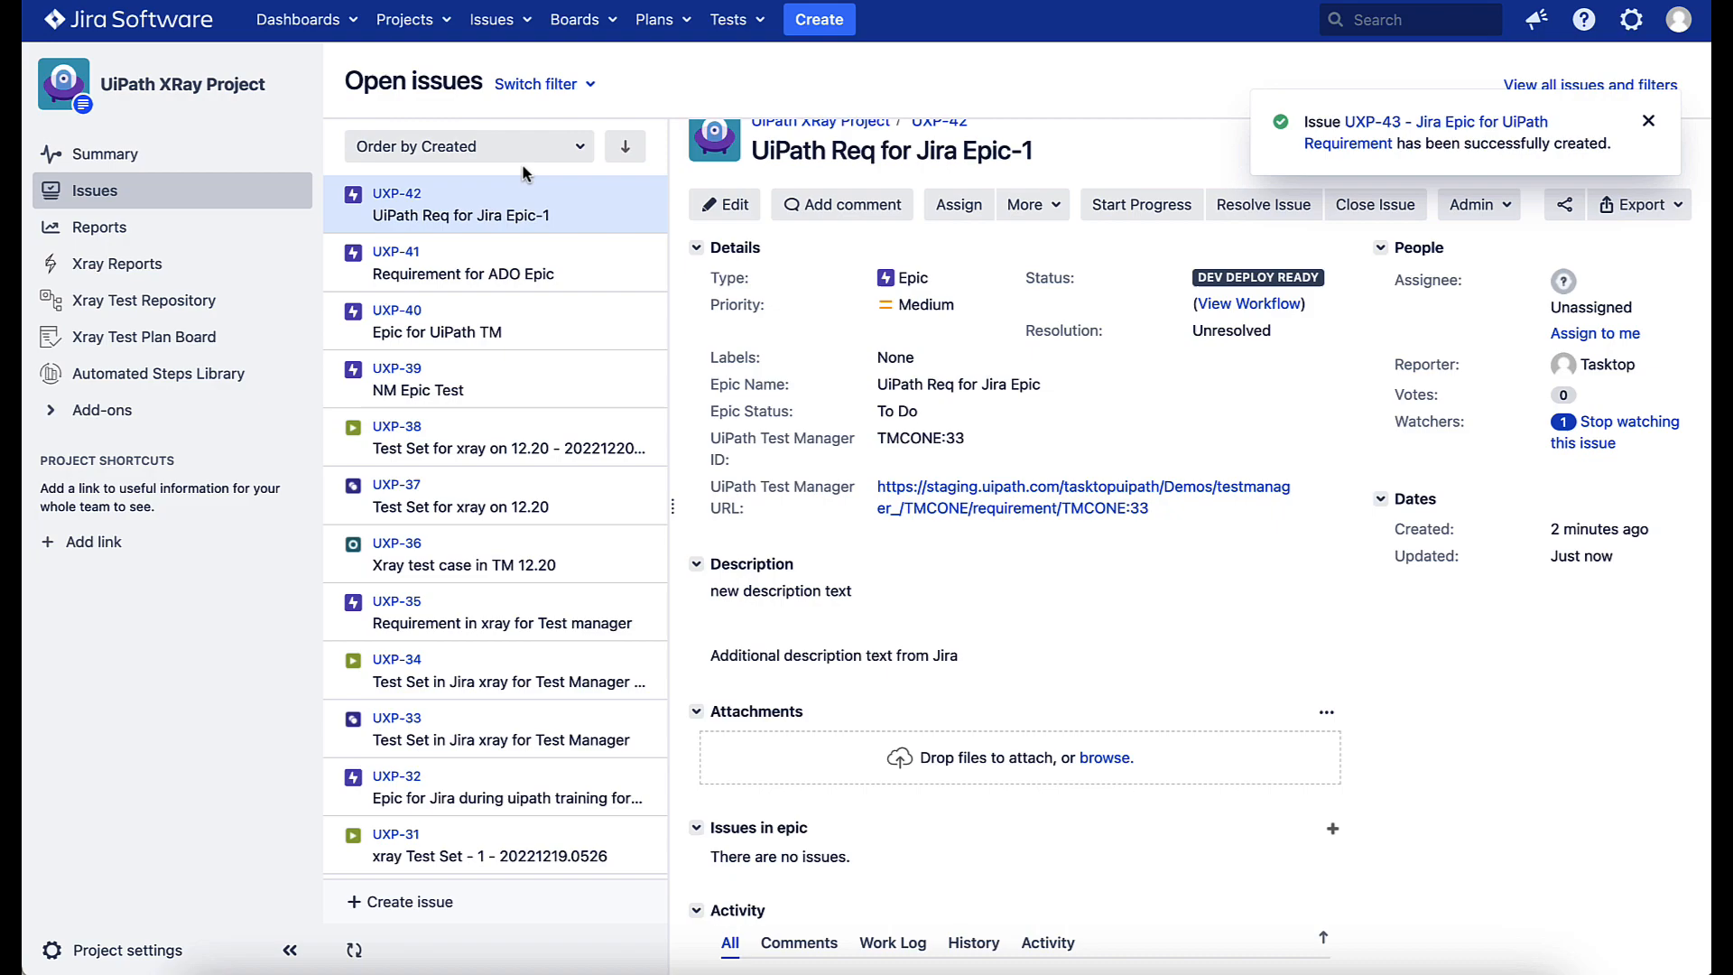
{"action": "left_click", "coordinate": [1648, 121]}
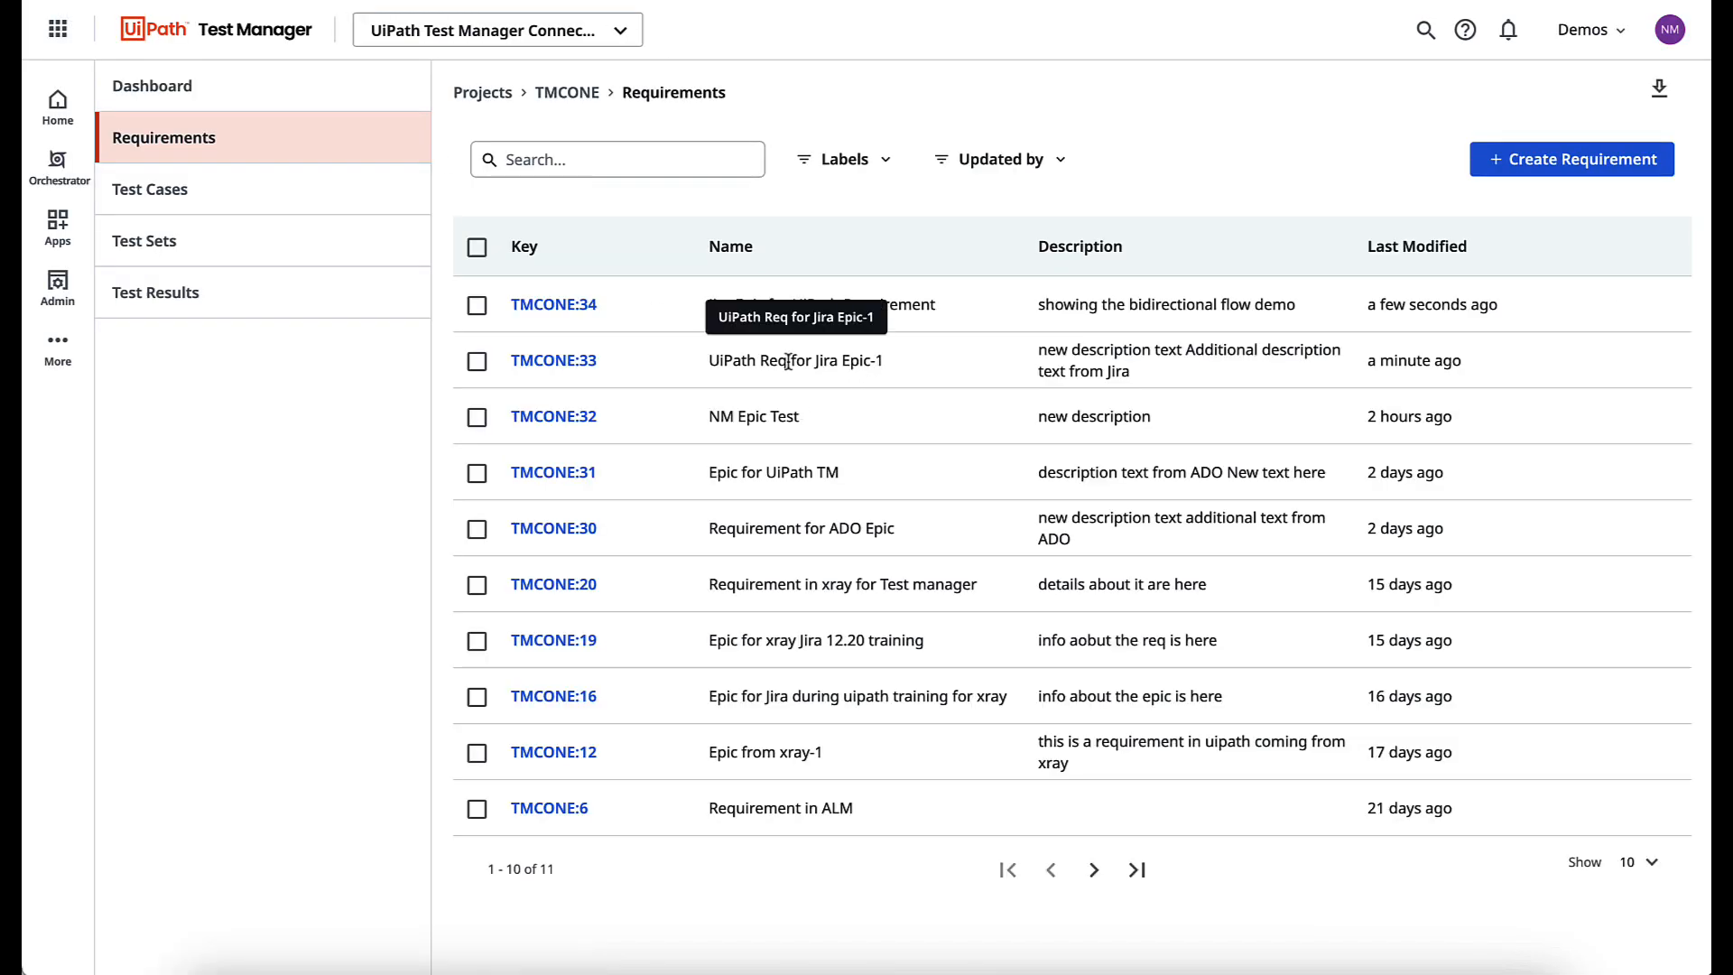
{"action": "mouse_move", "coordinate": [553, 305]}
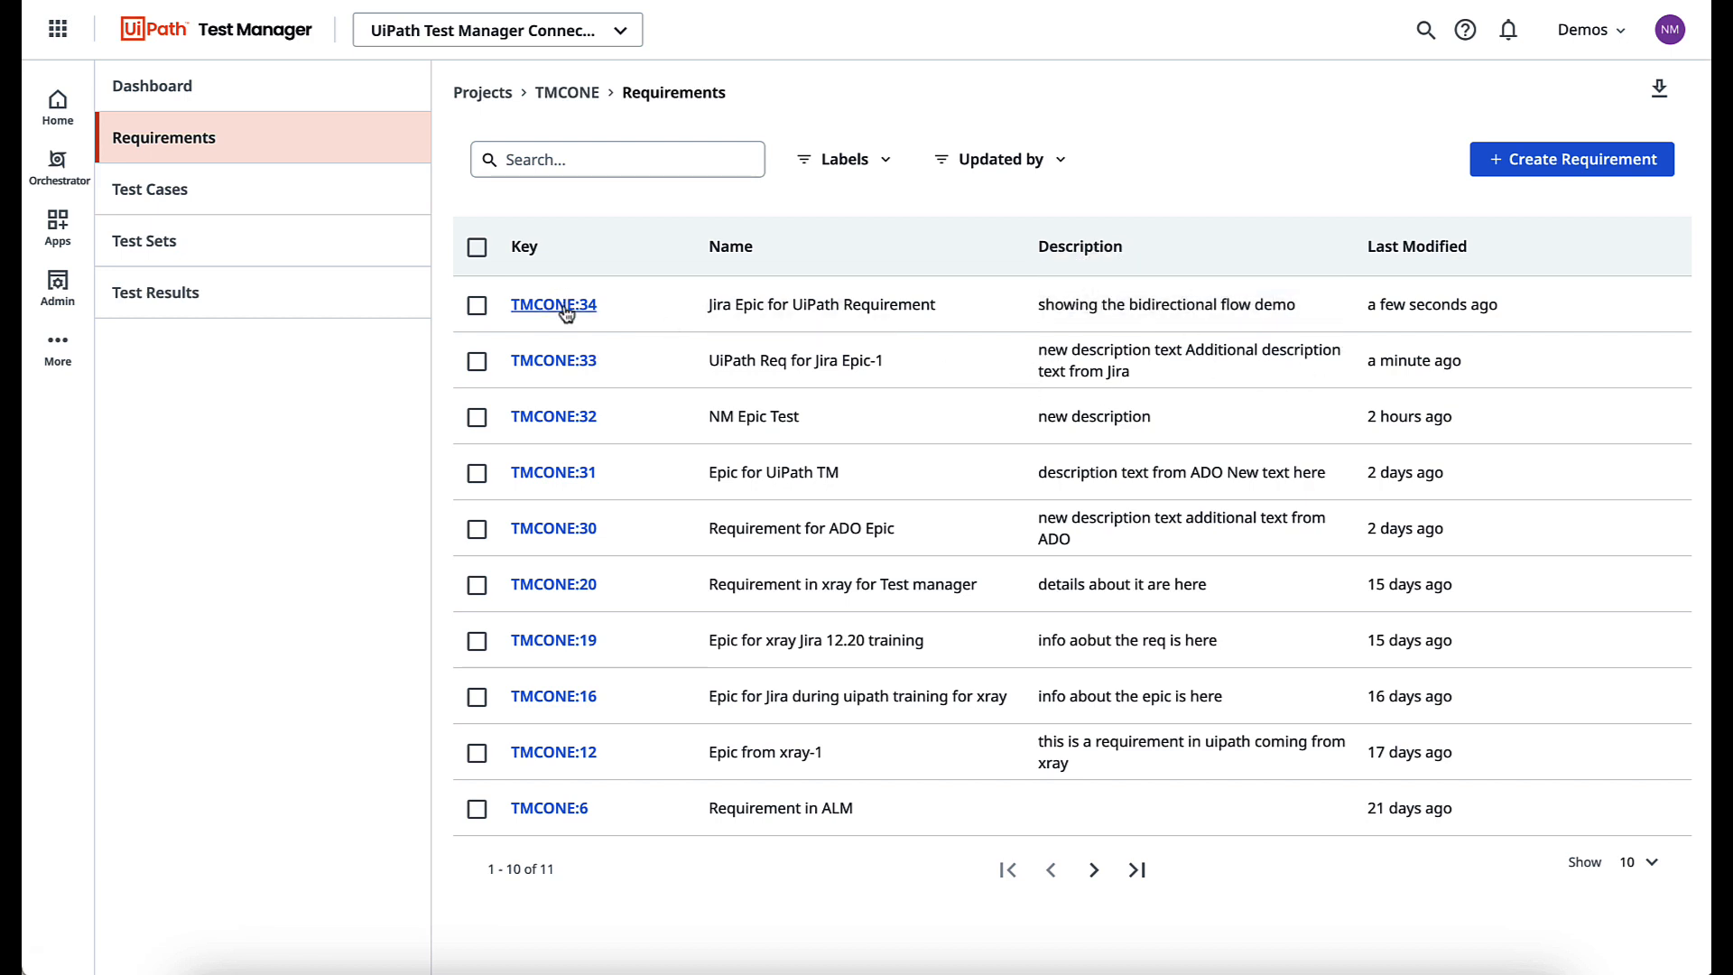
Inspect synced requirement TMCONE:34 and start a new test set in the project
{"action": "left_click", "coordinate": [552, 305]}
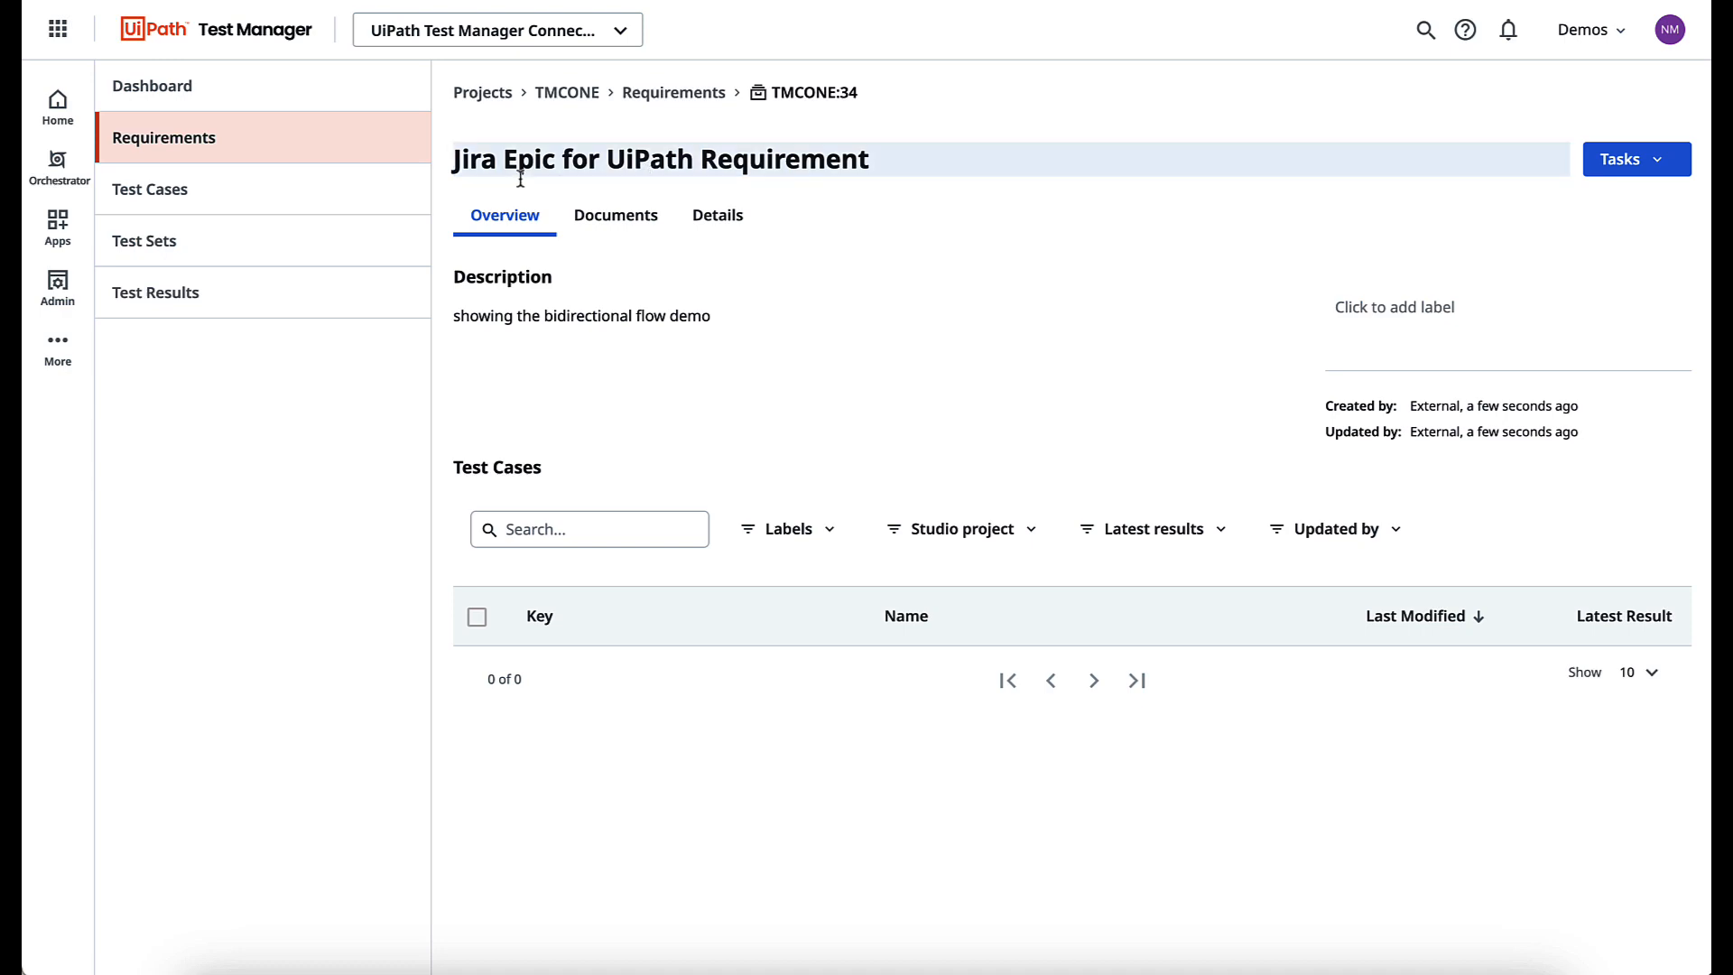
{"action": "left_click", "coordinate": [145, 240]}
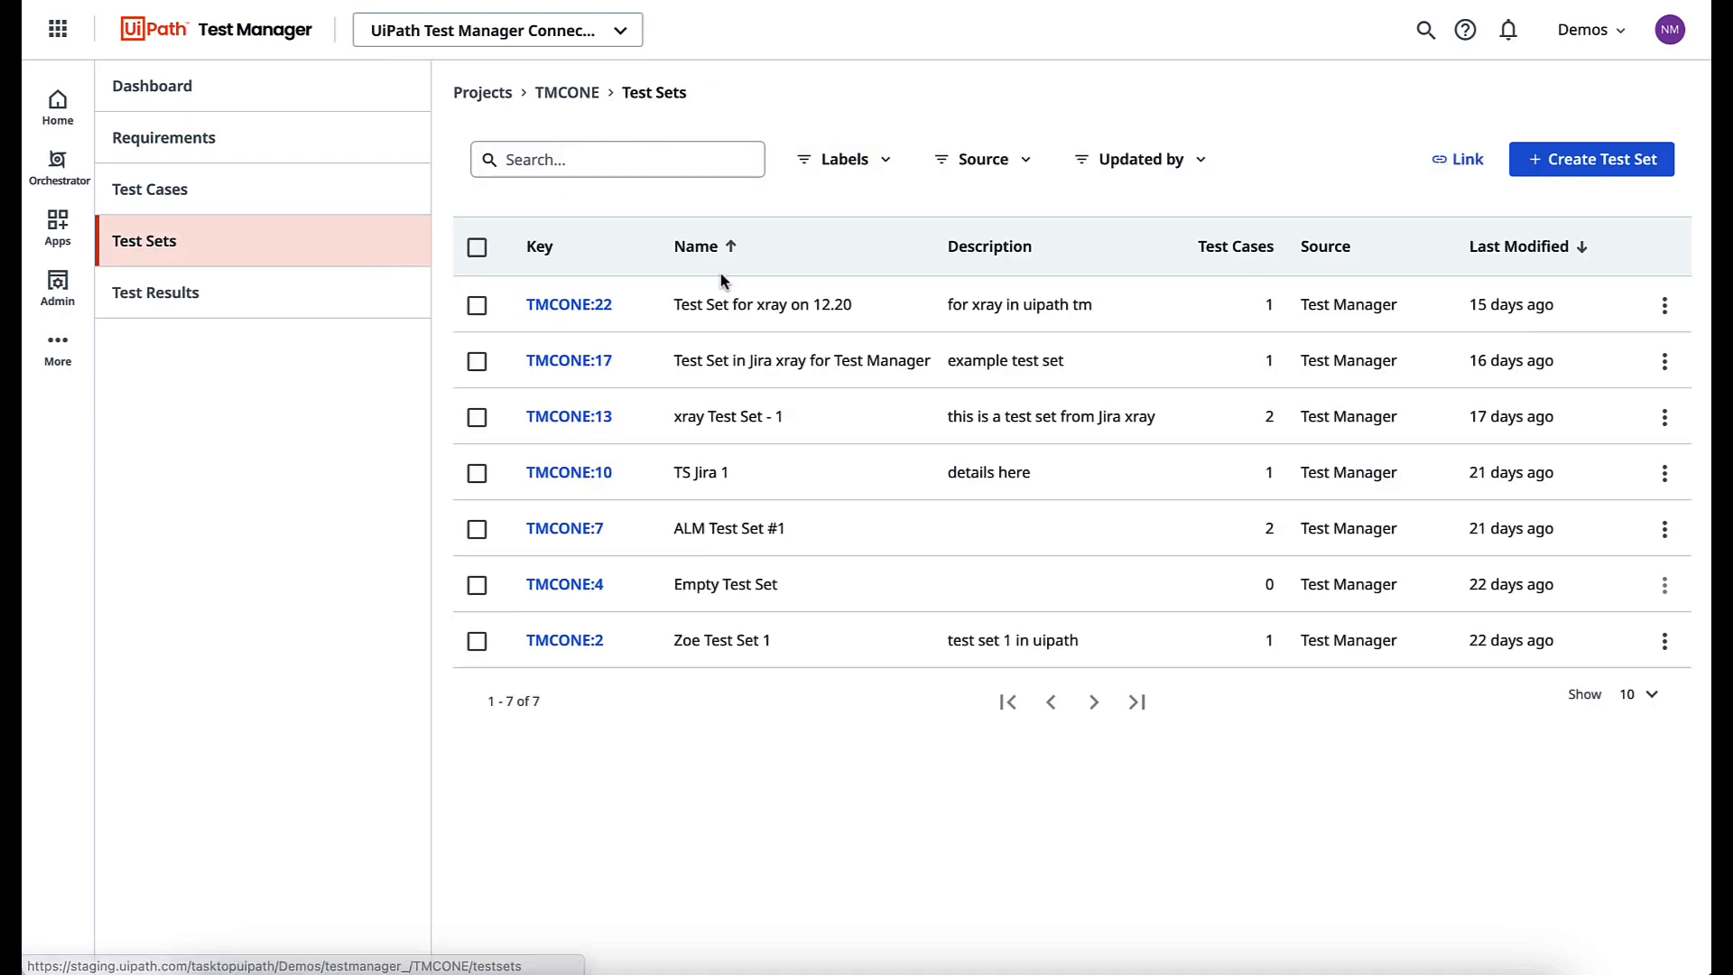
{"action": "left_click", "coordinate": [1590, 159]}
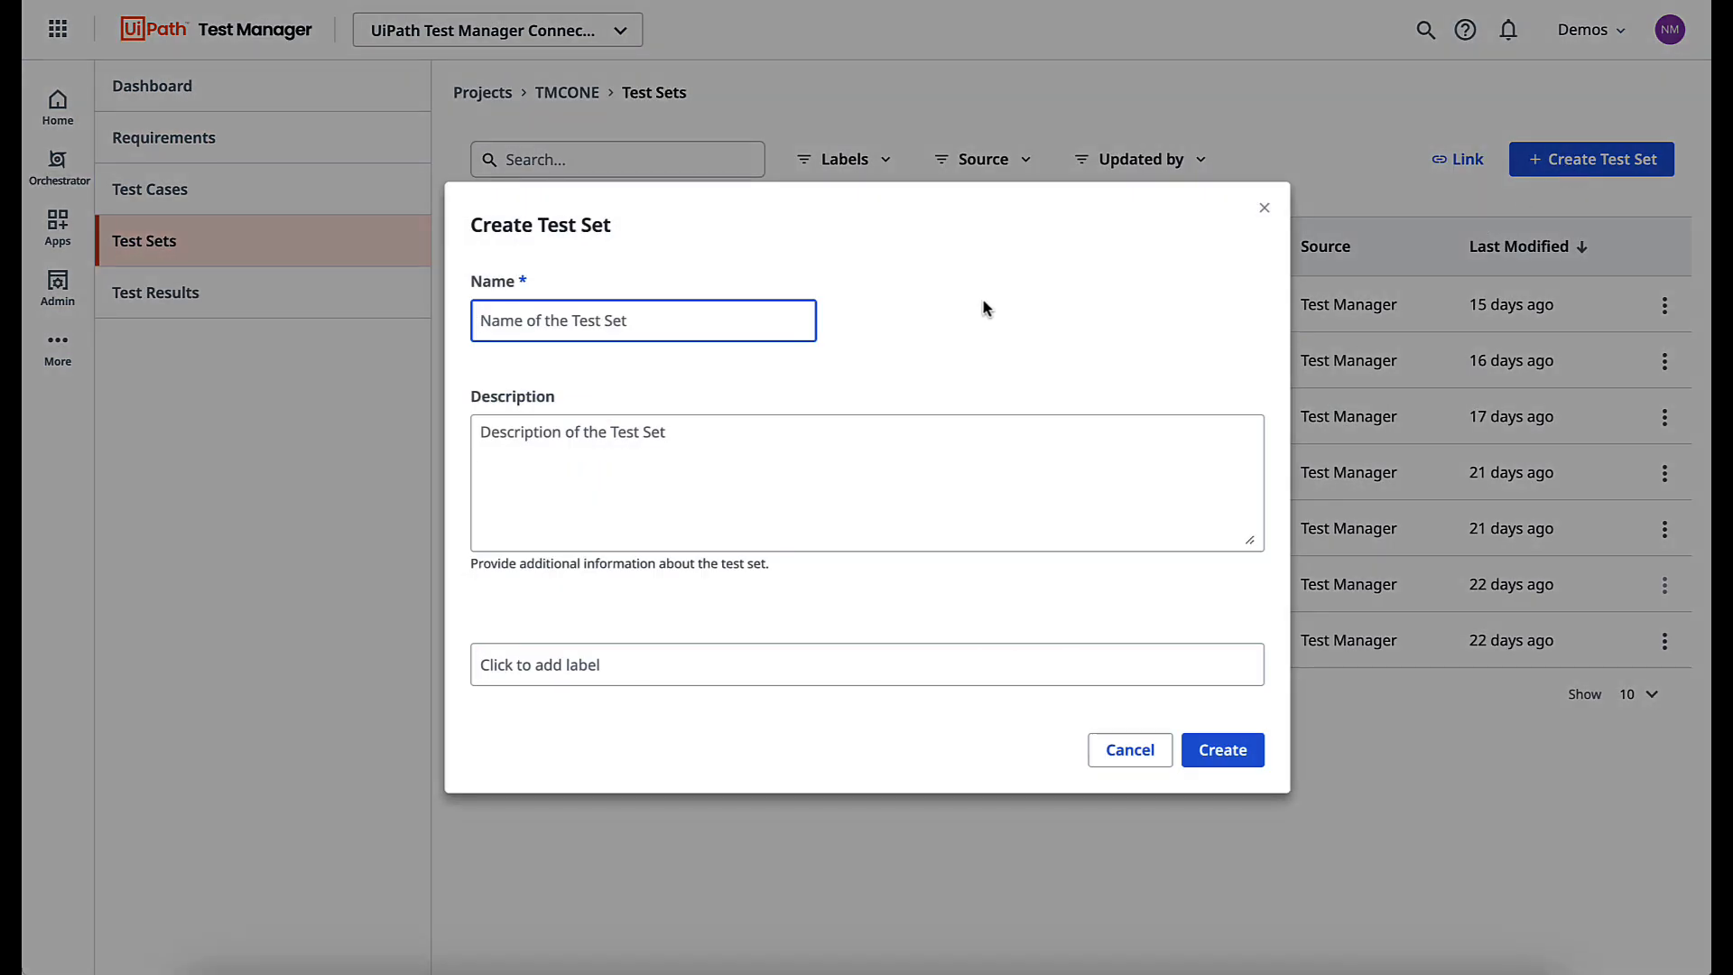
Name it 'Test Set for UiPath/Xray Jira demo' with a new description text and create it
{"action": "type", "text": "Test Set"}
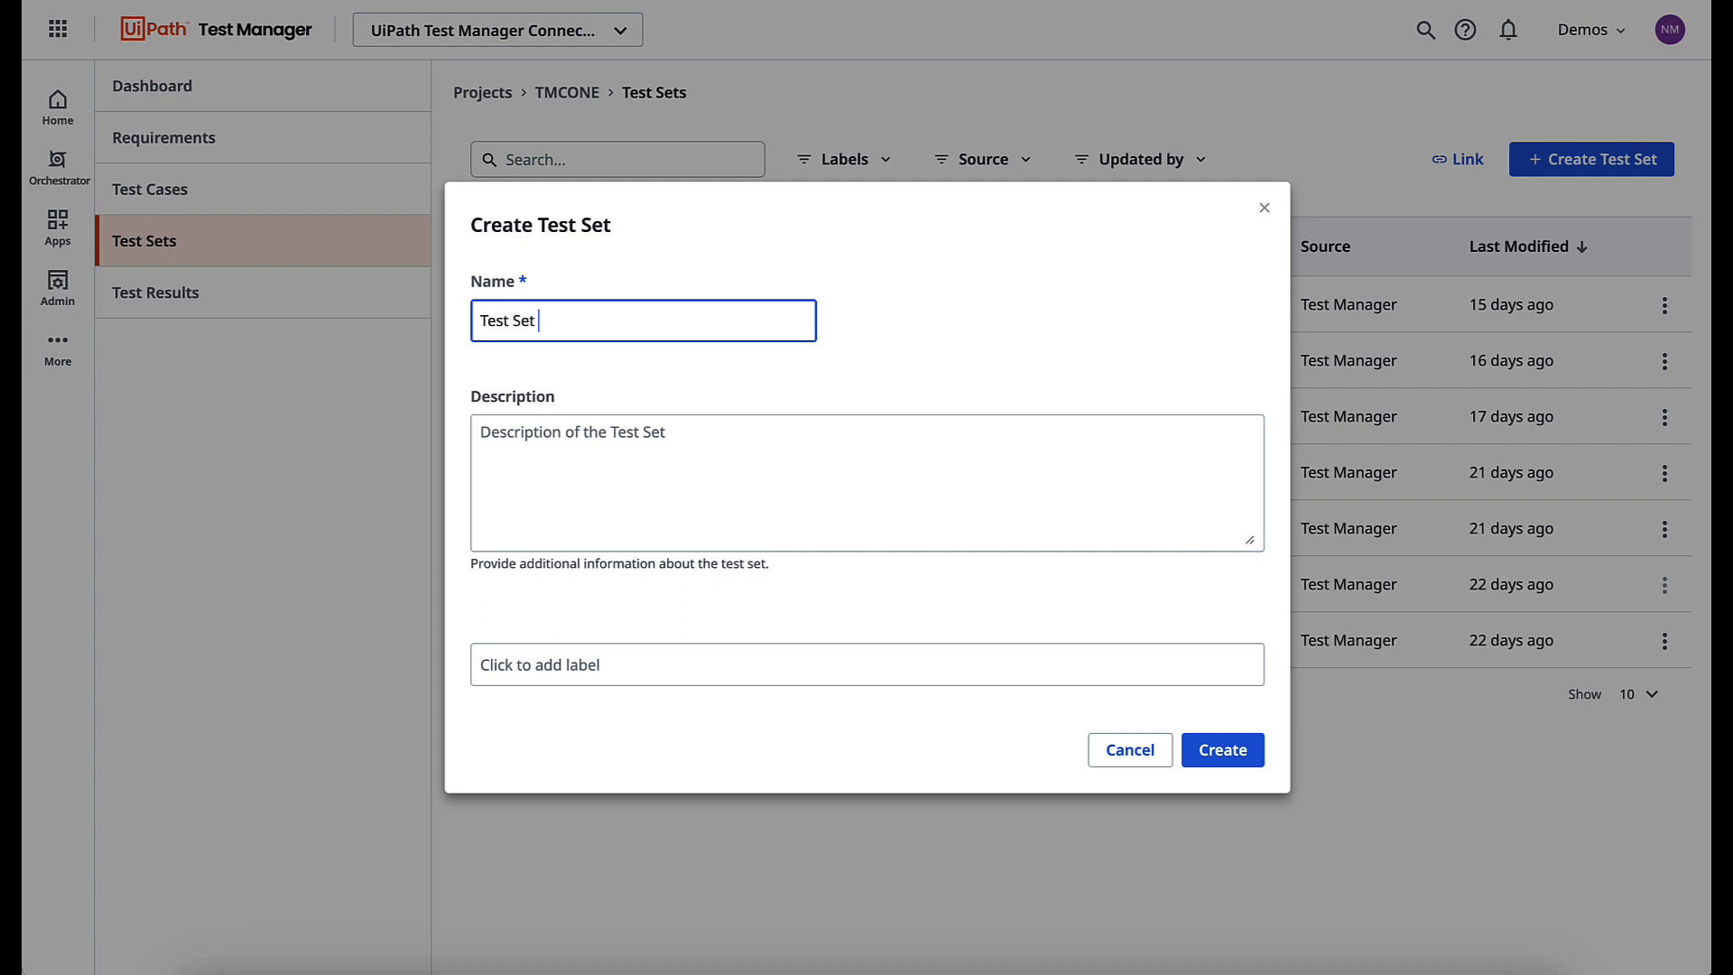
{"action": "type", "text": "for UiPath/"}
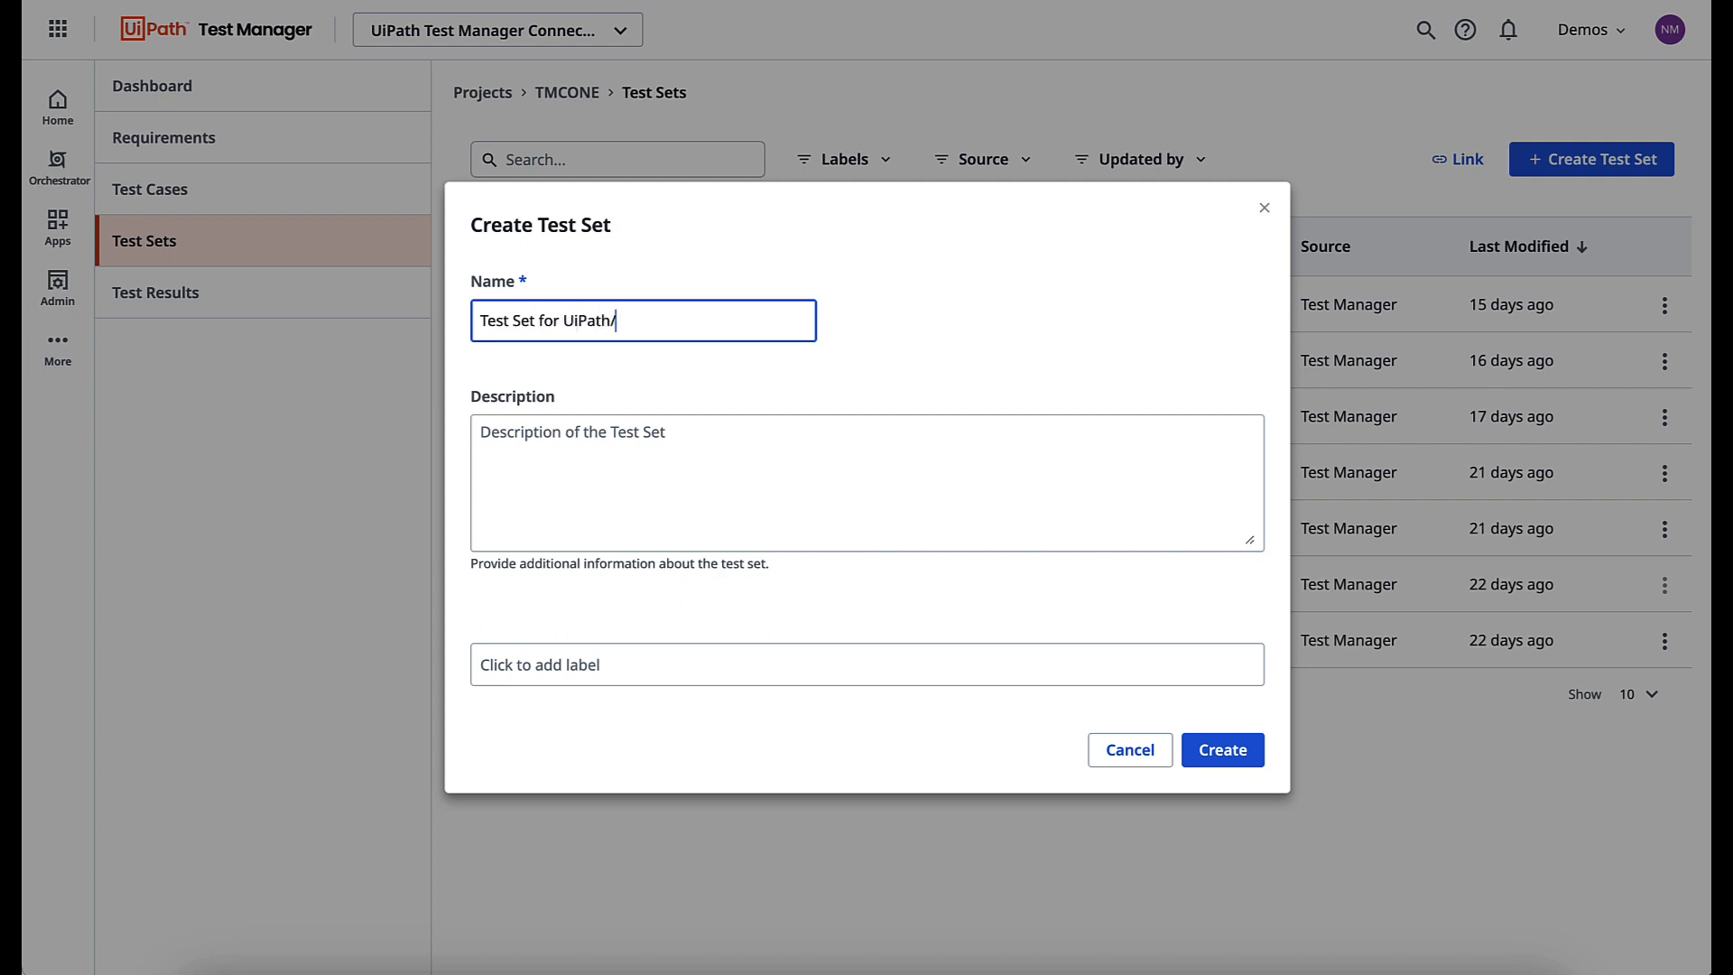
{"action": "type", "text": "Xray Jira demo"}
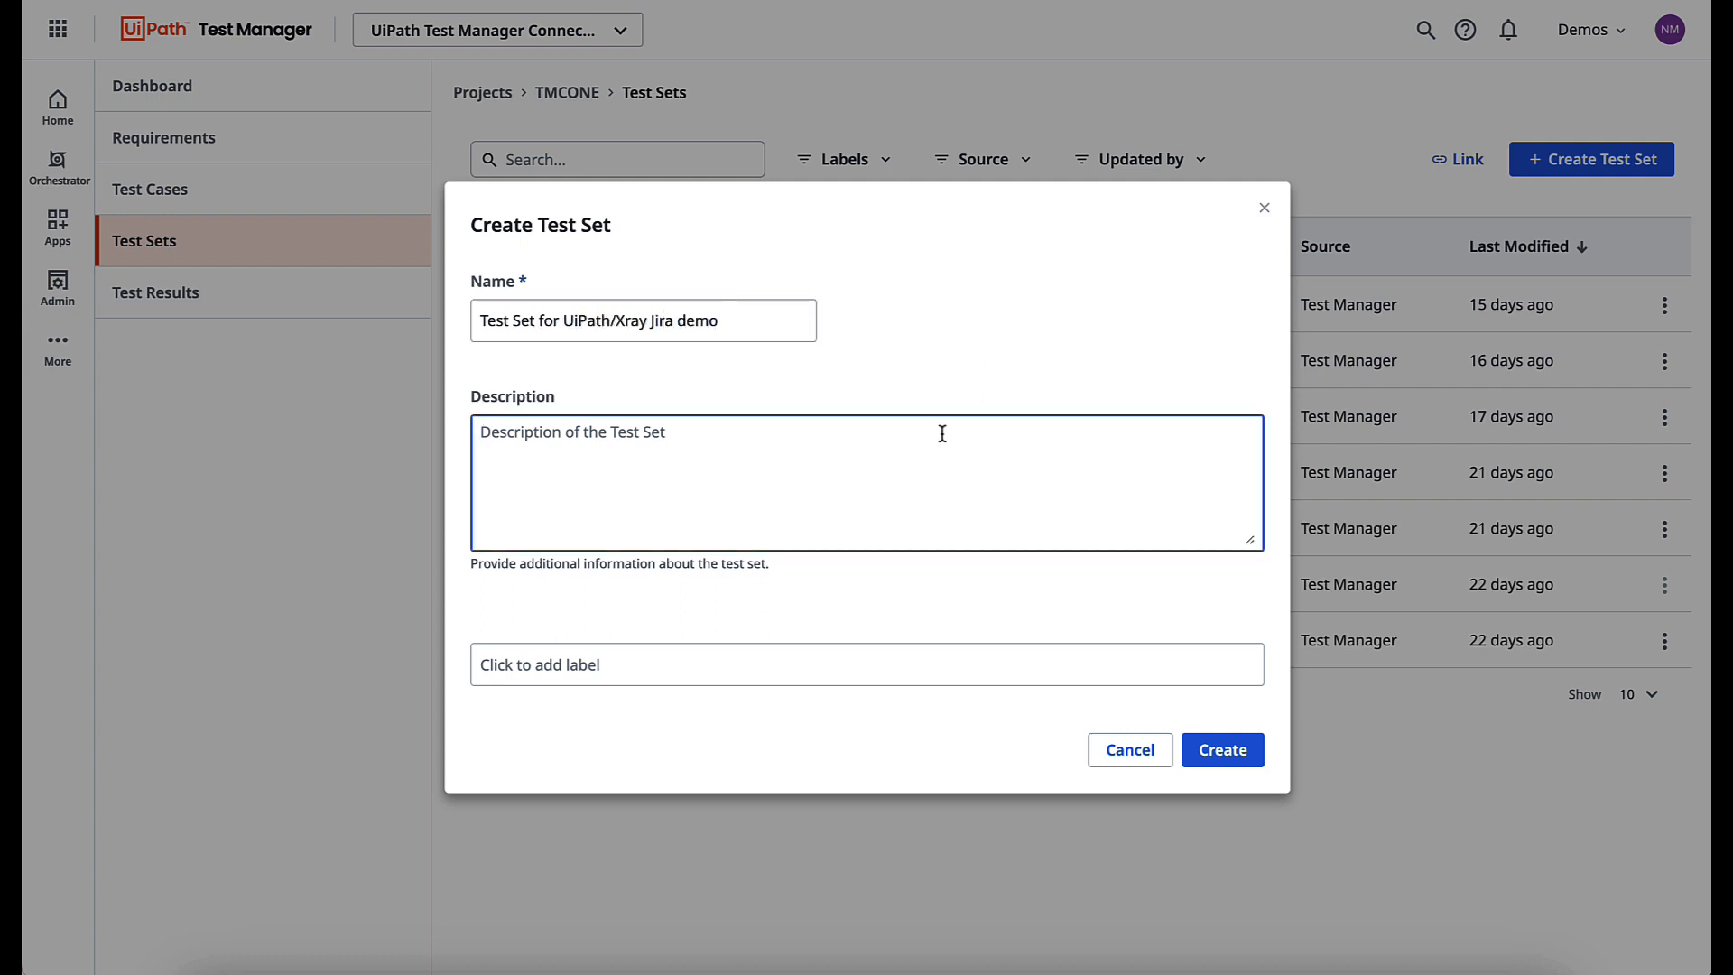
{"action": "type", "text": "new description text"}
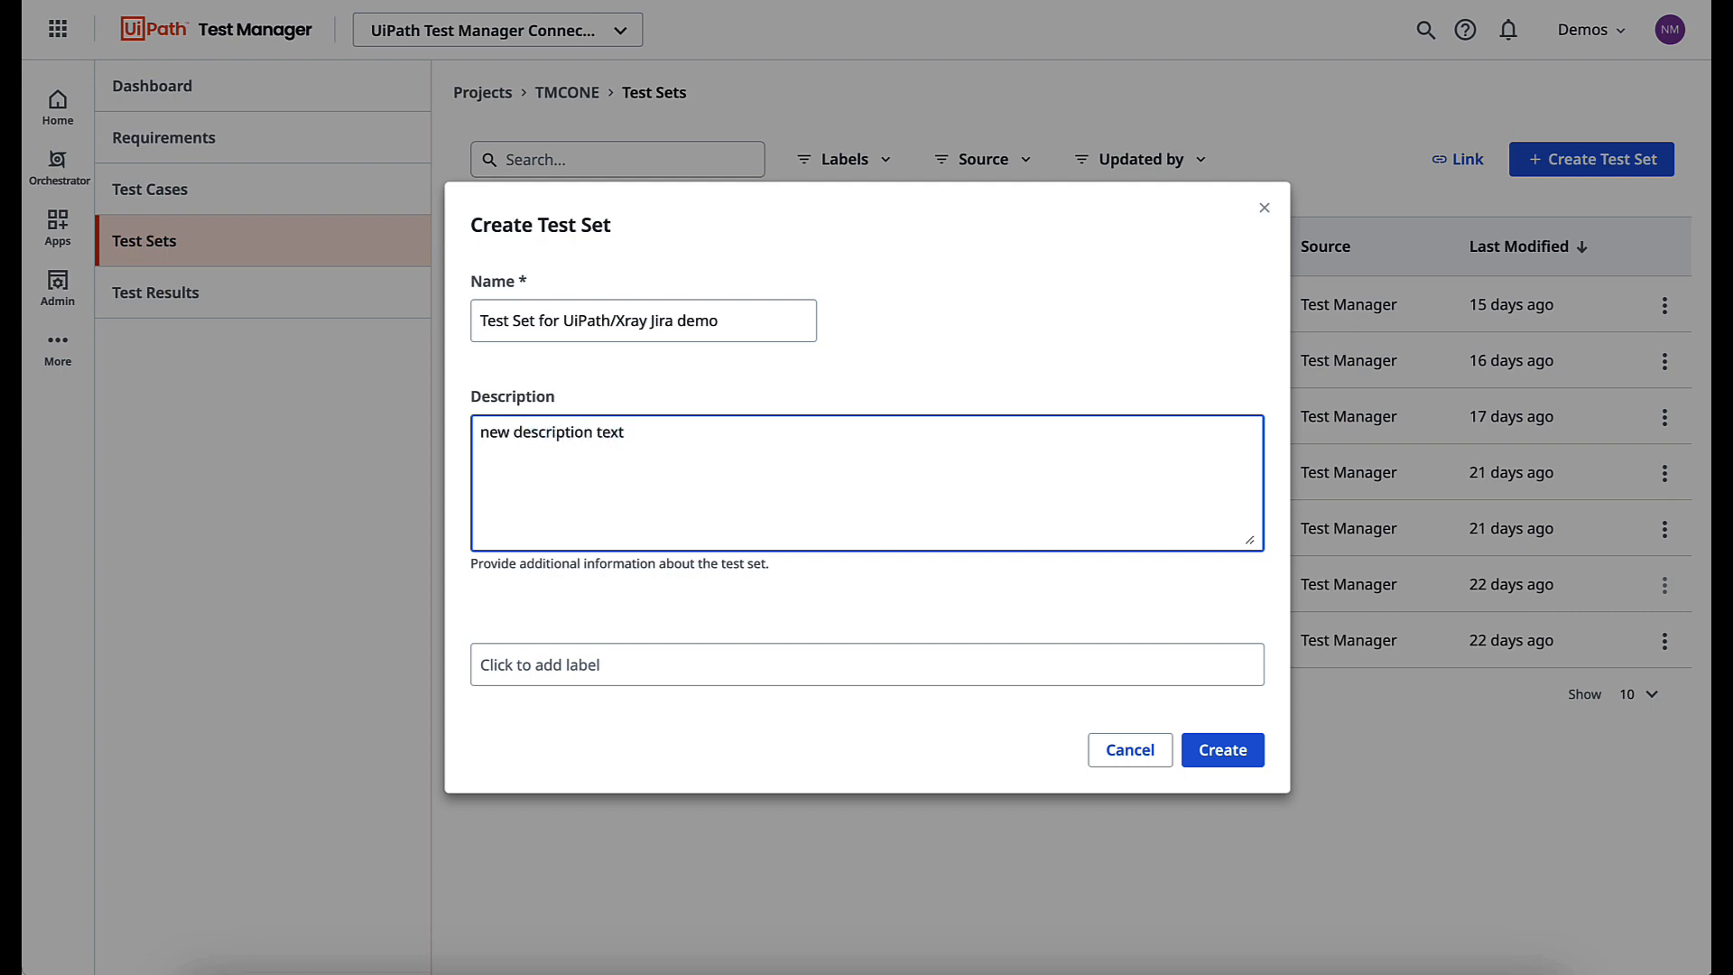
{"action": "left_click", "coordinate": [1223, 749]}
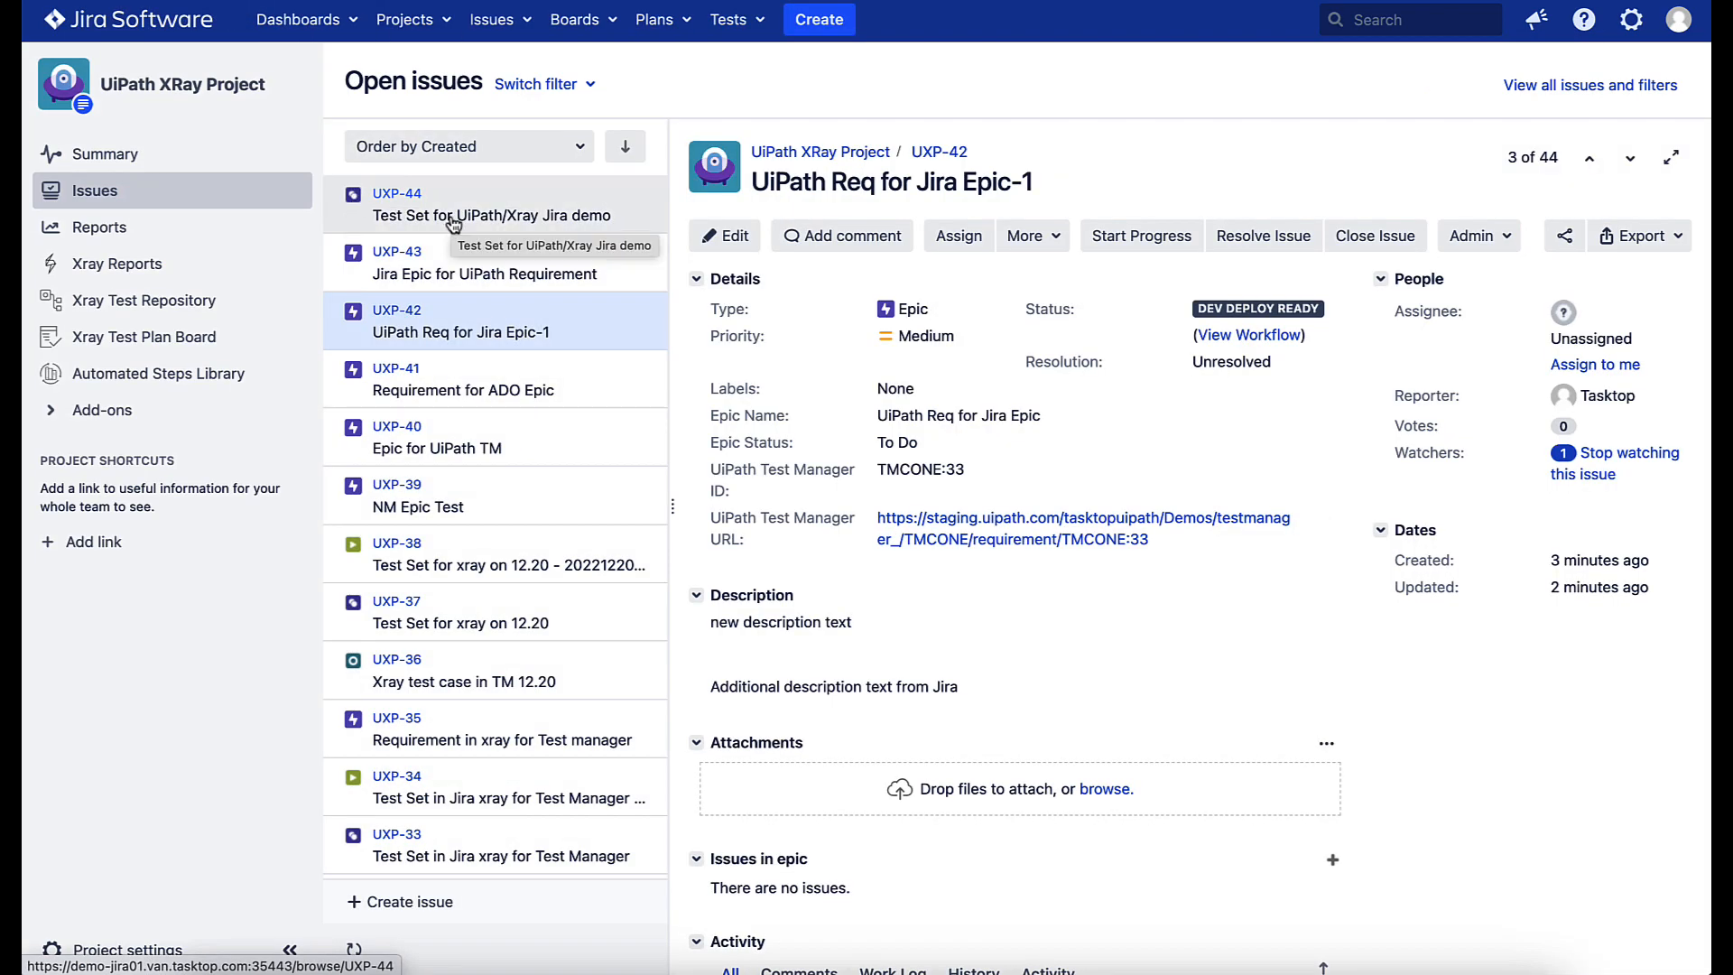
View synced test set UXP-44 in Jira, add 'hello w' to its description, and go to Test Manager's test cases
{"action": "left_click", "coordinate": [493, 204]}
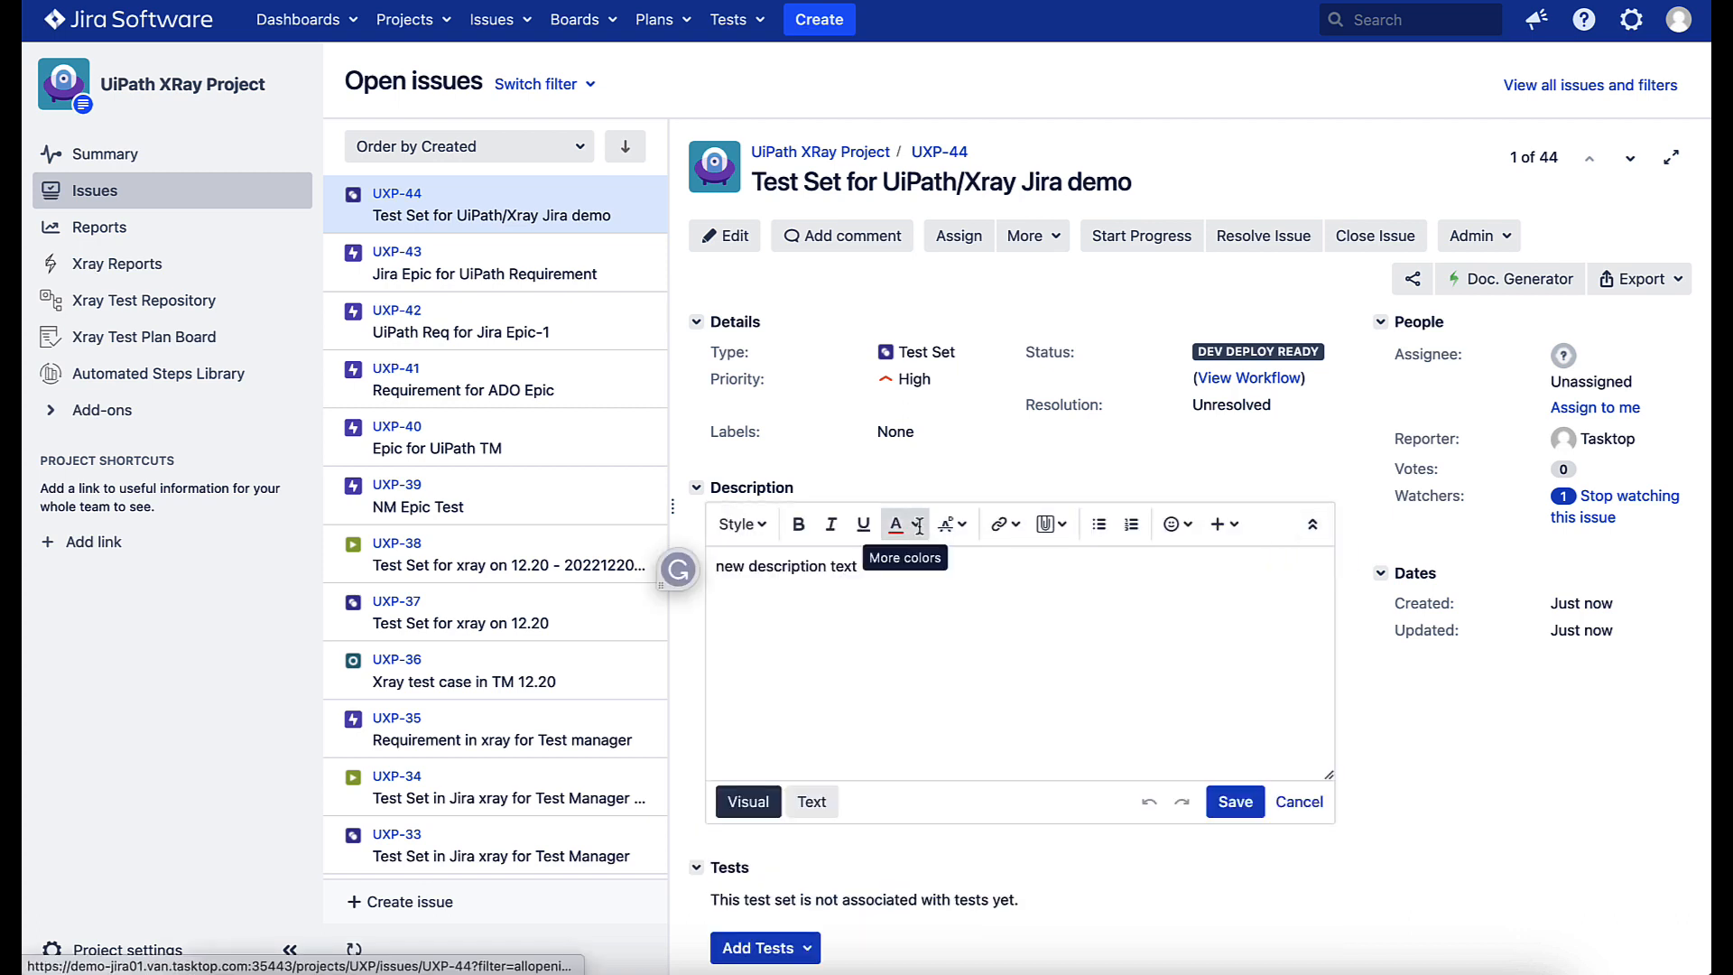
{"action": "type", "text": "hello w"}
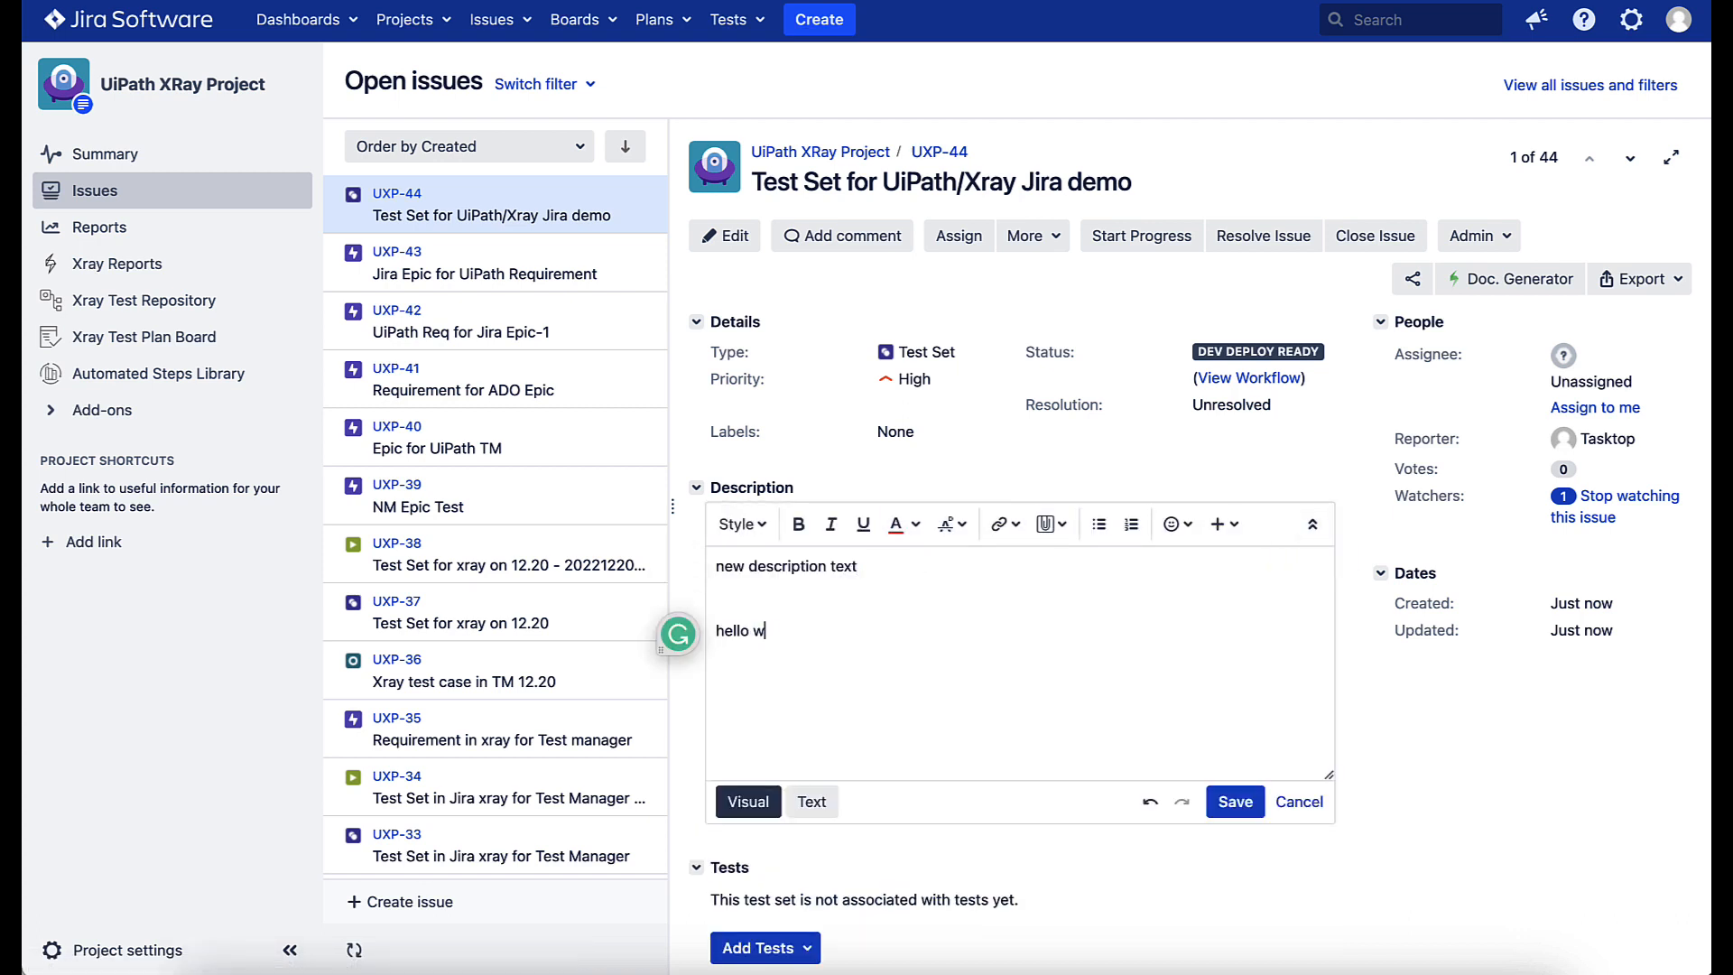
{"action": "left_click", "coordinate": [1233, 799]}
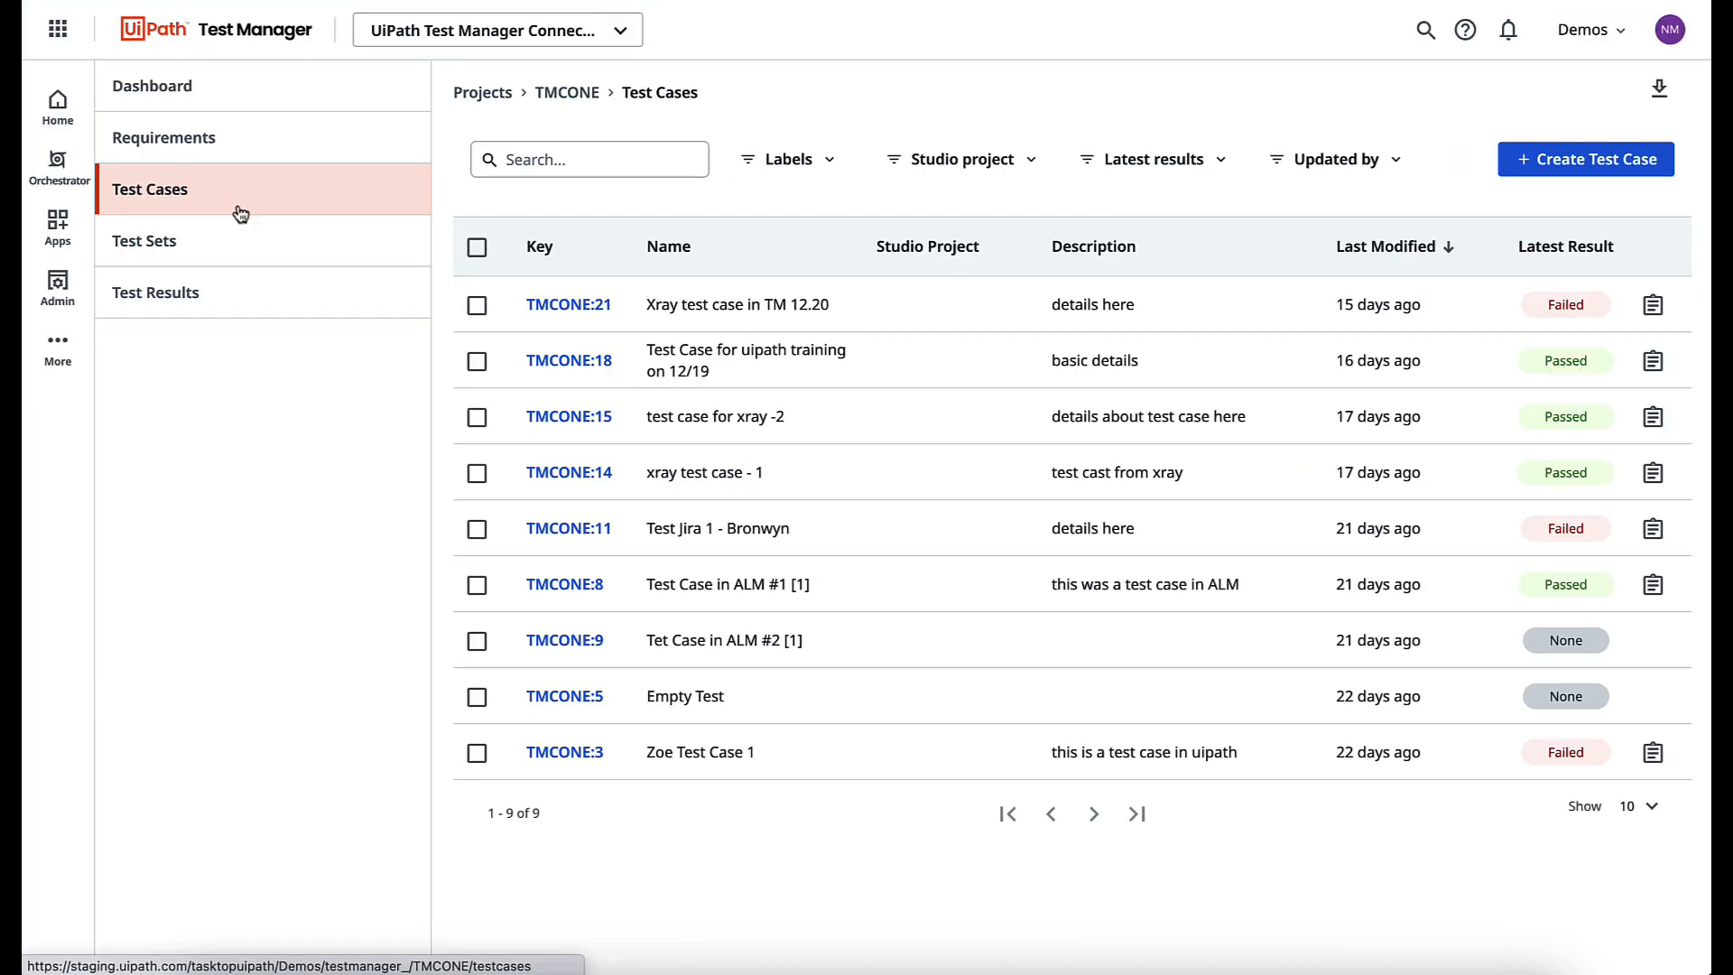
Create test case 'Test Case for UiPath/Xray Jira demo' with a description about testing test case integration
{"action": "left_click", "coordinate": [1585, 159]}
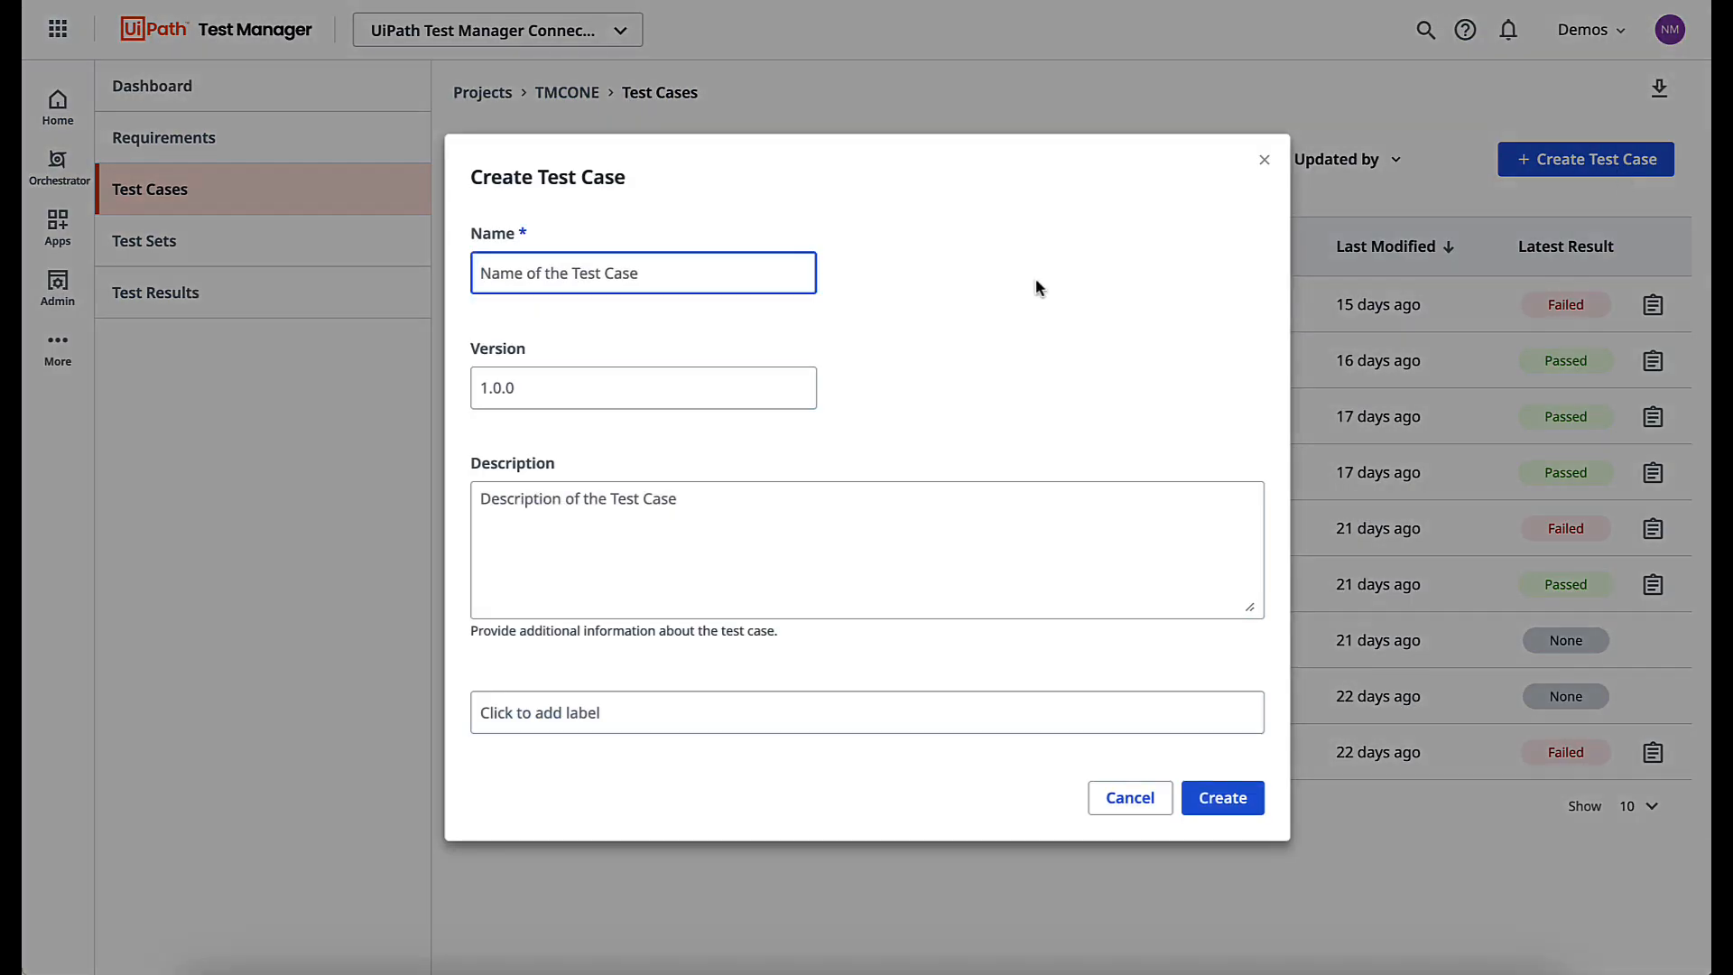
{"action": "mouse_move", "coordinate": [957, 294]}
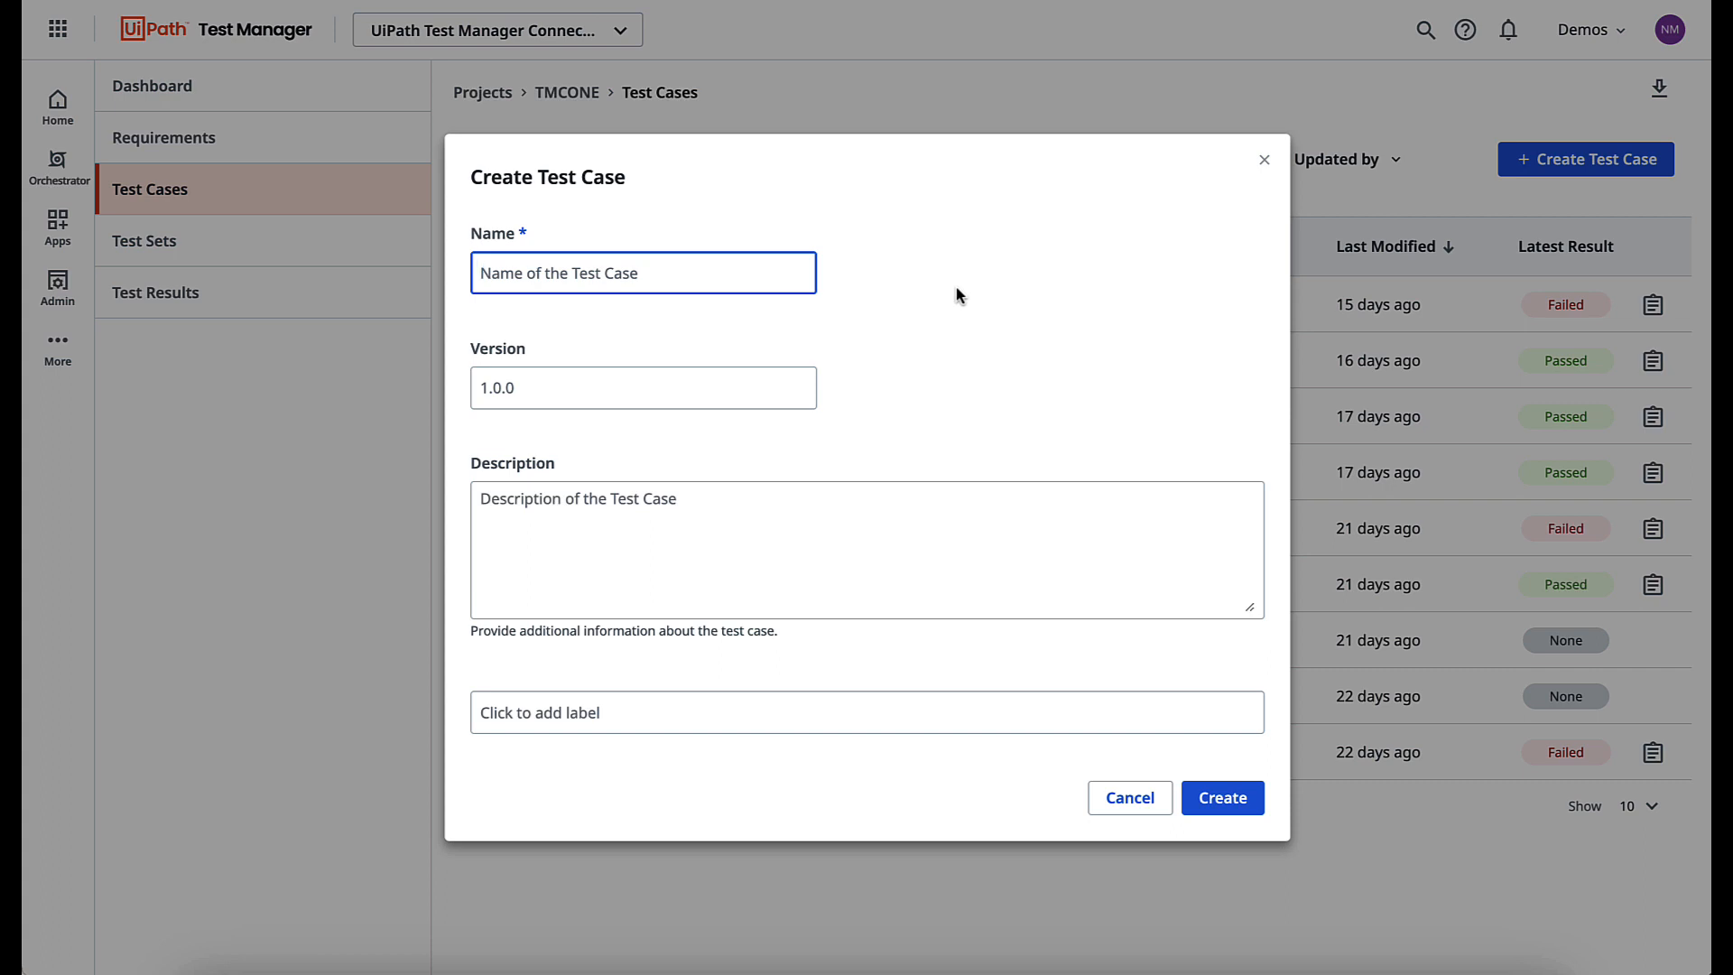
{"action": "type", "text": "Test Cas"}
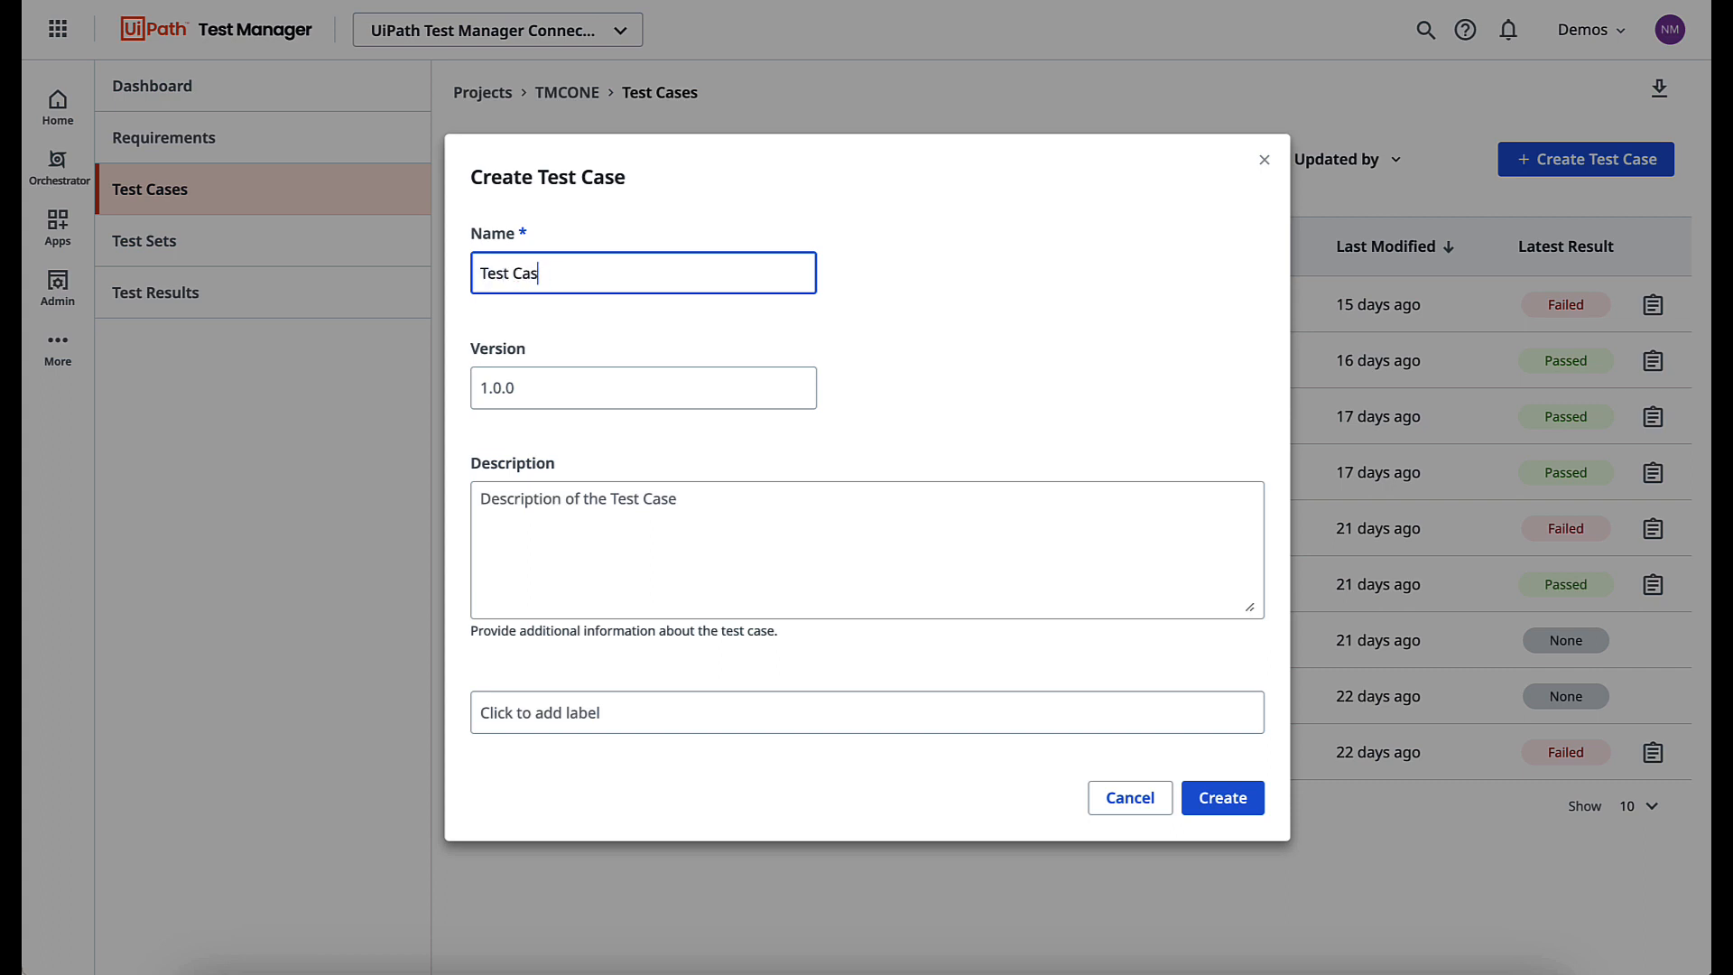
{"action": "type", "text": "e for UiPath/X"}
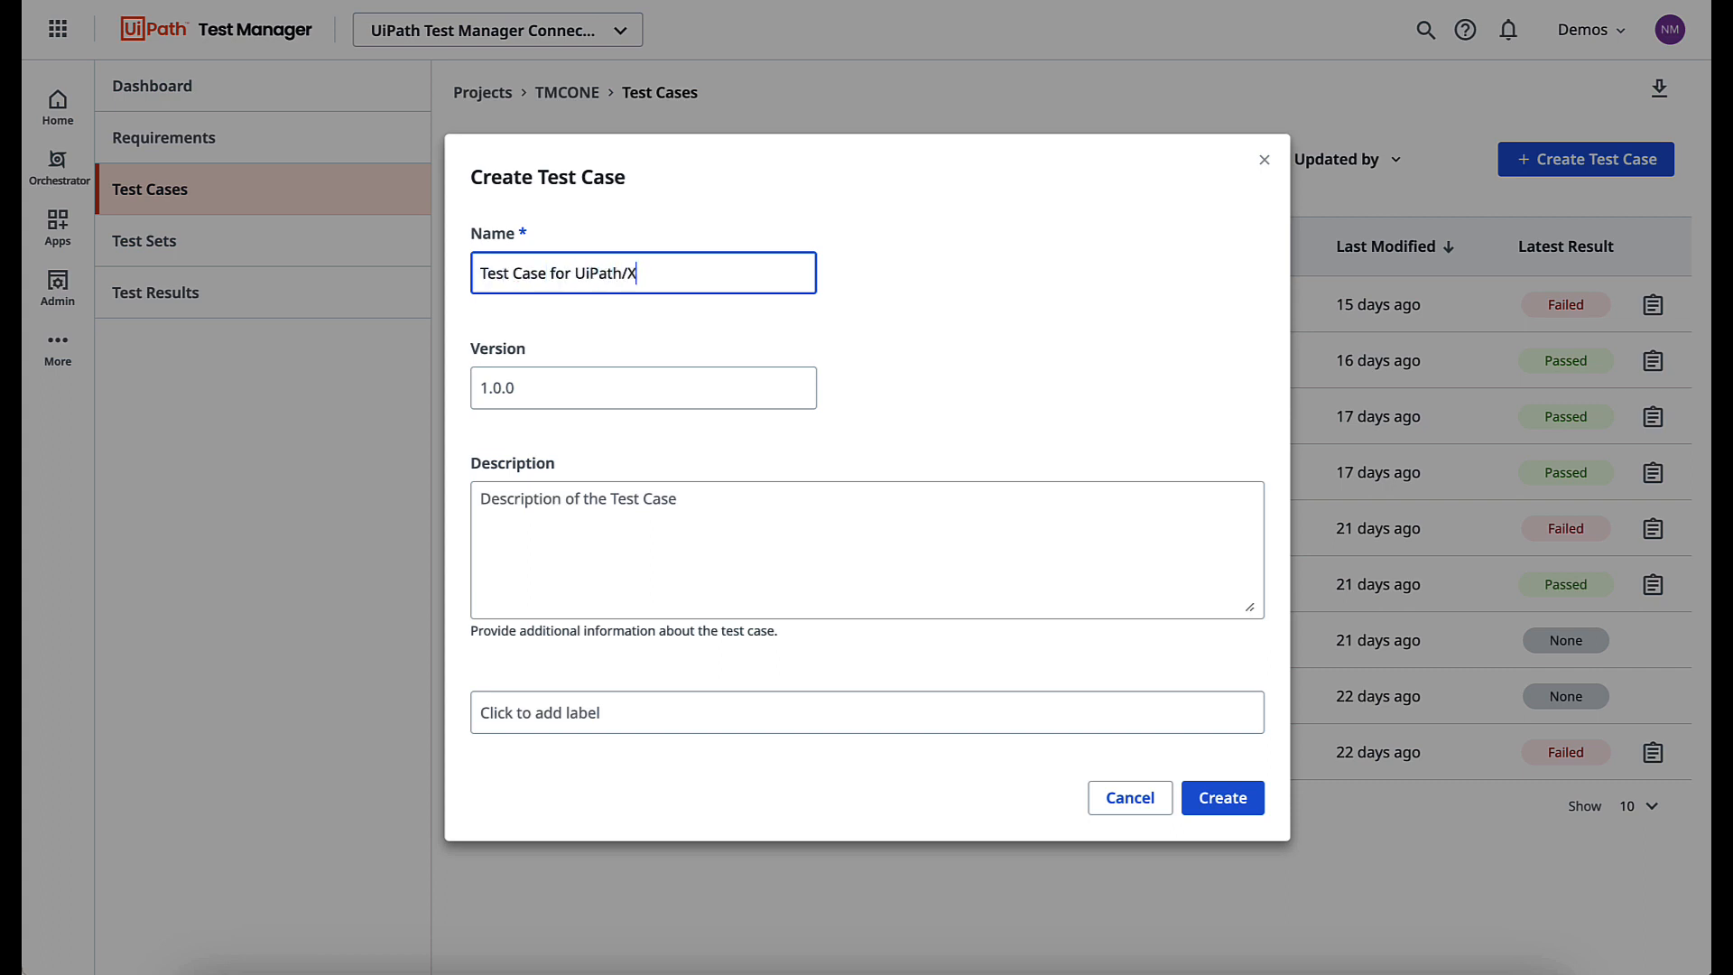
{"action": "type", "text": "ray Jira demo"}
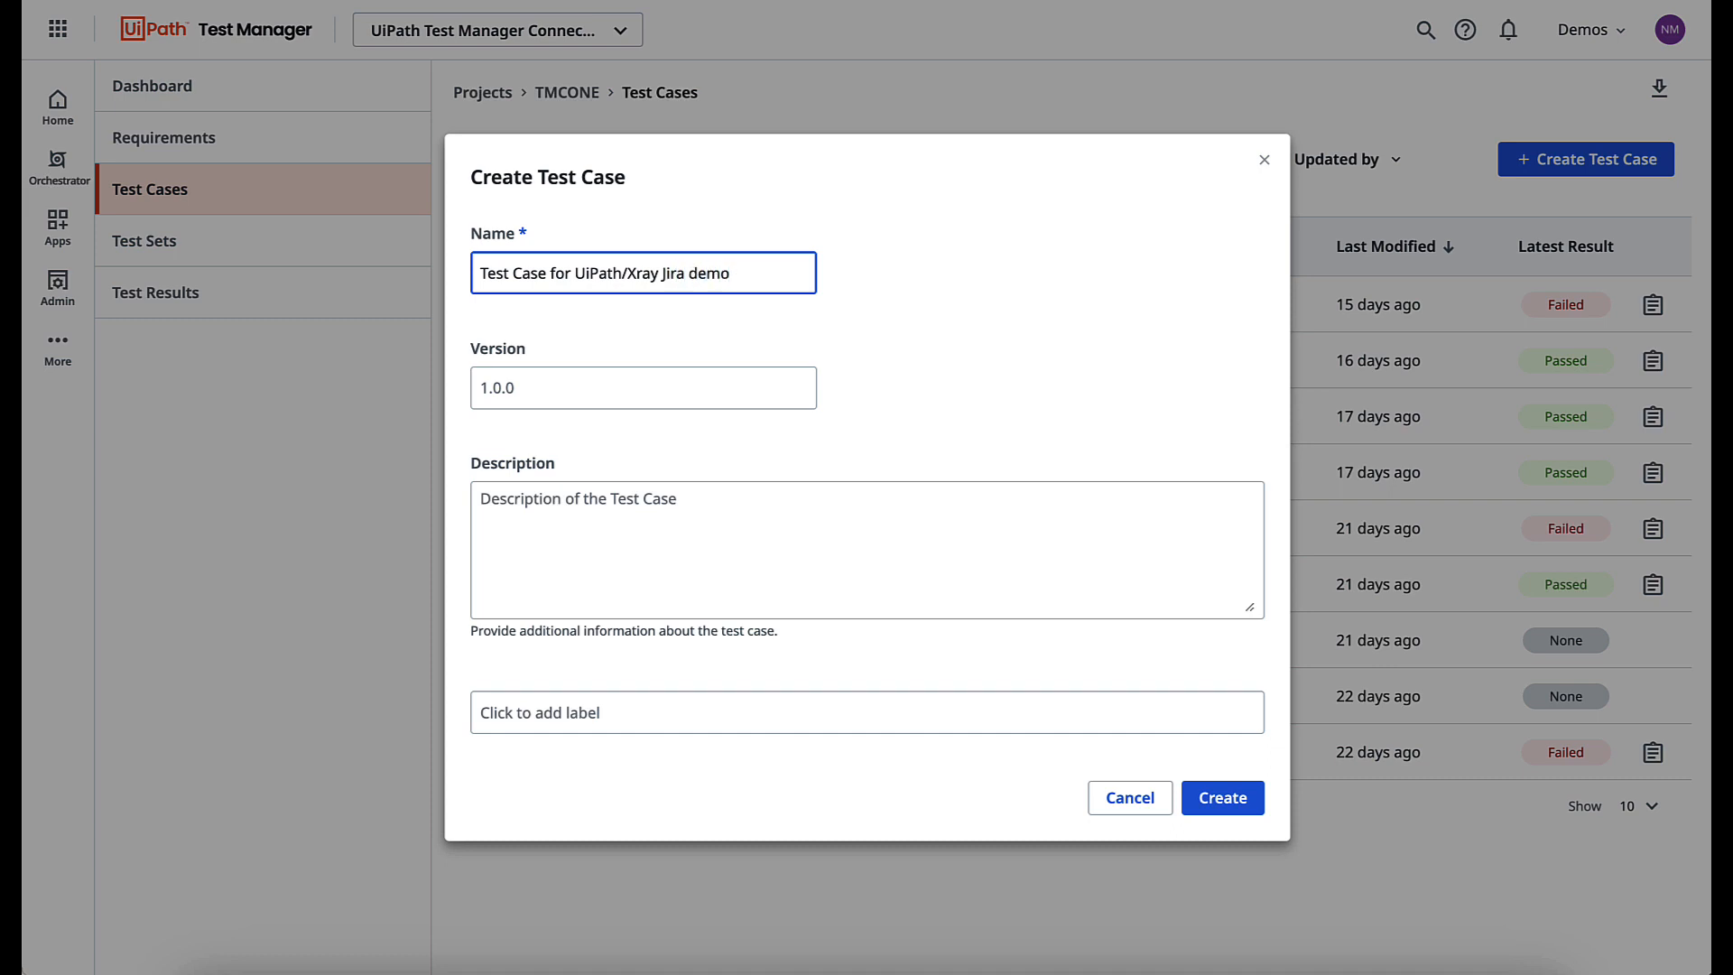
{"action": "type", "text": "testing"}
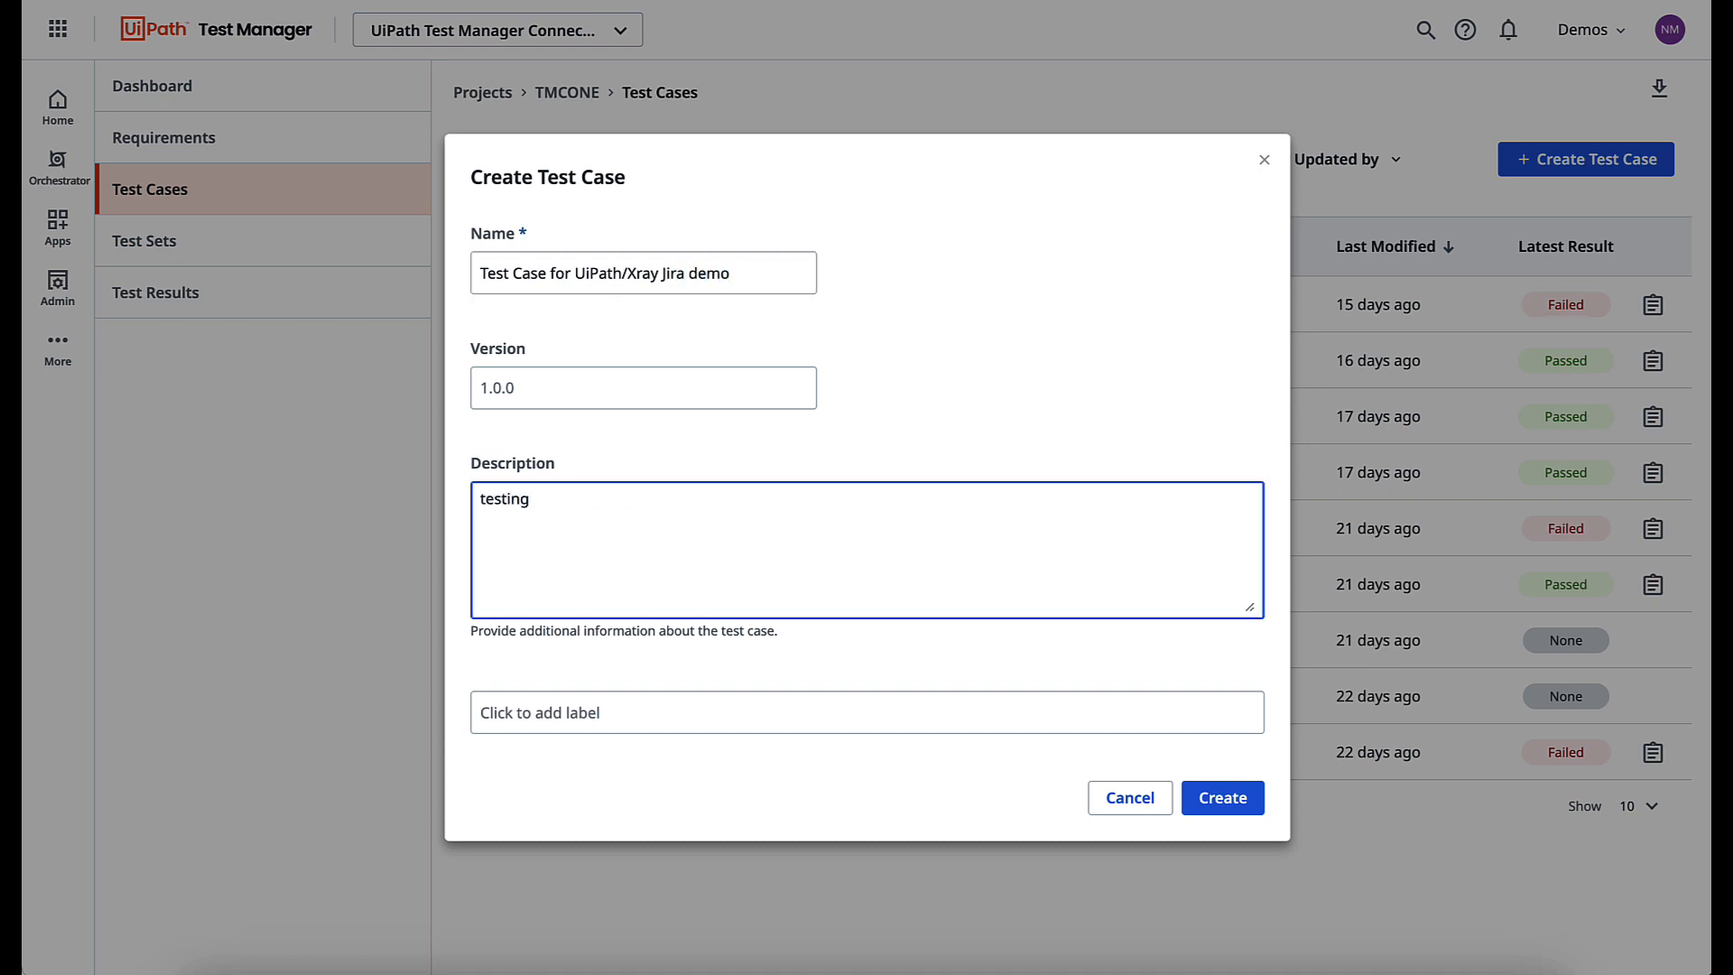
{"action": "type", "text": "test case integr"}
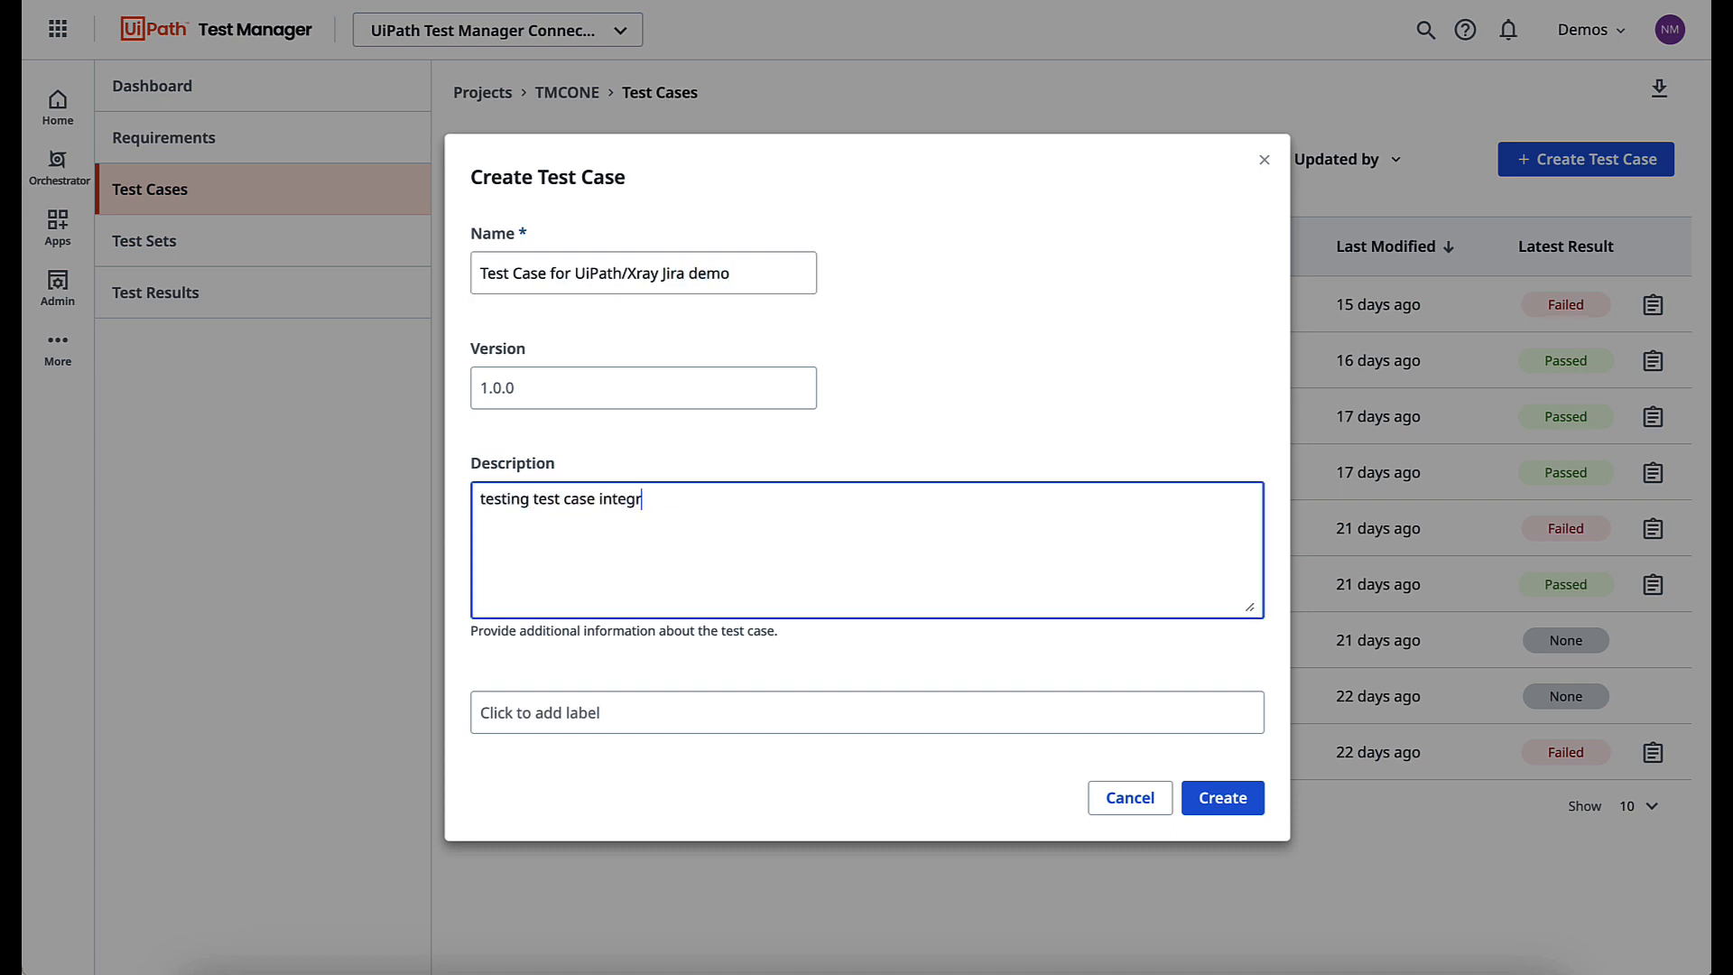
{"action": "left_click", "coordinate": [1222, 796]}
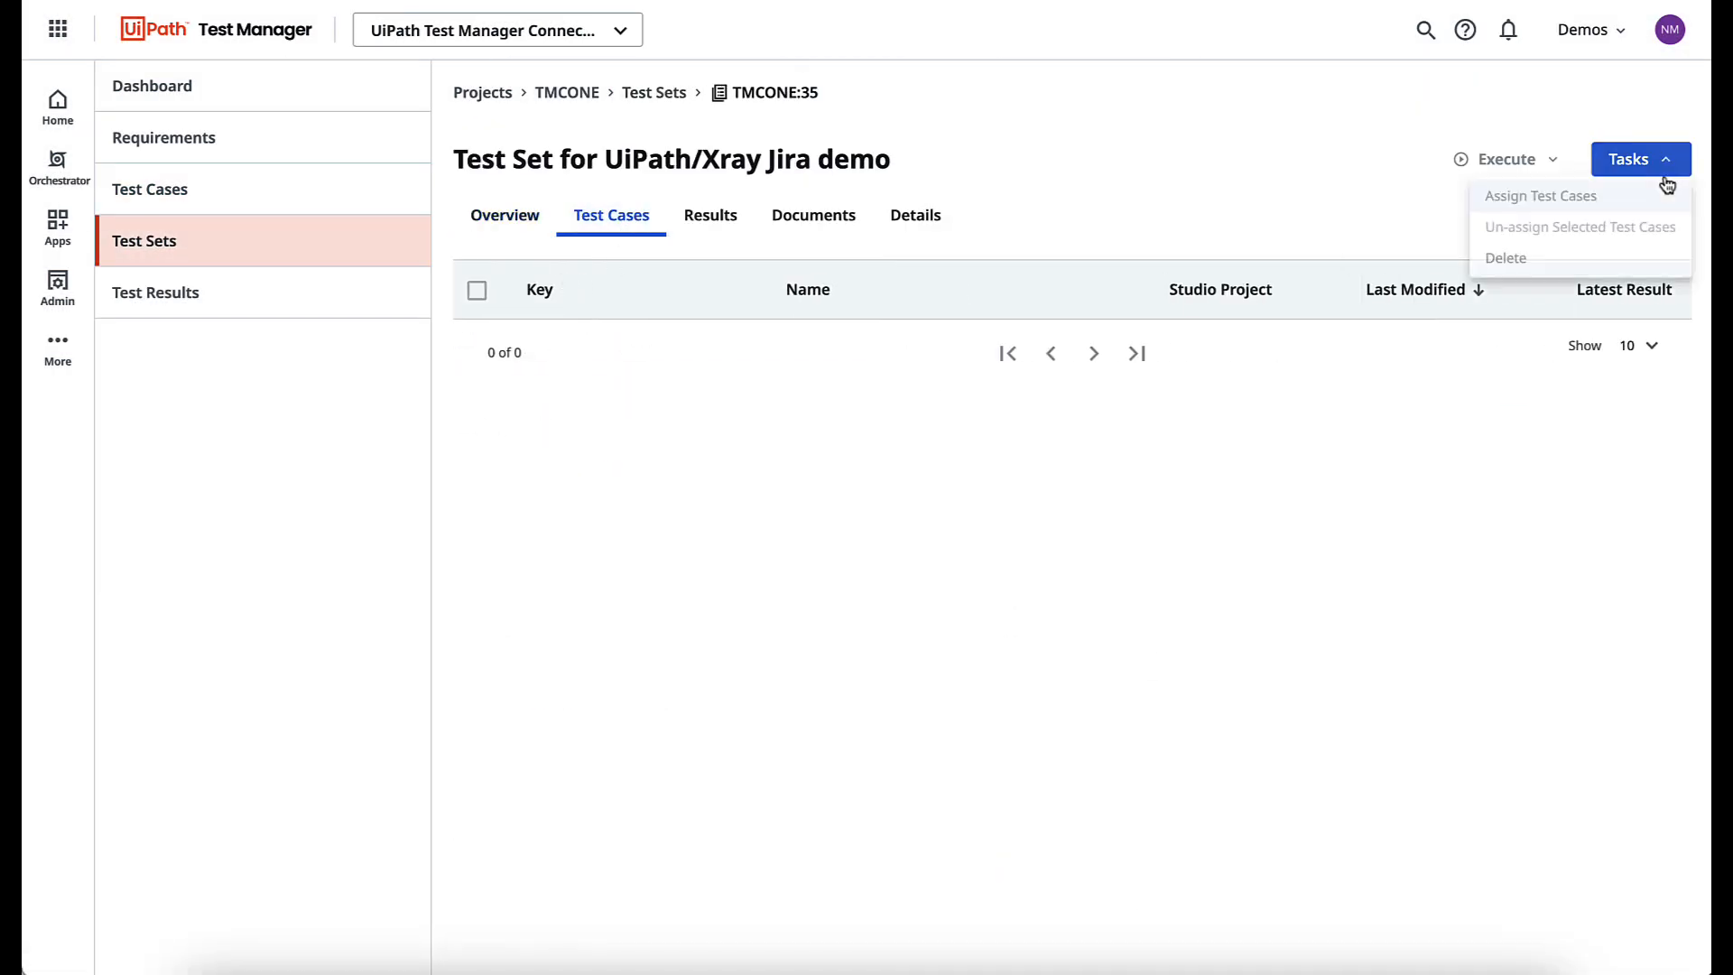
Assign test case TMCONE:36 to the demo test set and view it
{"action": "left_click", "coordinate": [1540, 195]}
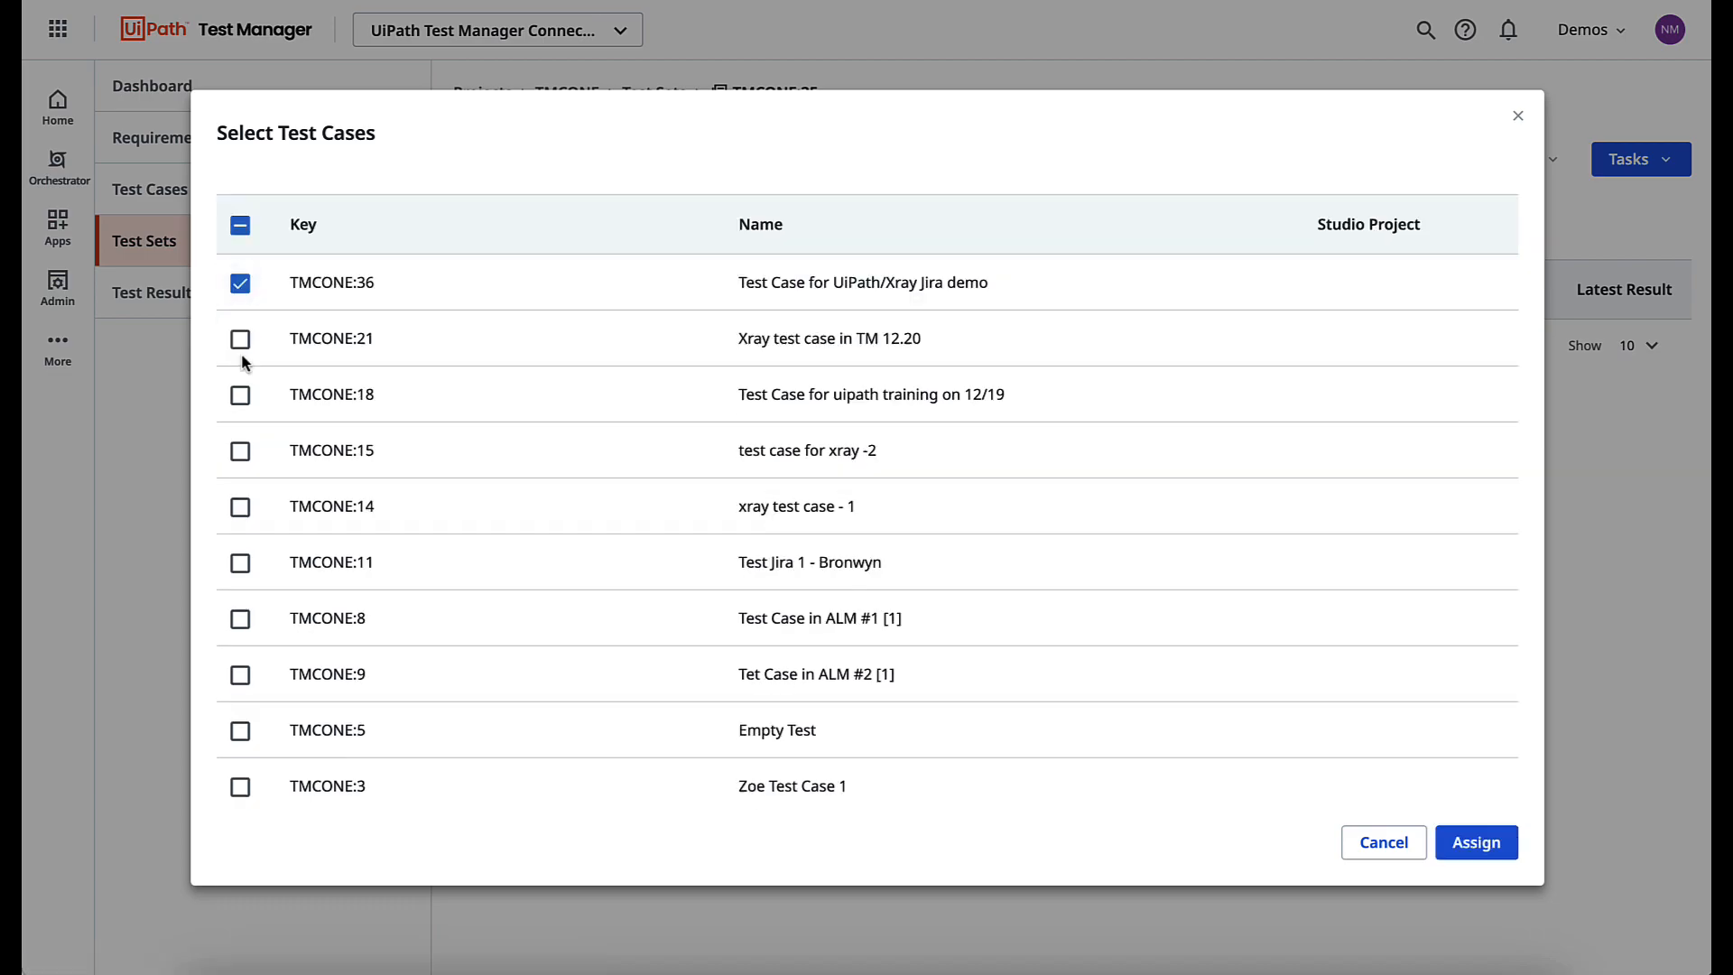
{"action": "left_click", "coordinate": [1475, 843]}
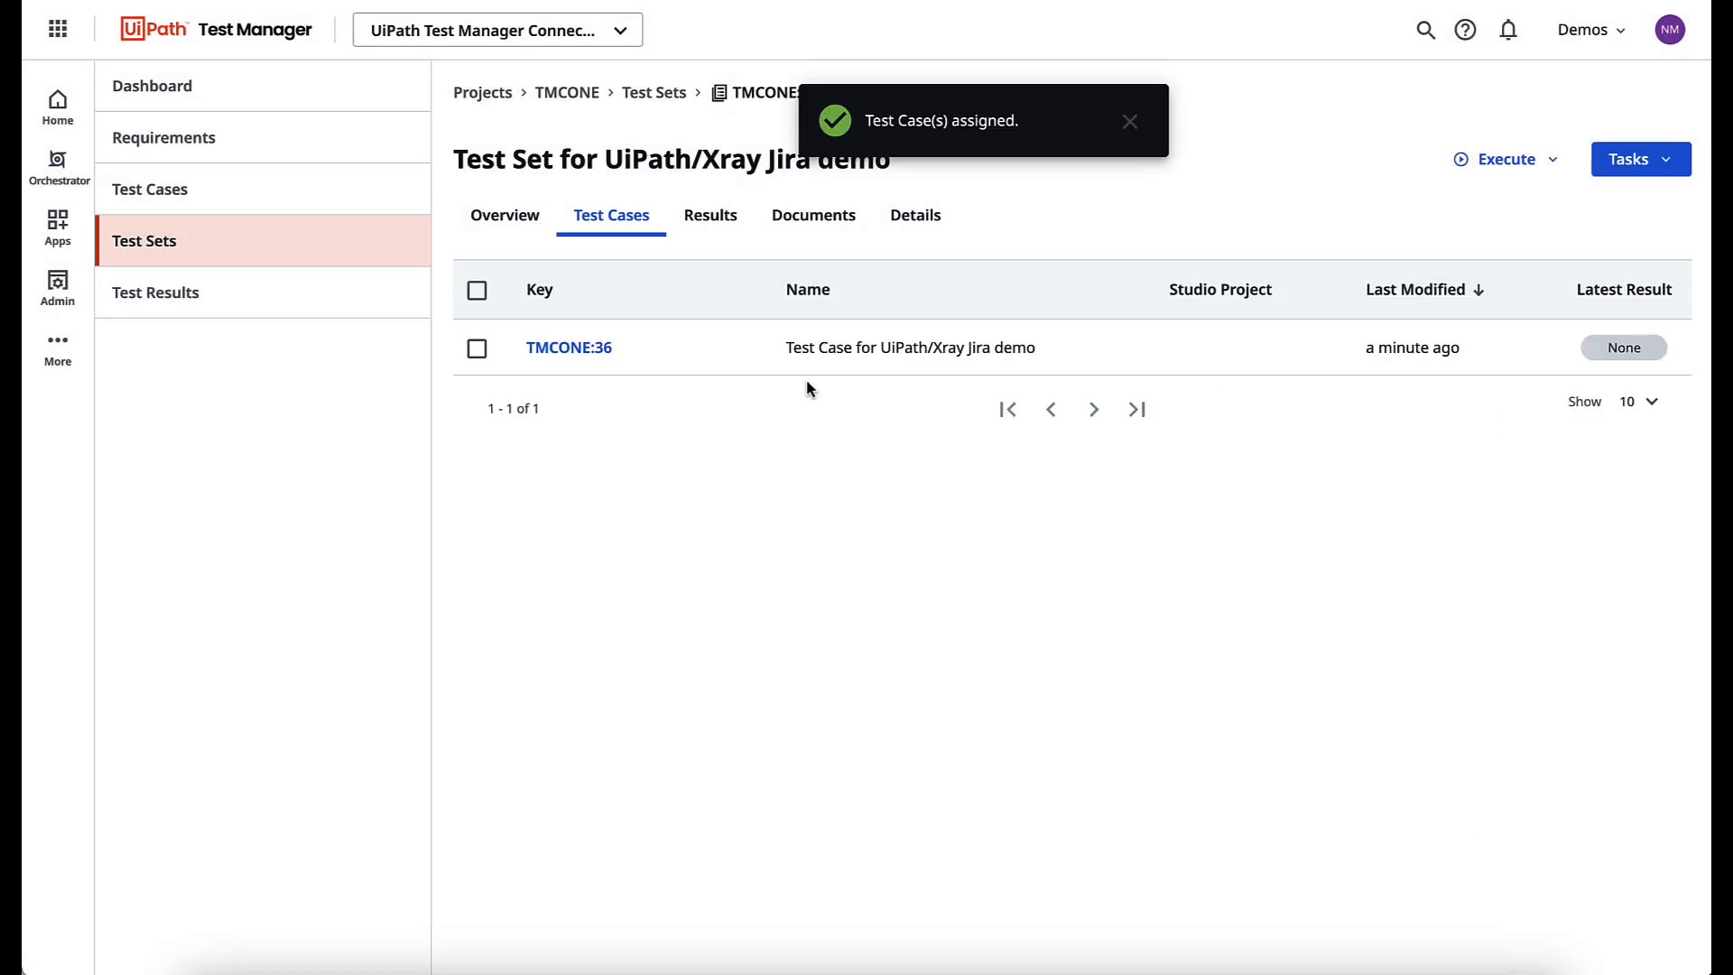
{"action": "left_click", "coordinate": [568, 346]}
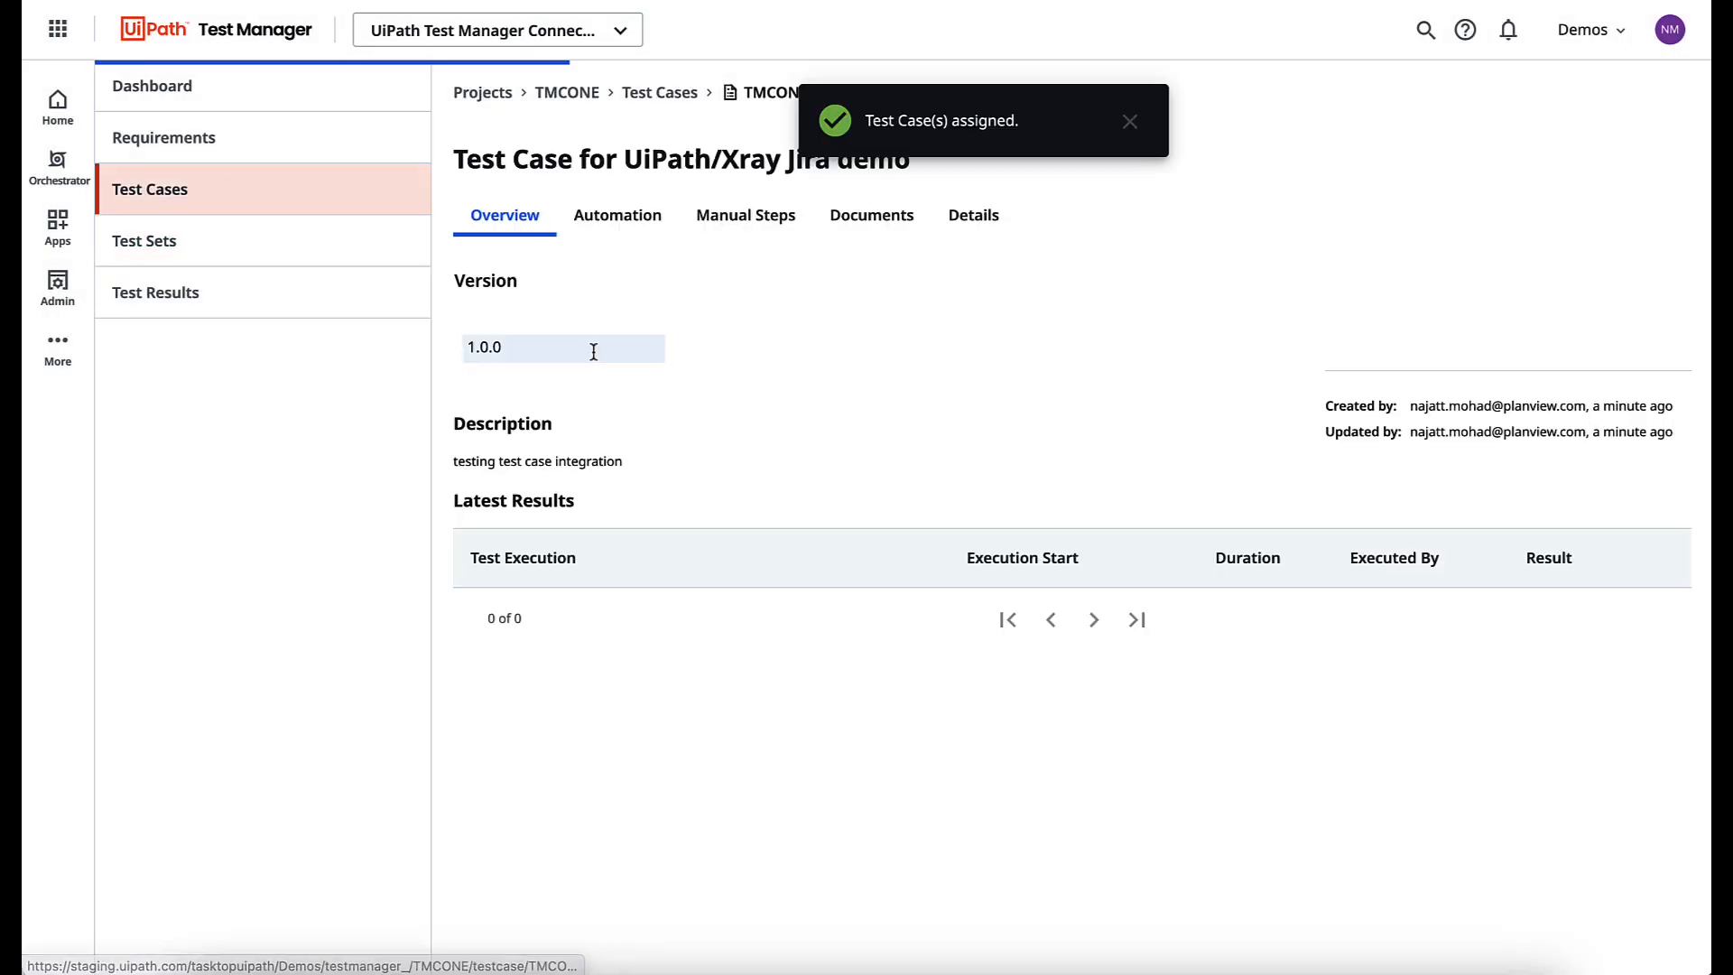
Add a first manual step describing that a sign in or register button should appear
{"action": "left_click", "coordinate": [617, 215]}
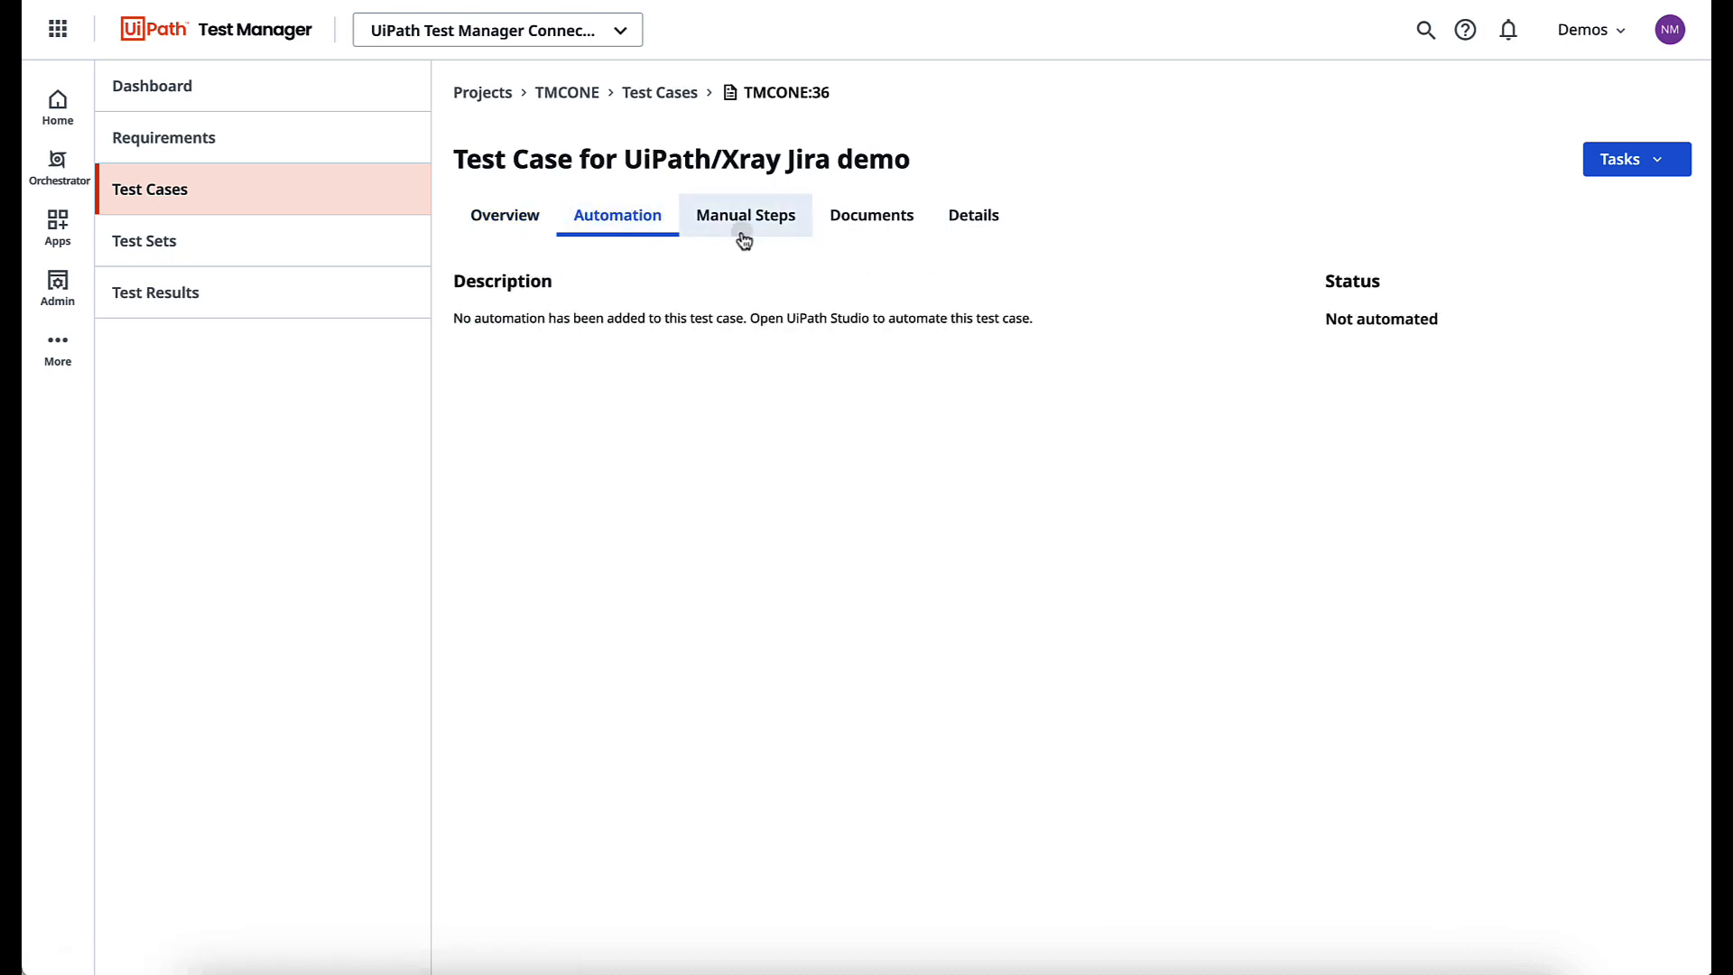
{"action": "left_click", "coordinate": [745, 215]}
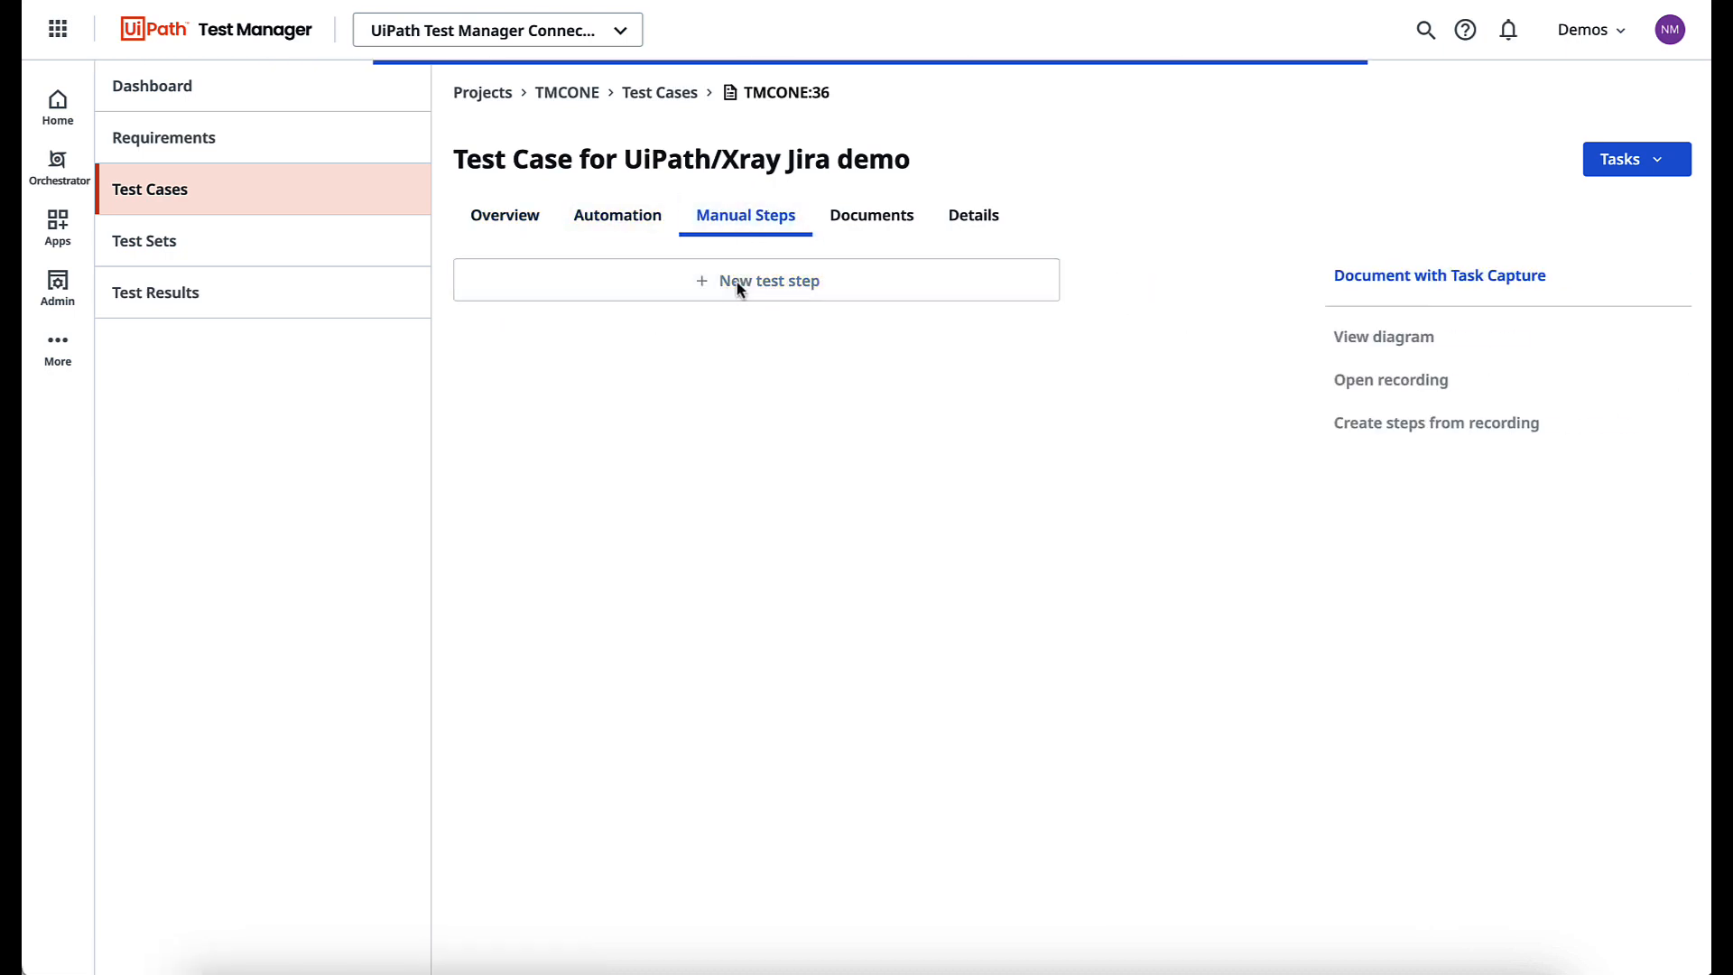
{"action": "left_click", "coordinate": [756, 280]}
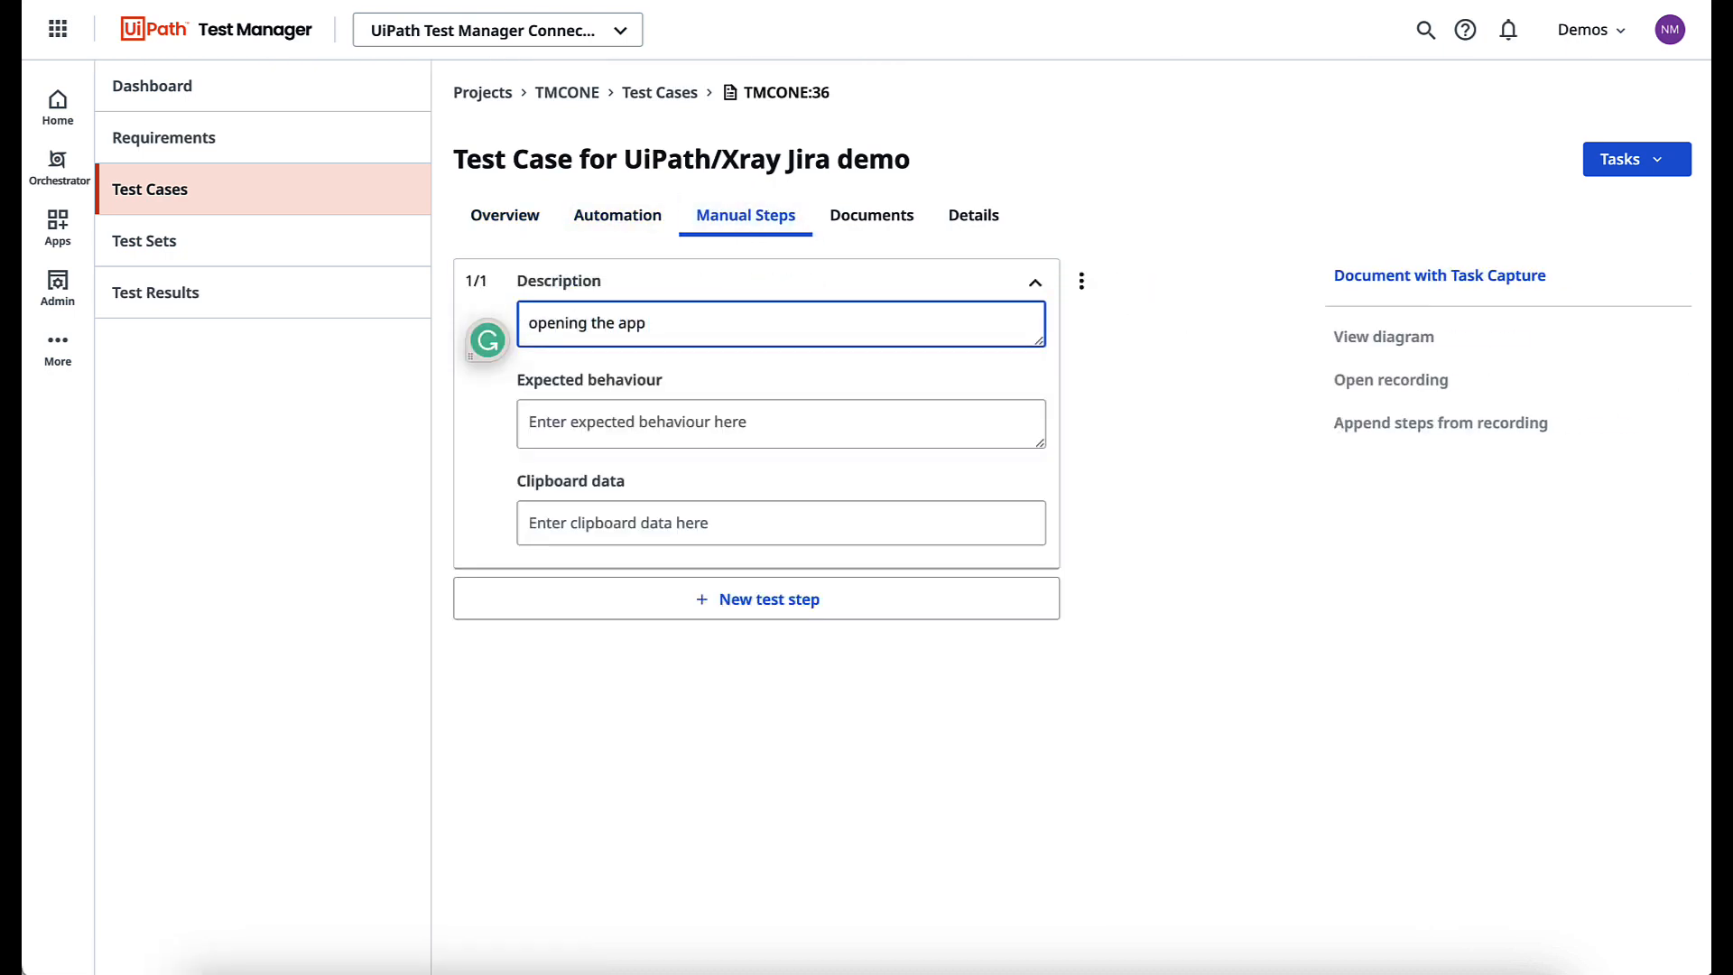
{"action": "type", "text": "should"}
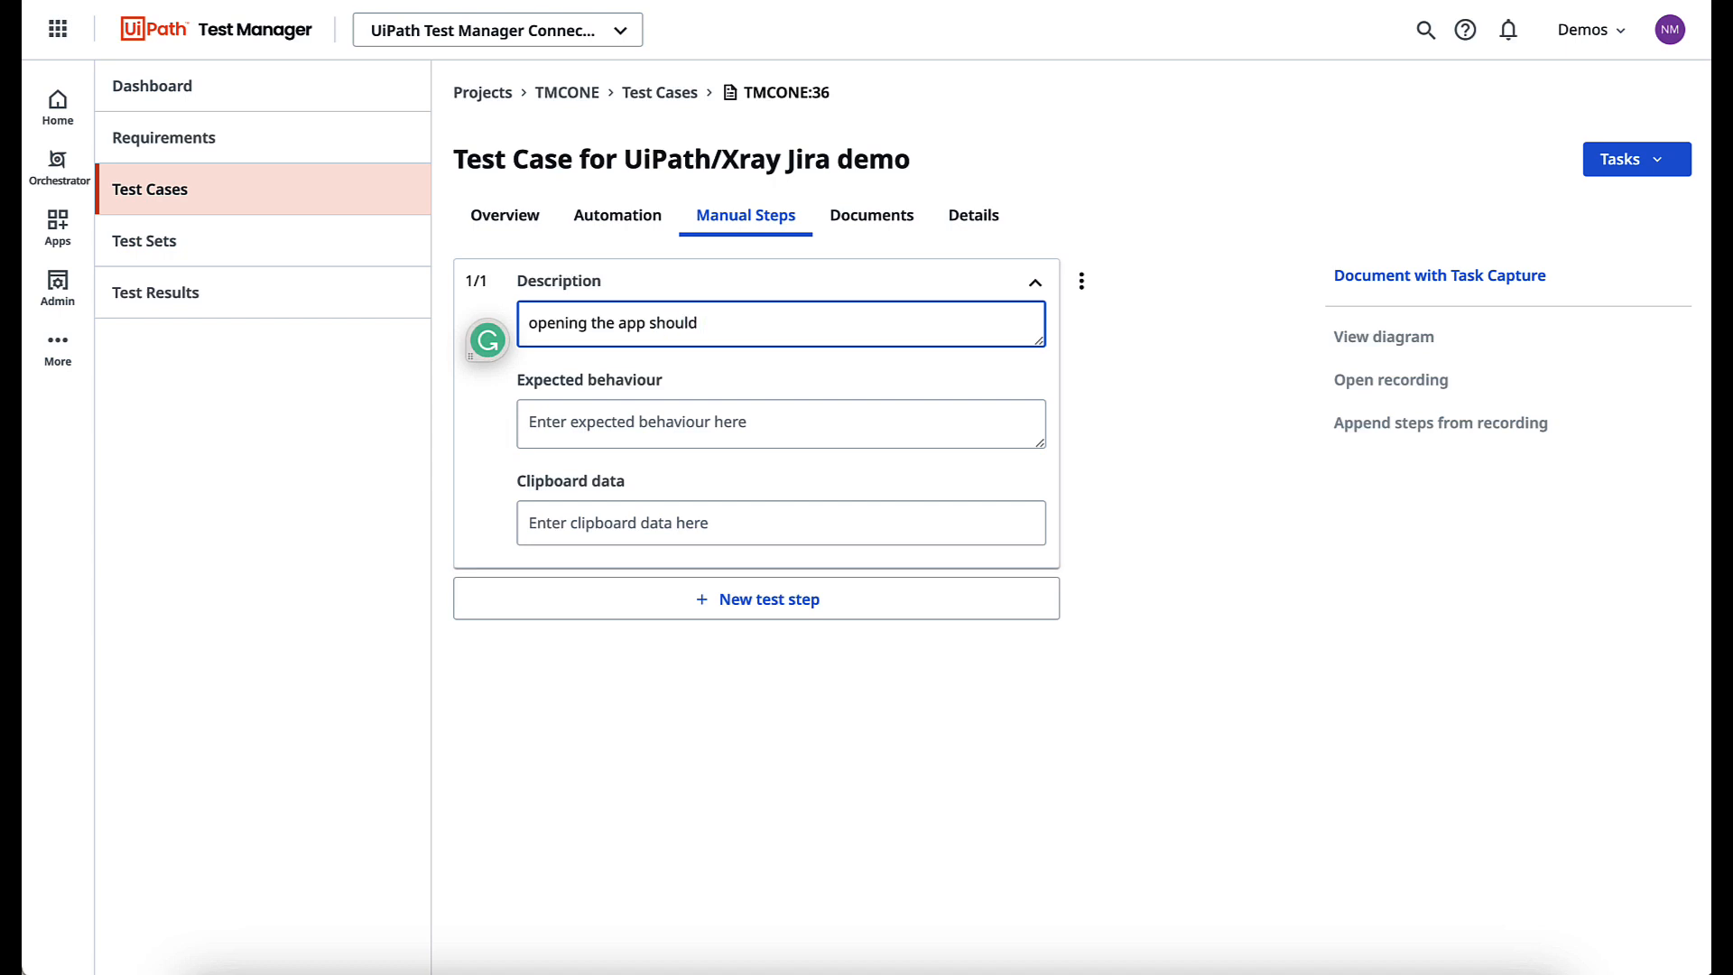
{"action": "type", "text": "have a si"}
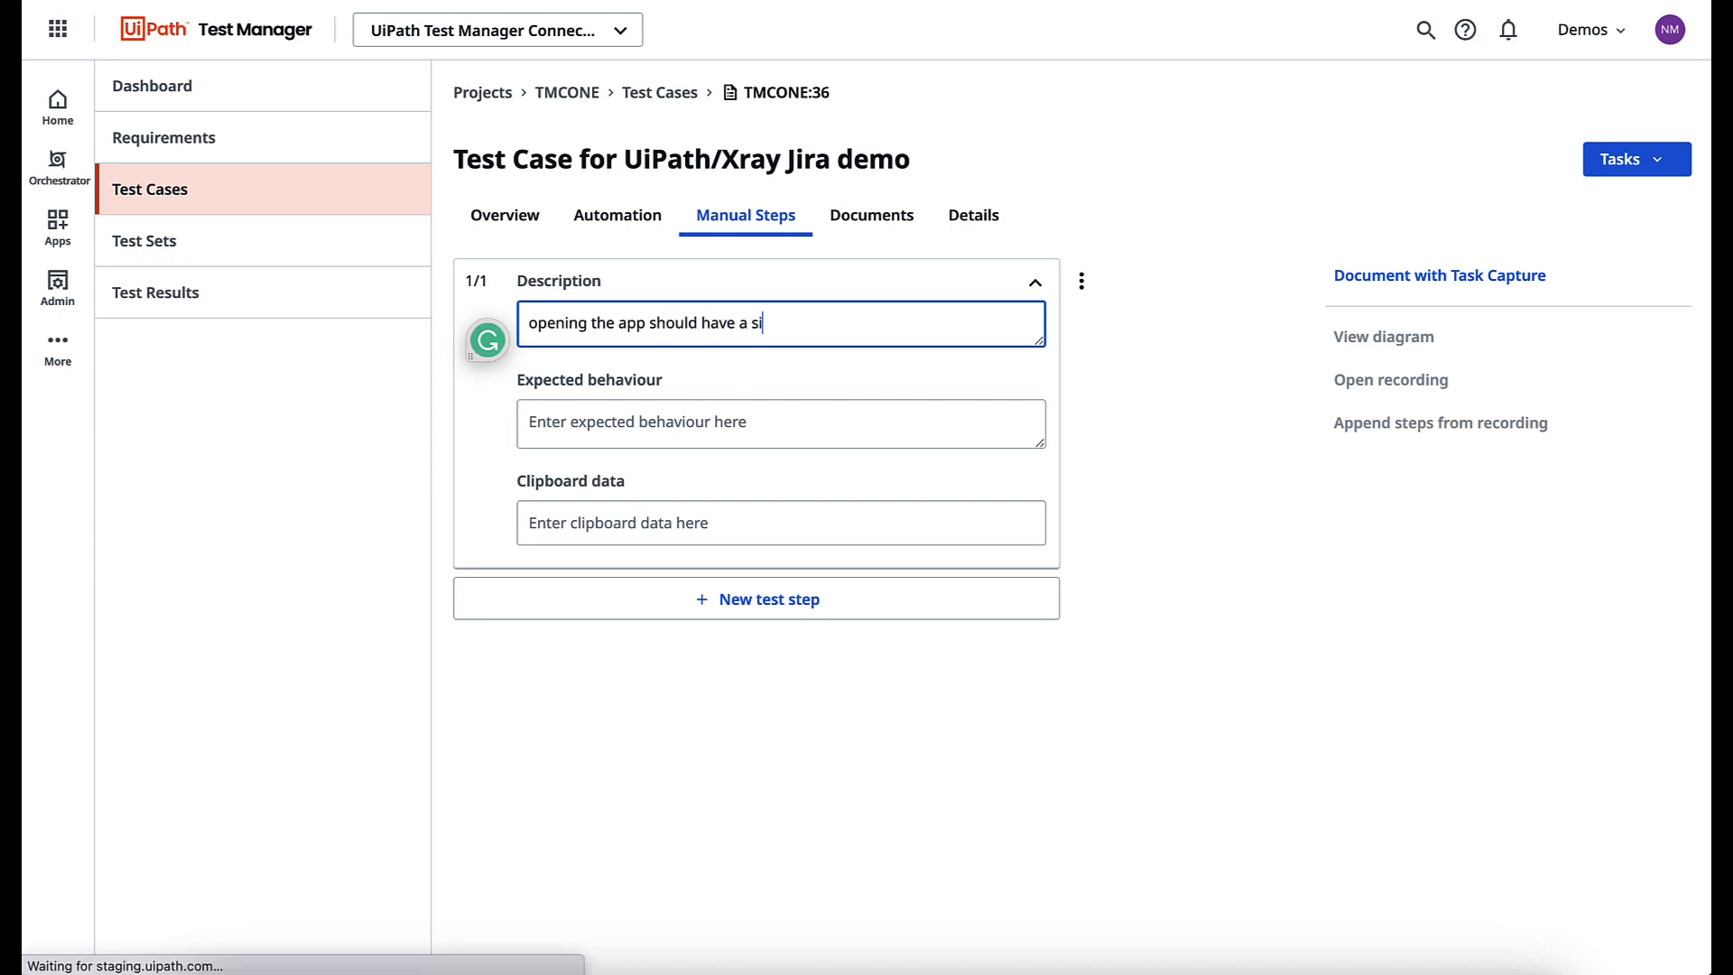
{"action": "type", "text": "gn in or register"}
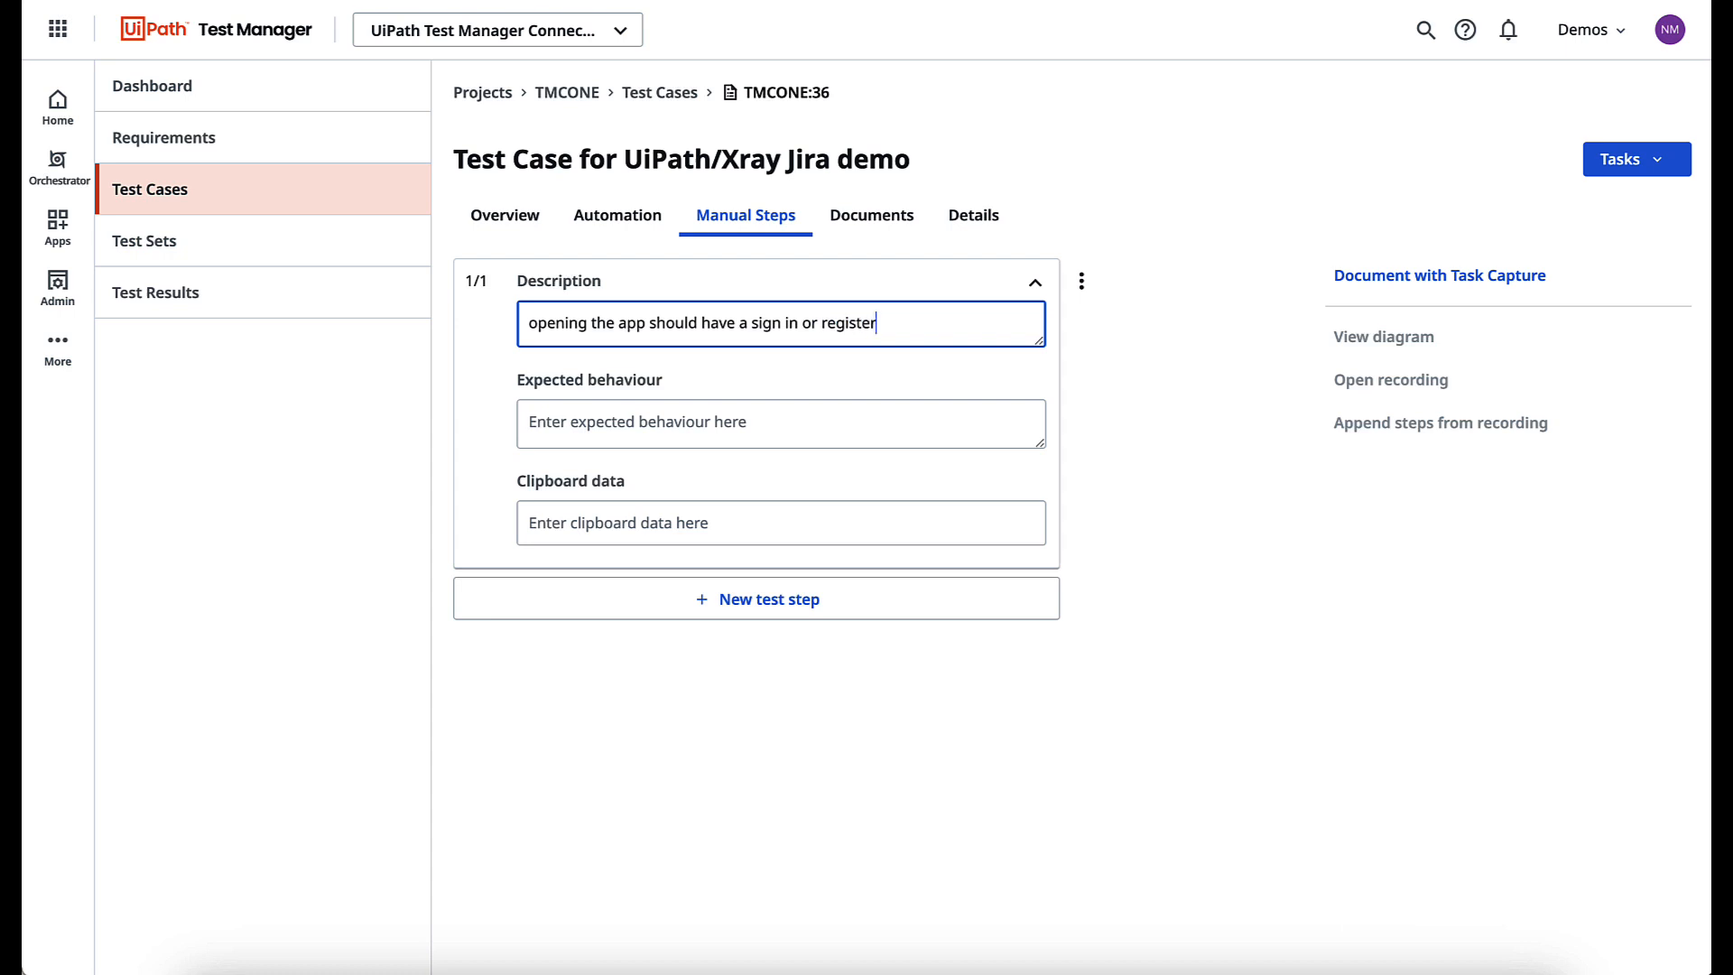
{"action": "type", "text": "button appear"}
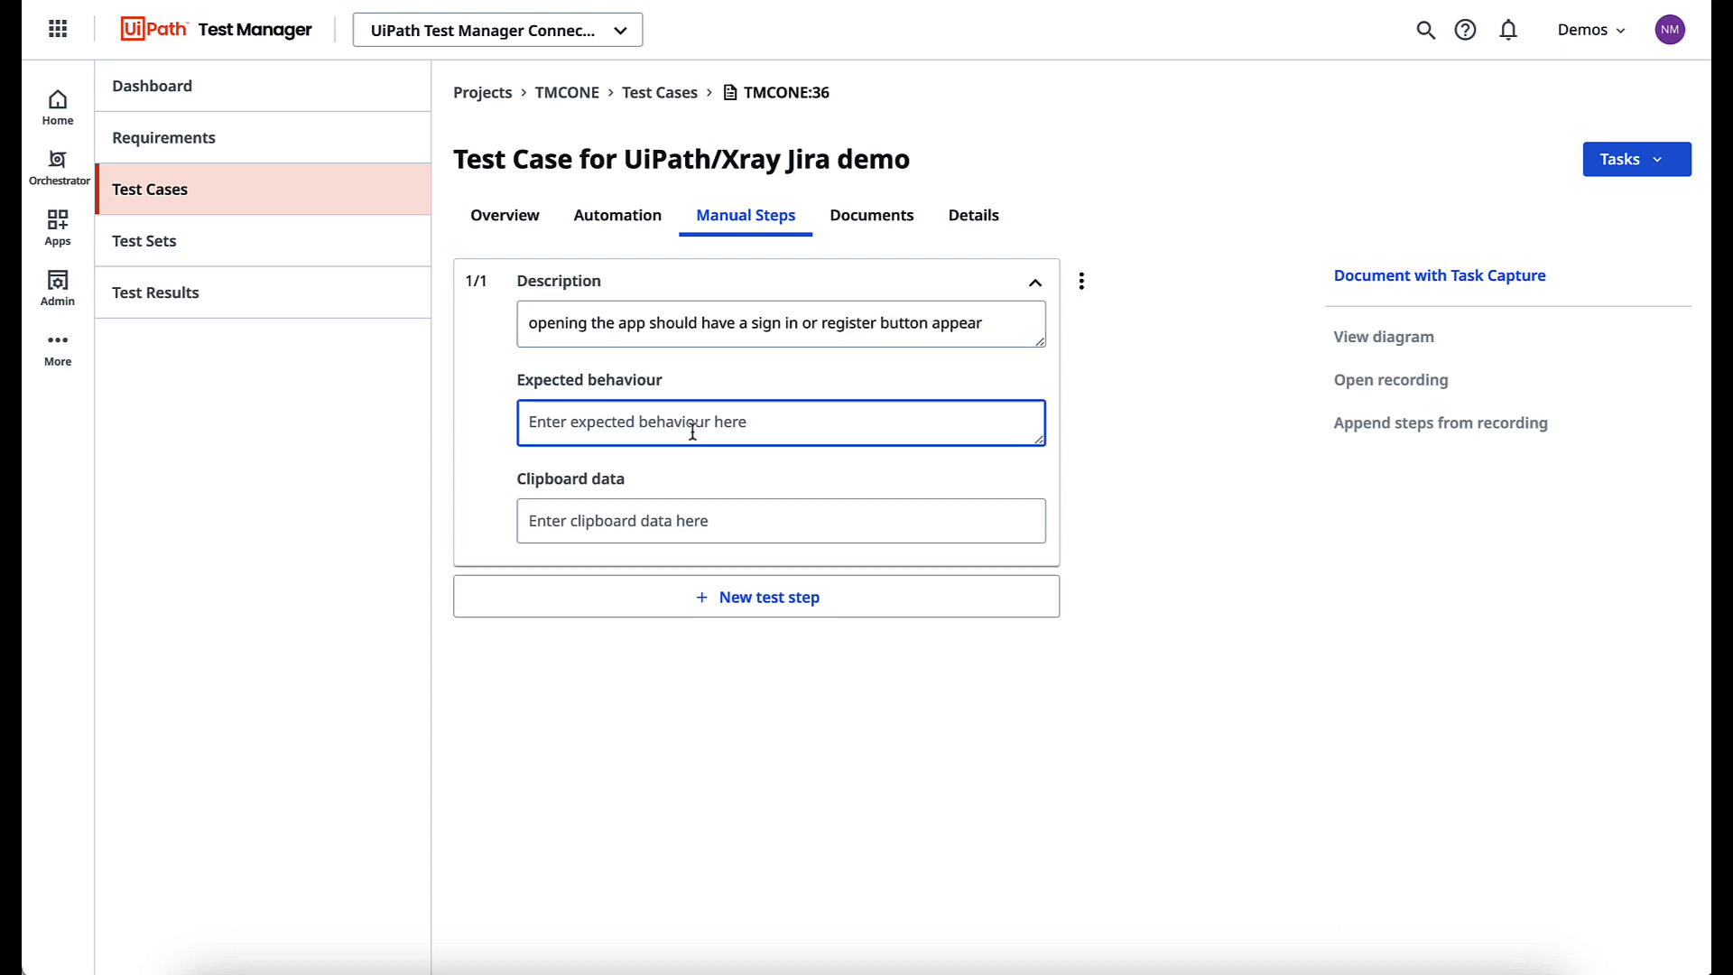
Set its expected behaviour to the sign in and register button appearing and being clickable, then add a second step
{"action": "type", "text": "sign in or regi"}
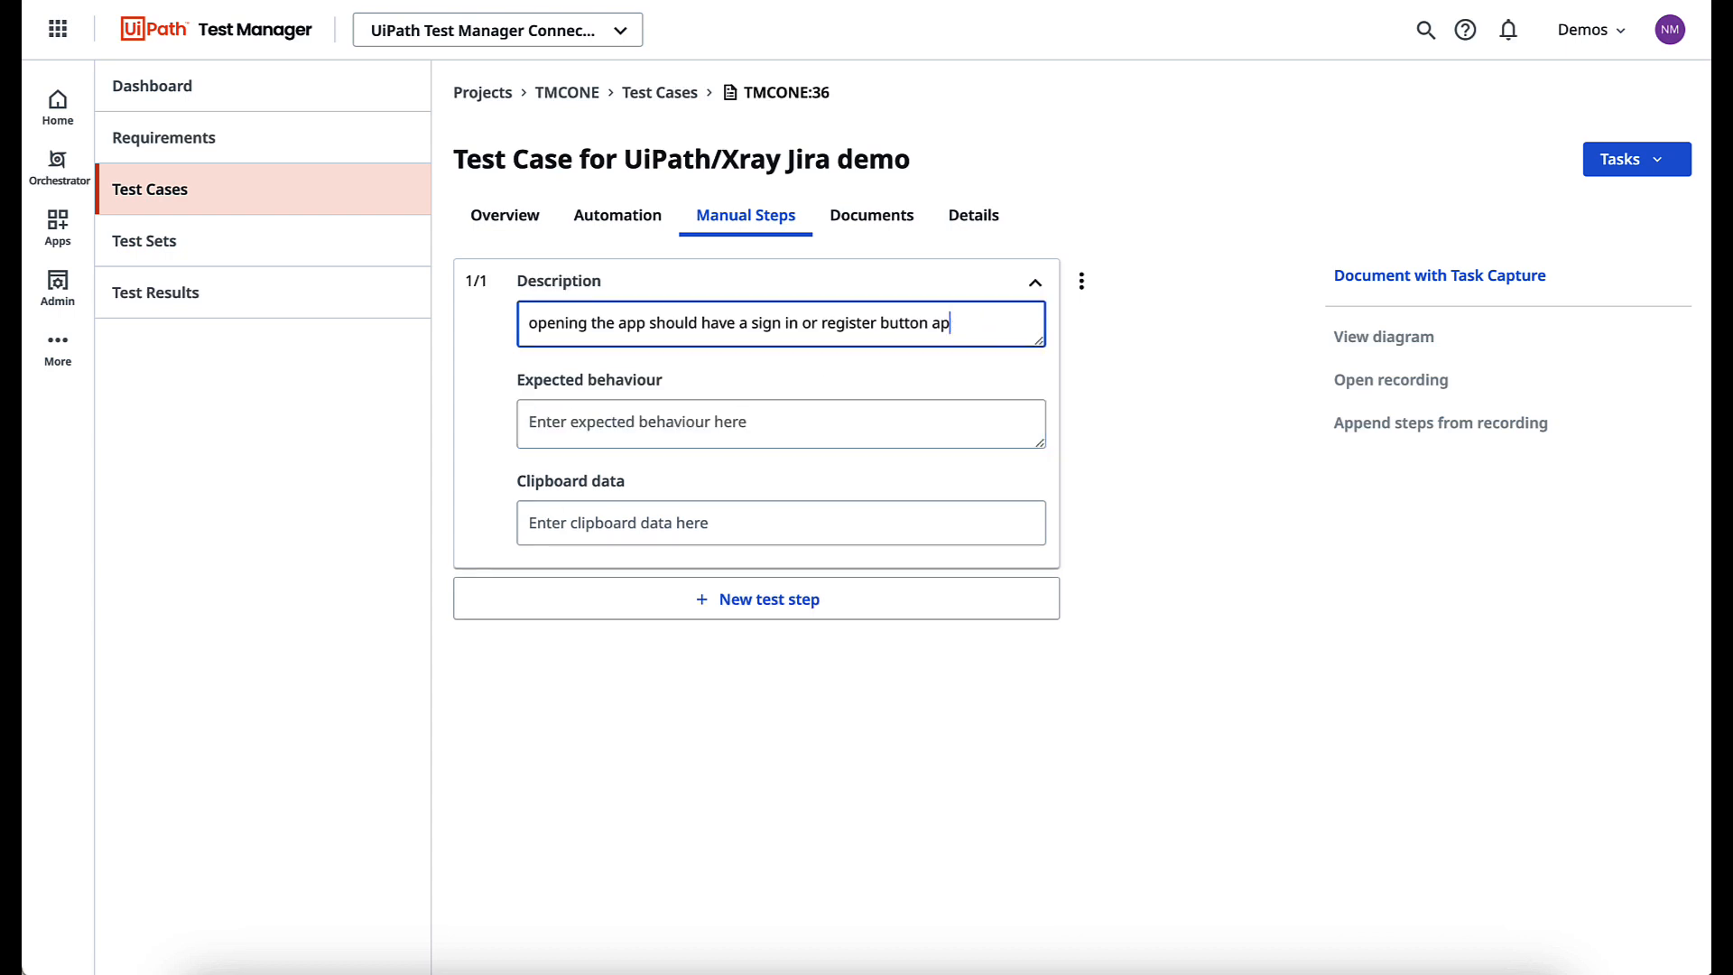
{"action": "type", "text": "and register bu"}
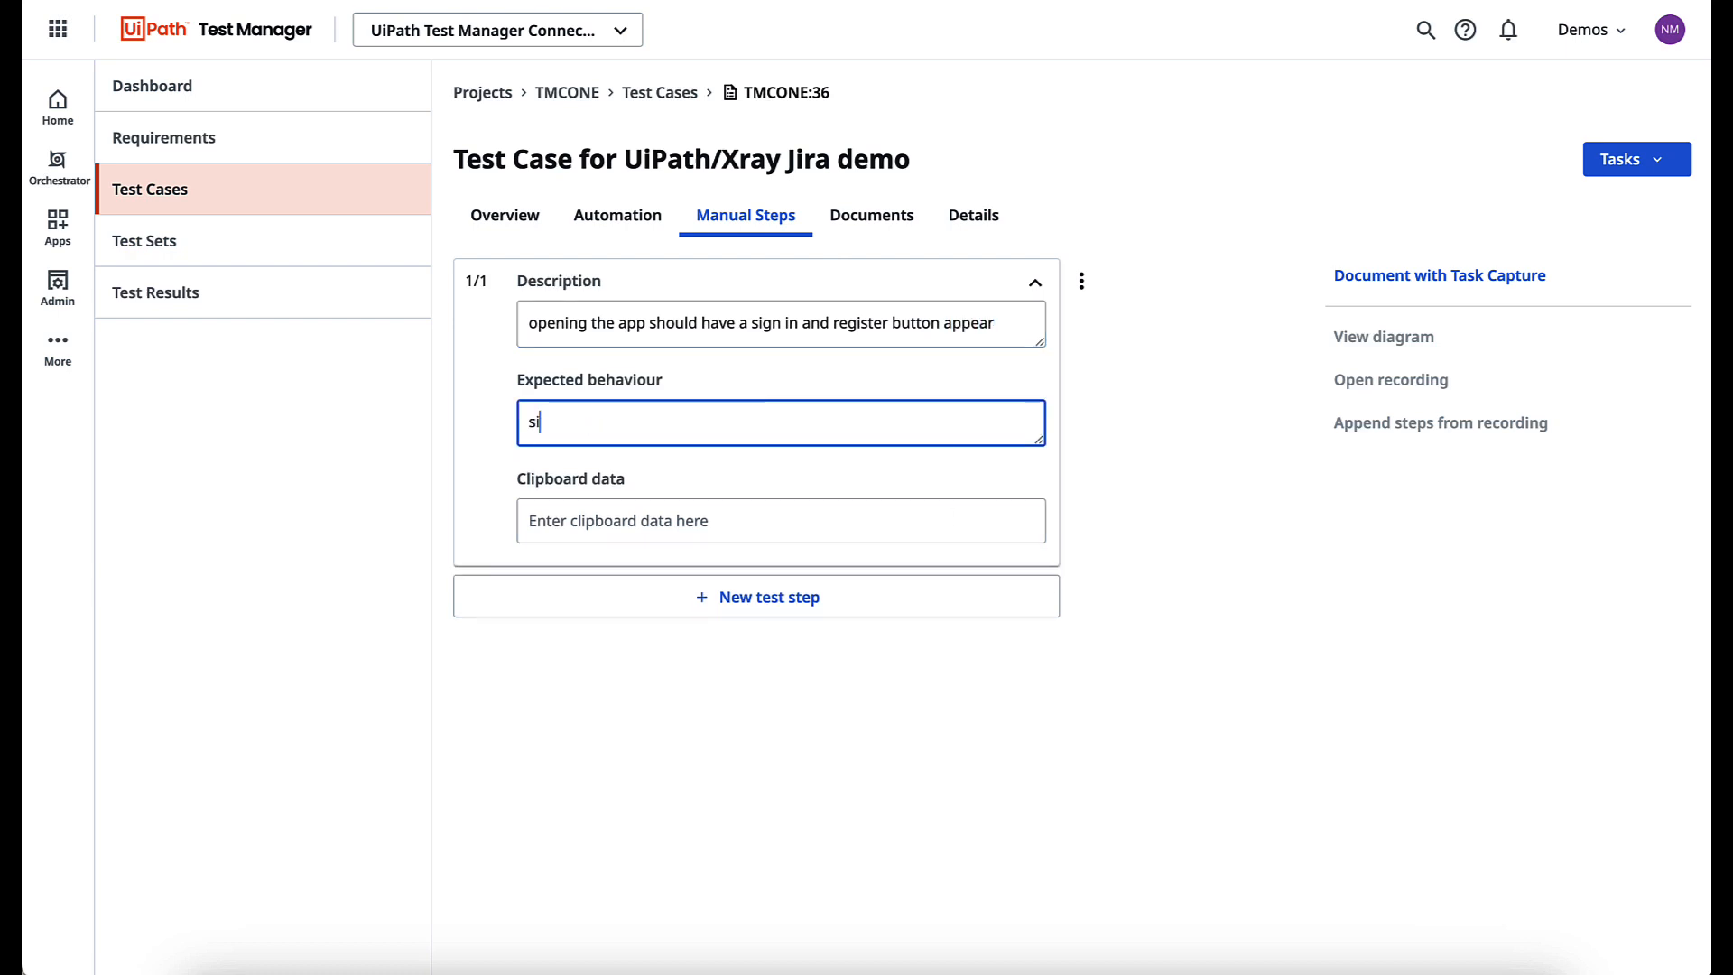
{"action": "type", "text": "sign in and register button"}
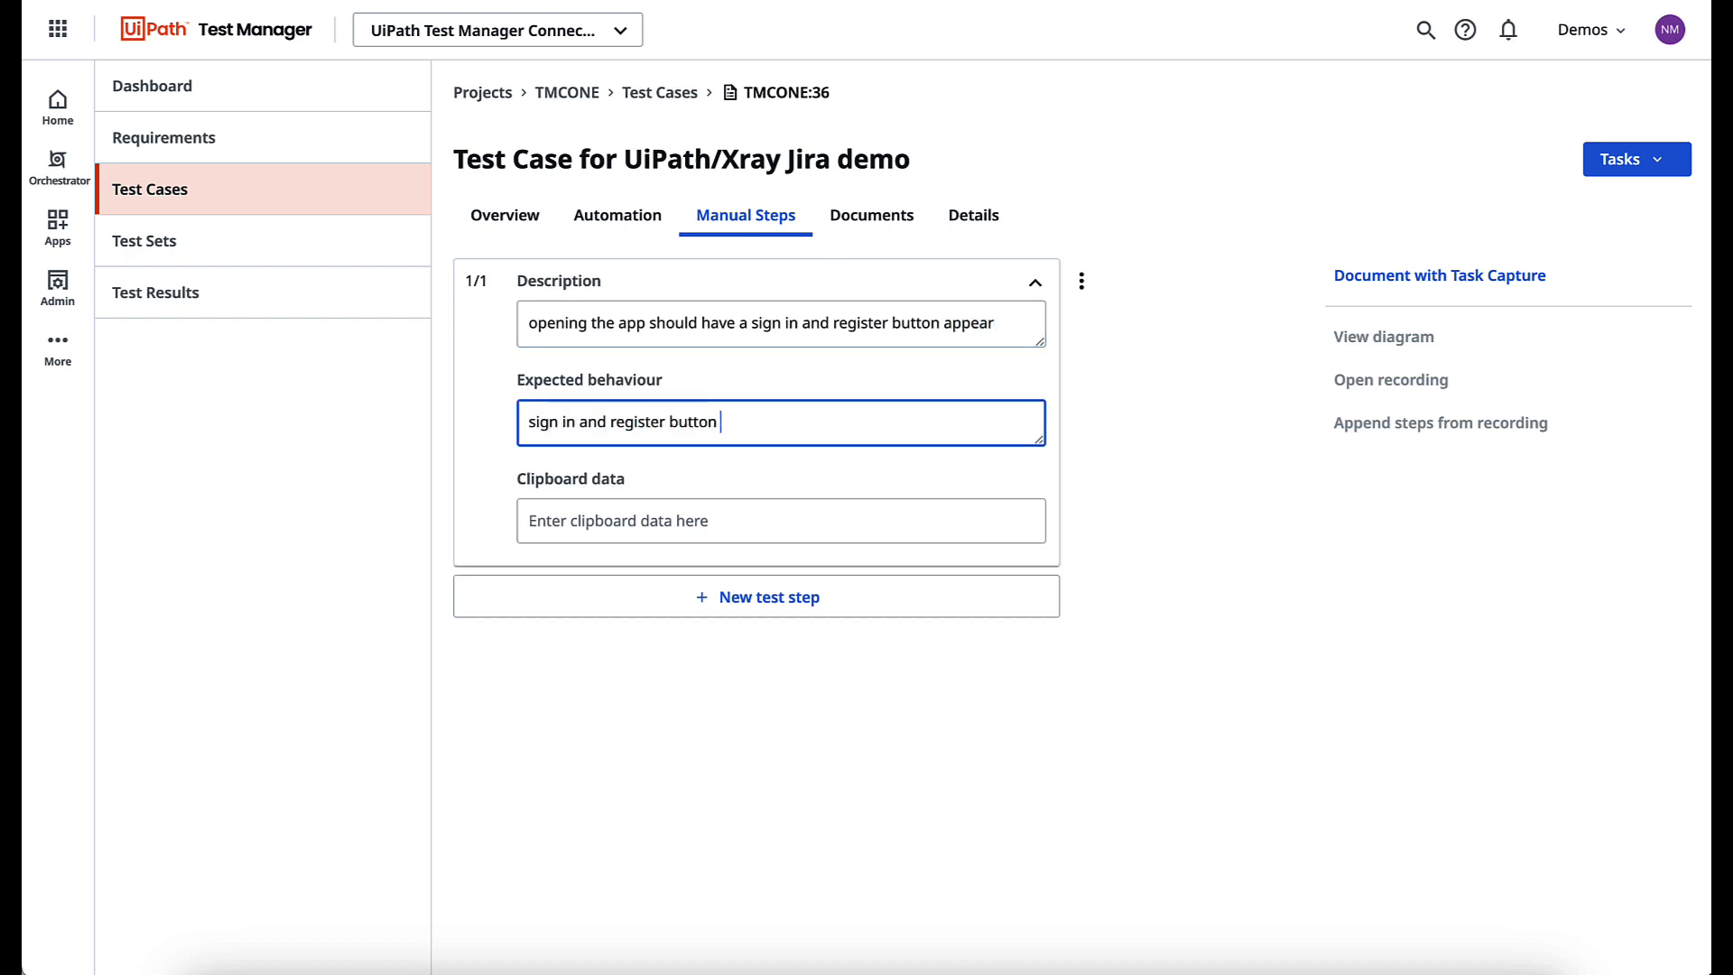
{"action": "type", "text": "should appear and be click"}
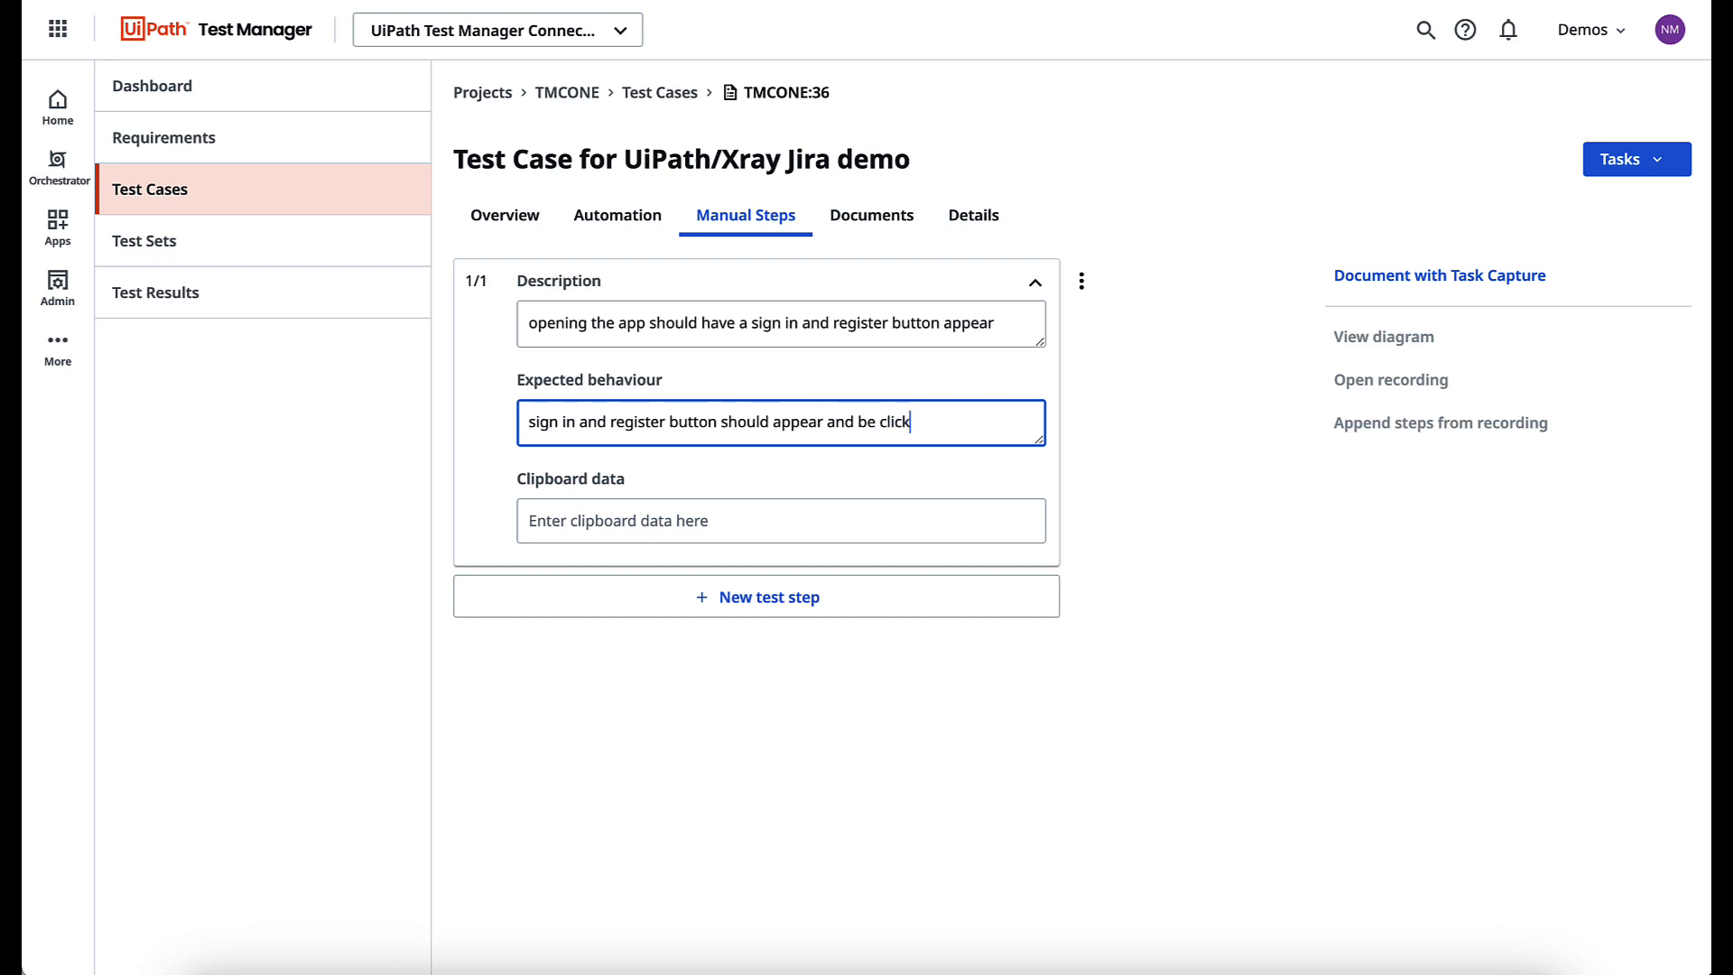
{"action": "left_click", "coordinate": [756, 597]}
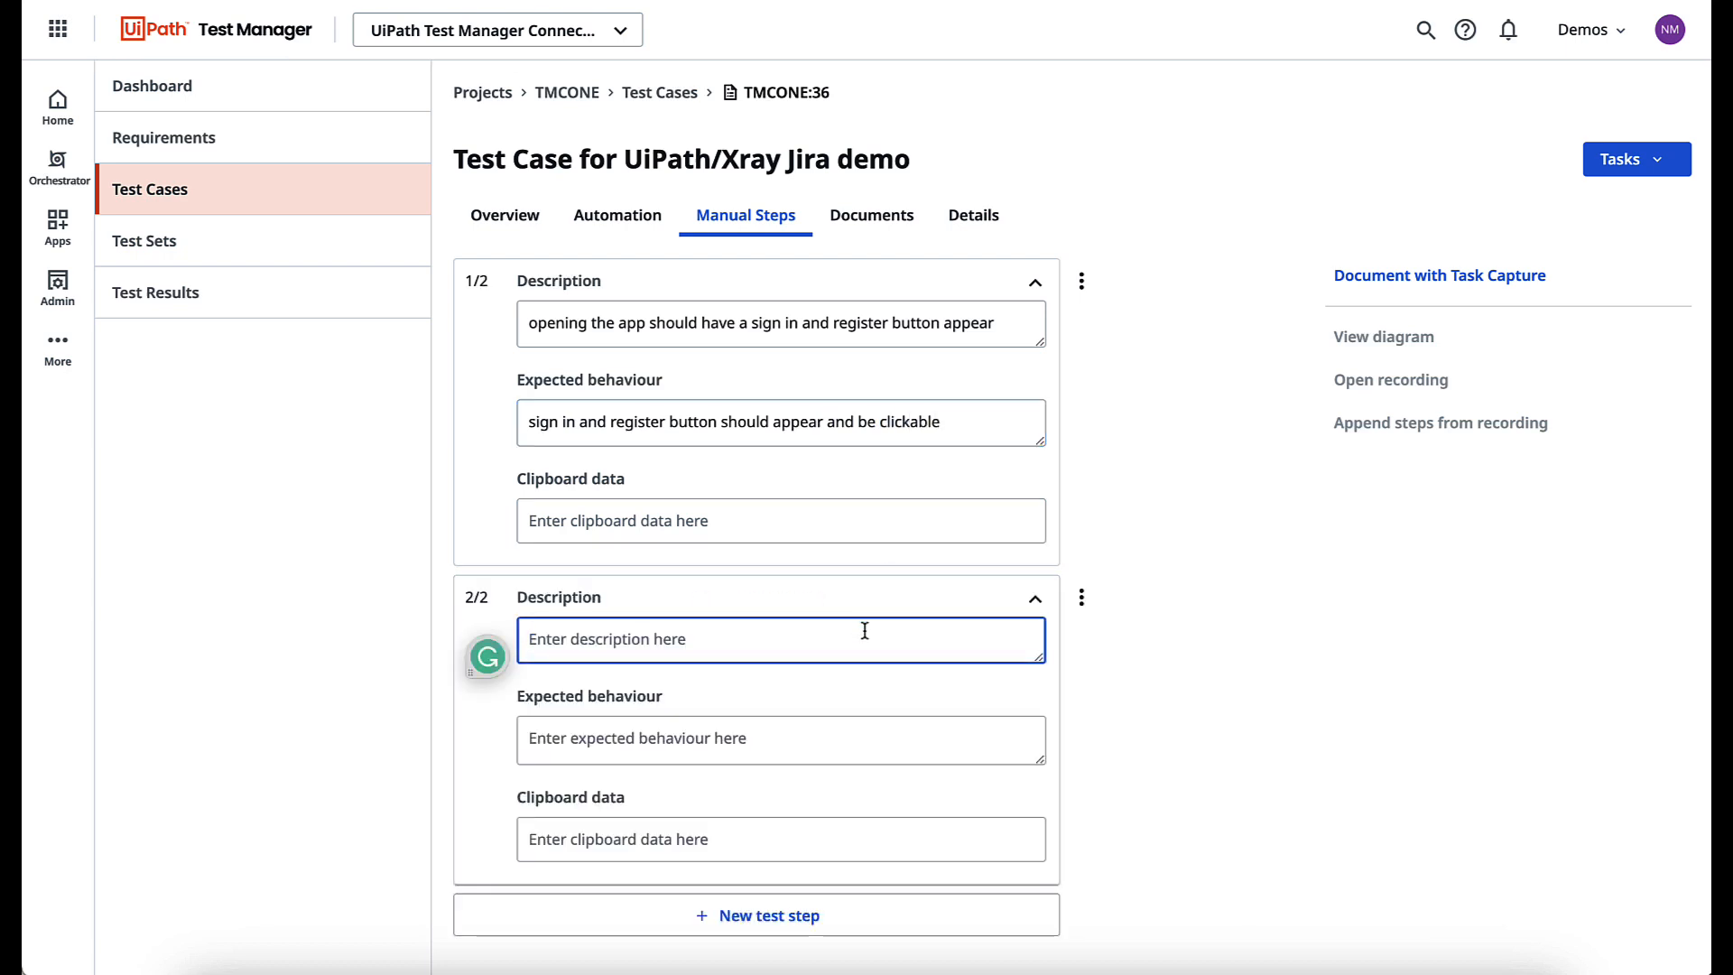
Fill step 2: clicking the register button should open a new registration page
{"action": "type", "text": "register b"}
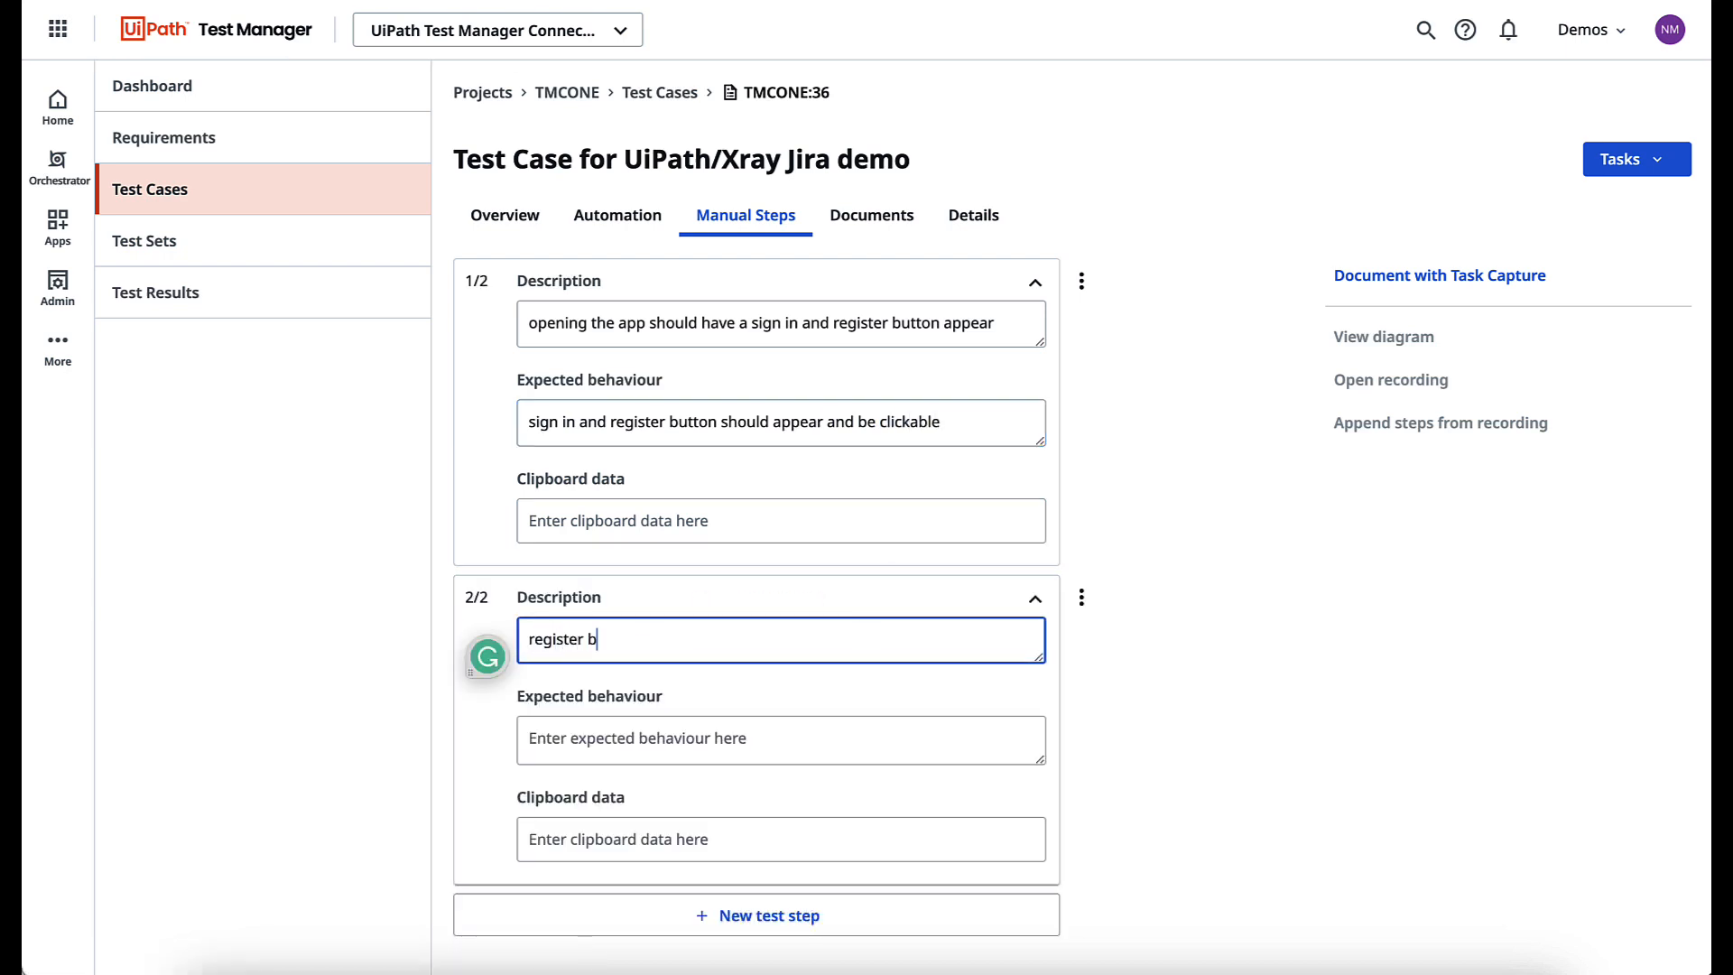
{"action": "type", "text": "clicking the register butt"}
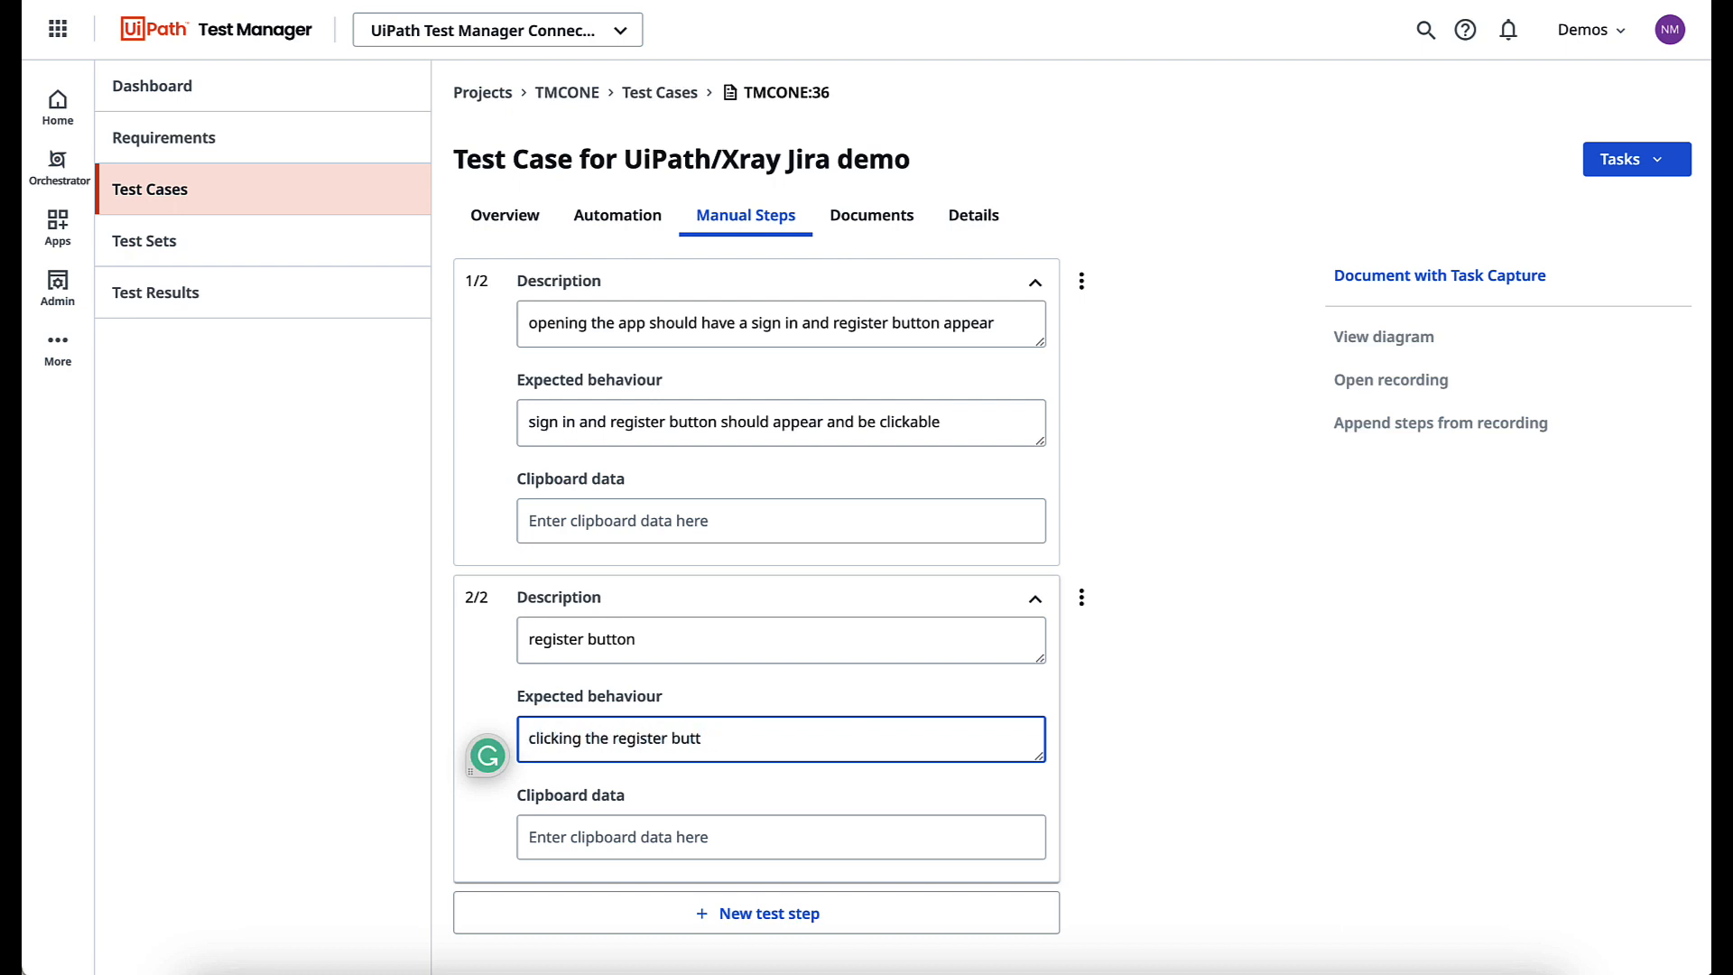
{"action": "type", "text": "on should open a ne"}
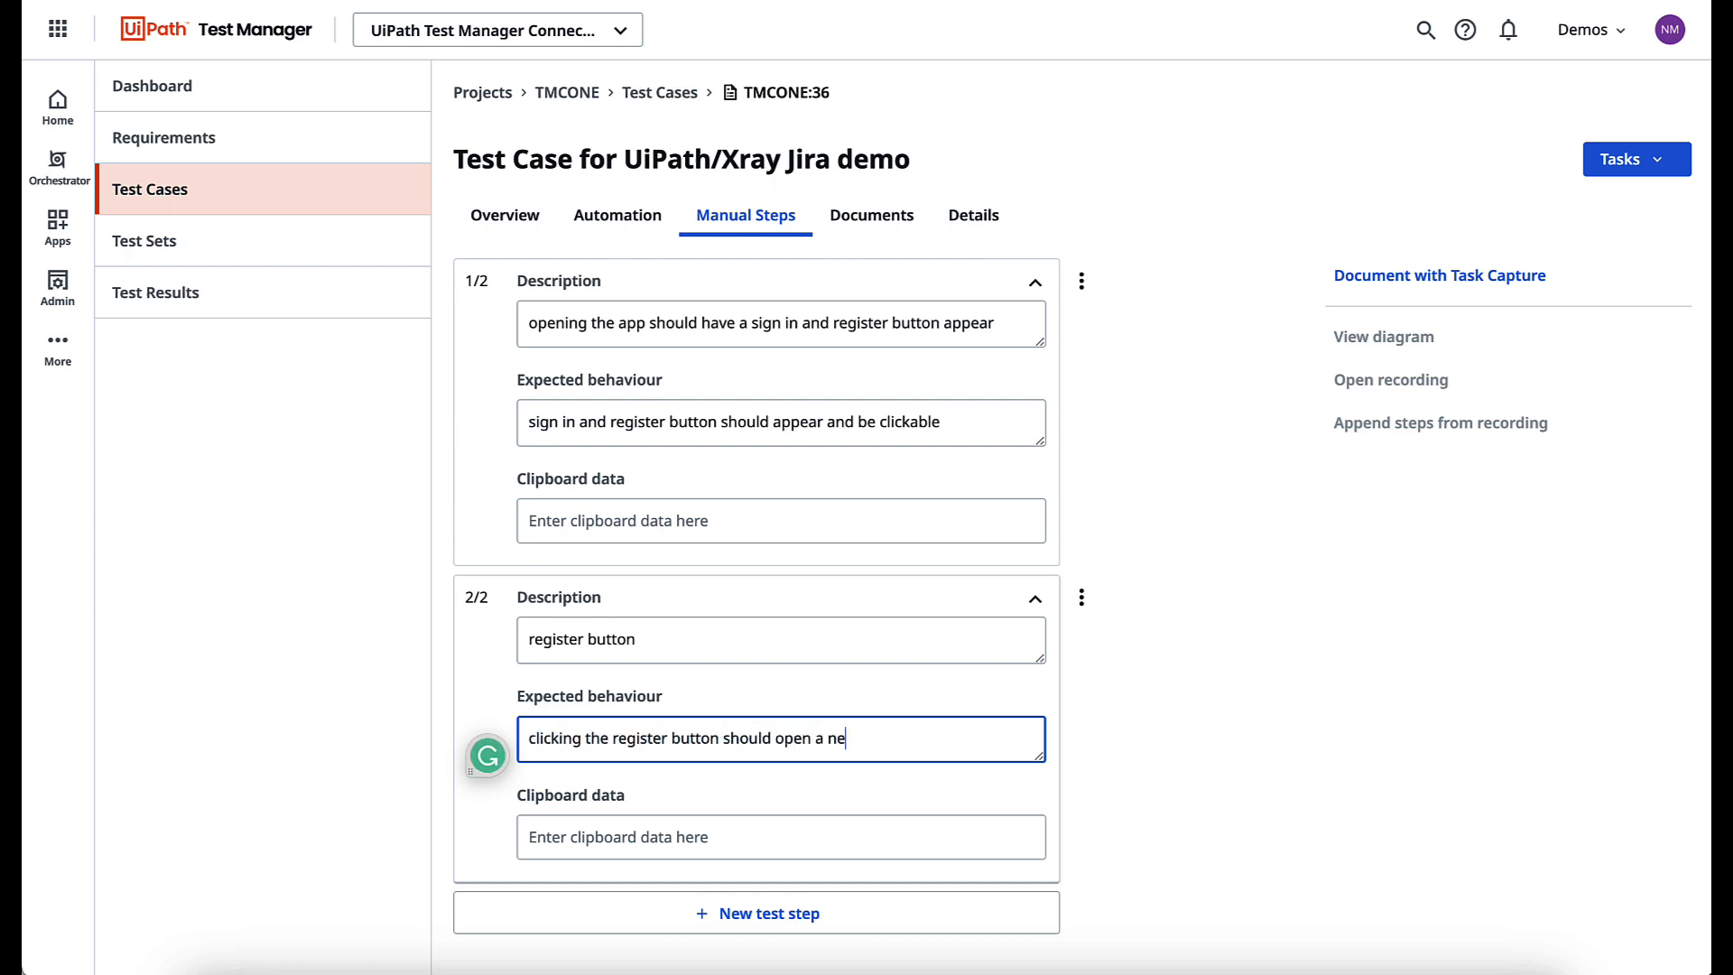
{"action": "type", "text": "w"}
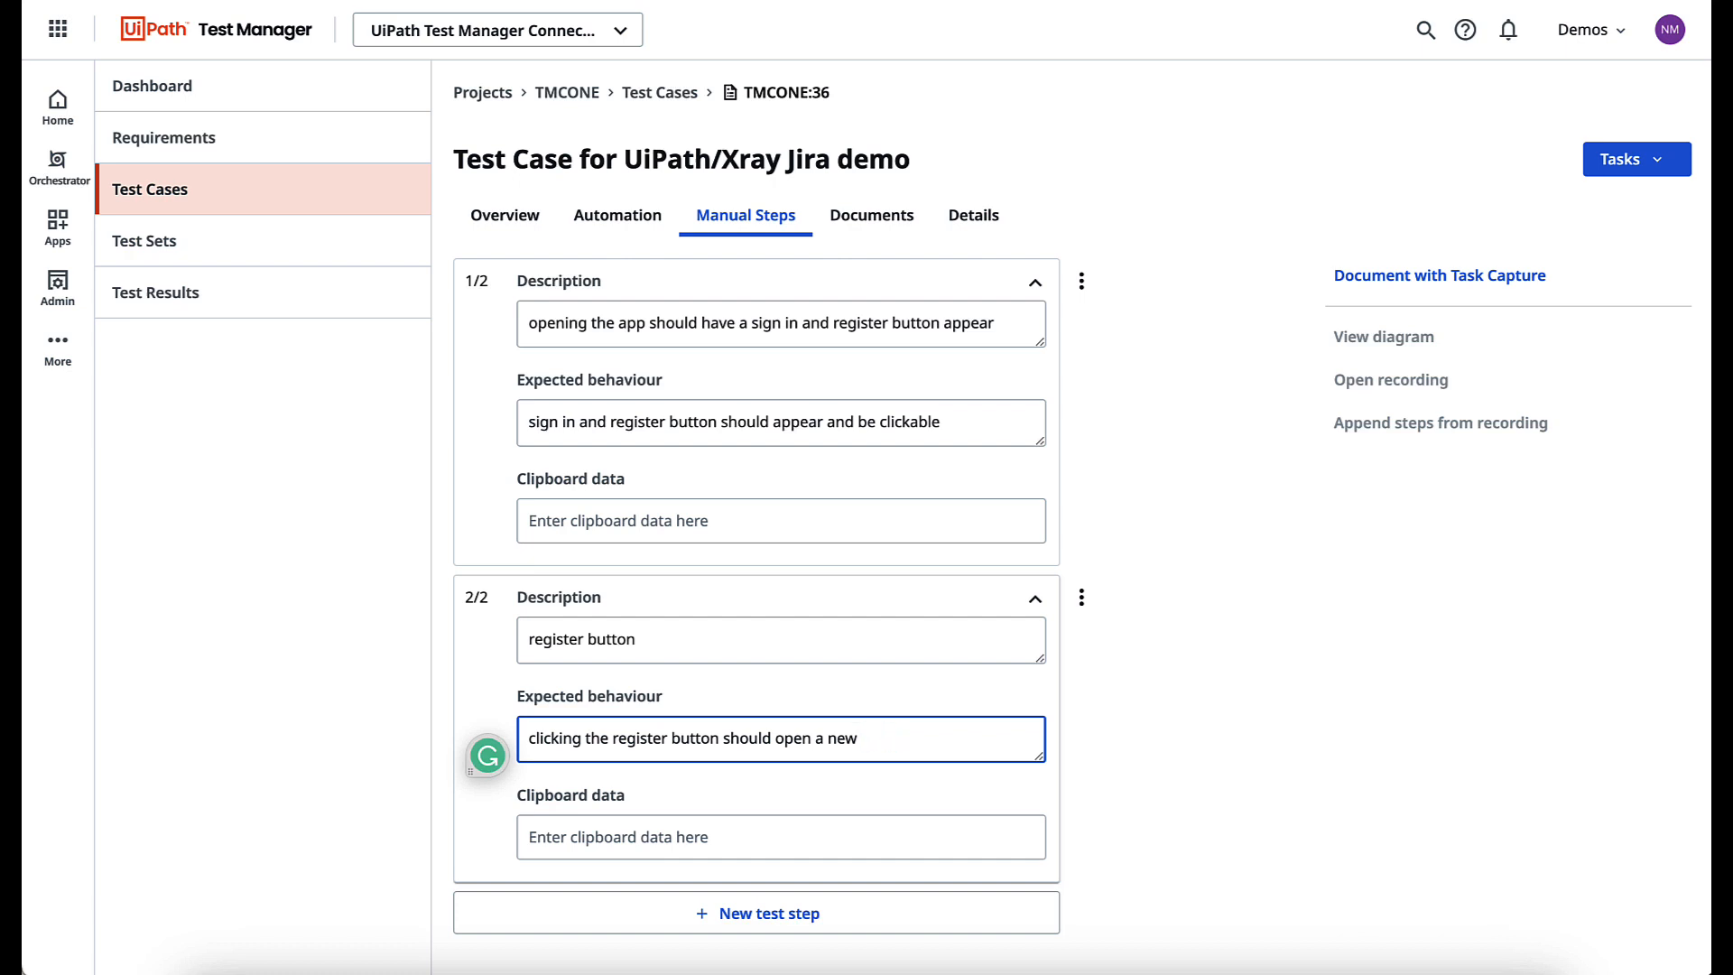
{"action": "type", "text": "registration page to c"}
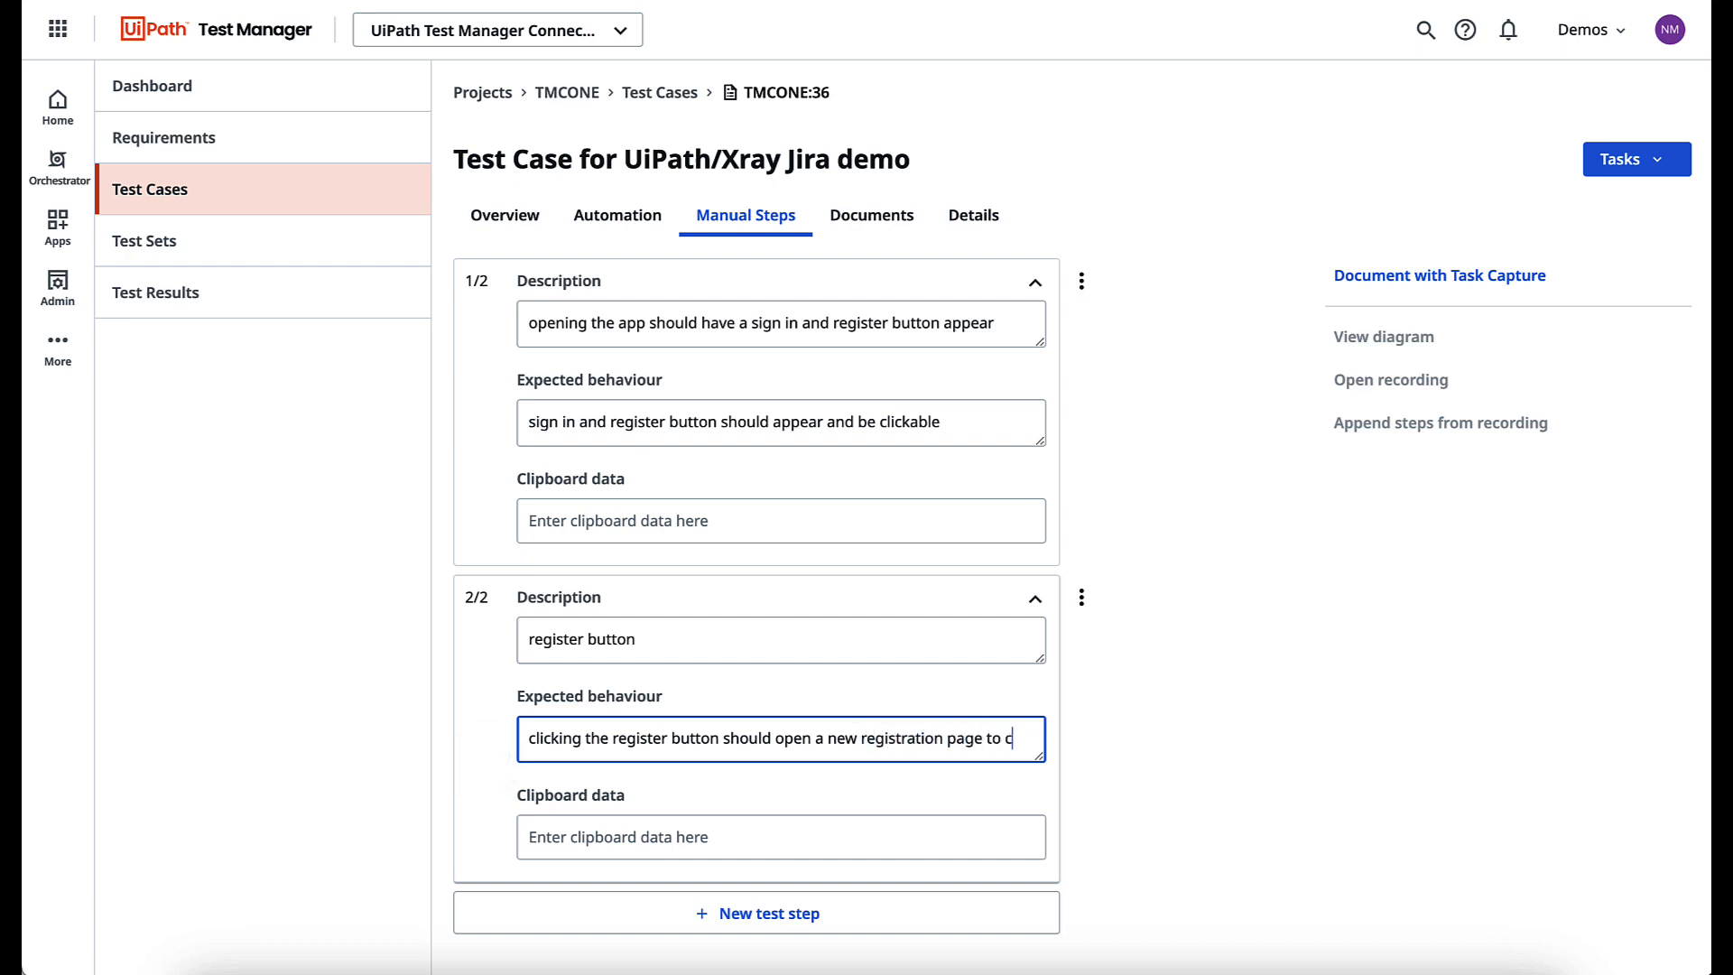
Add a third step: the sign in button should open a sign in page for the user to add credentials
{"action": "left_click", "coordinate": [1032, 282]}
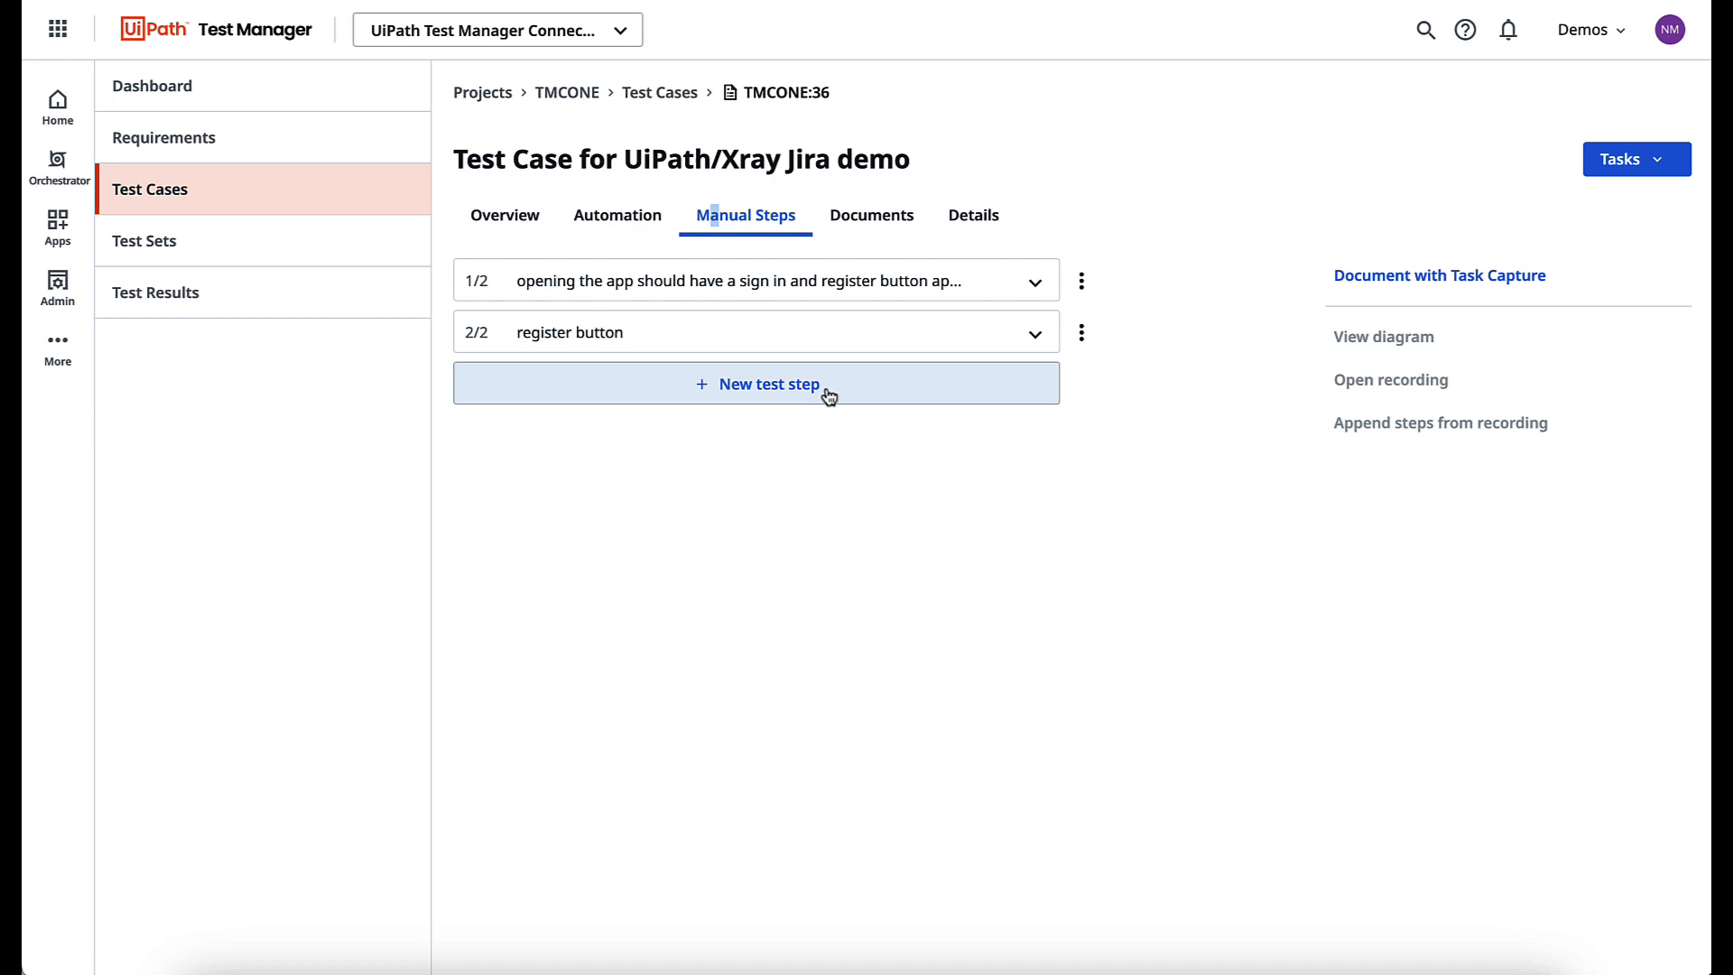
{"action": "left_click", "coordinate": [756, 382]}
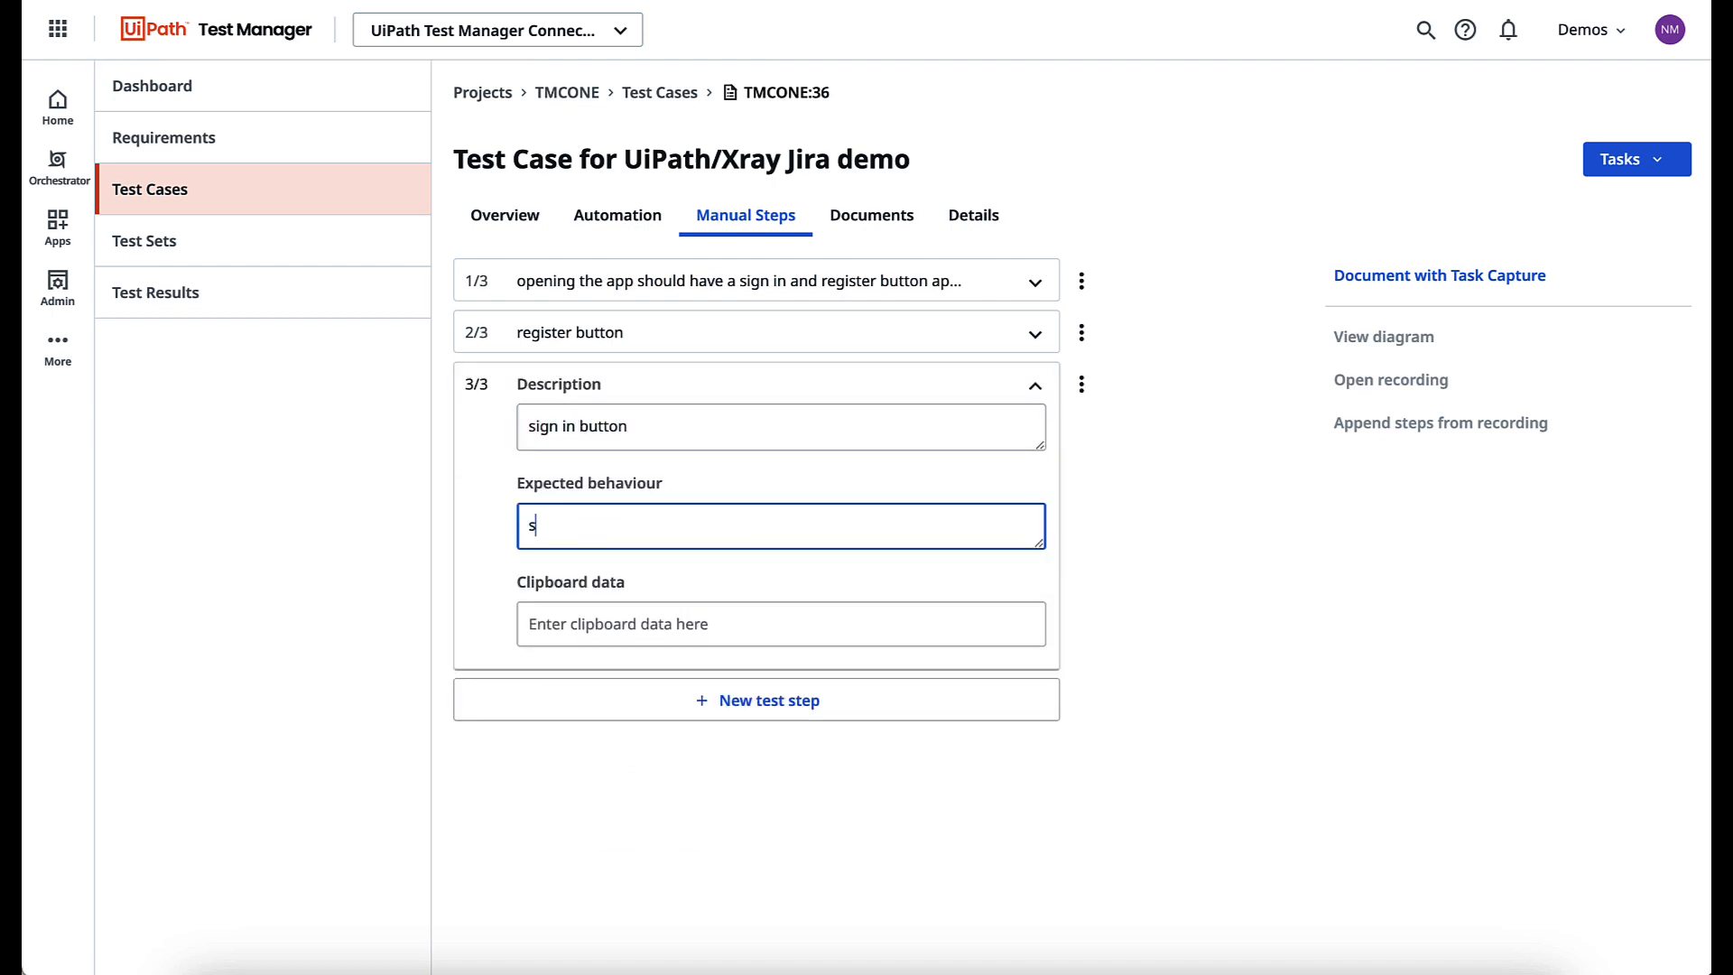
{"action": "type", "text": "sign in button s"}
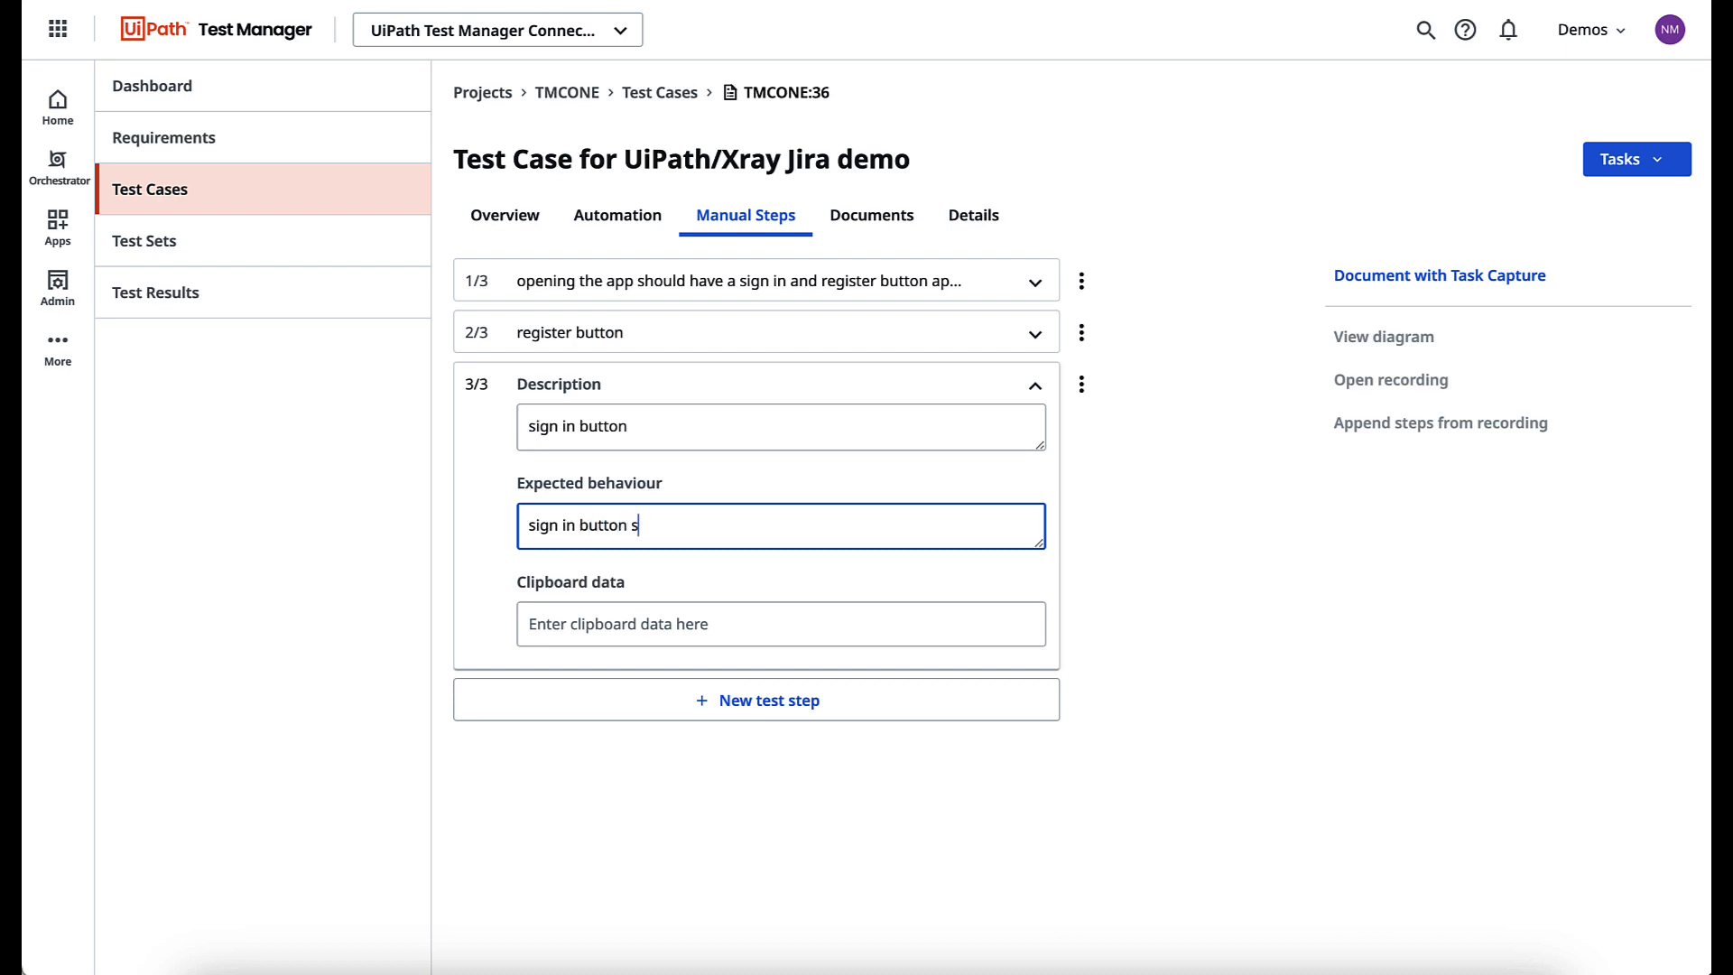
{"action": "type", "text": "hould open a sig"}
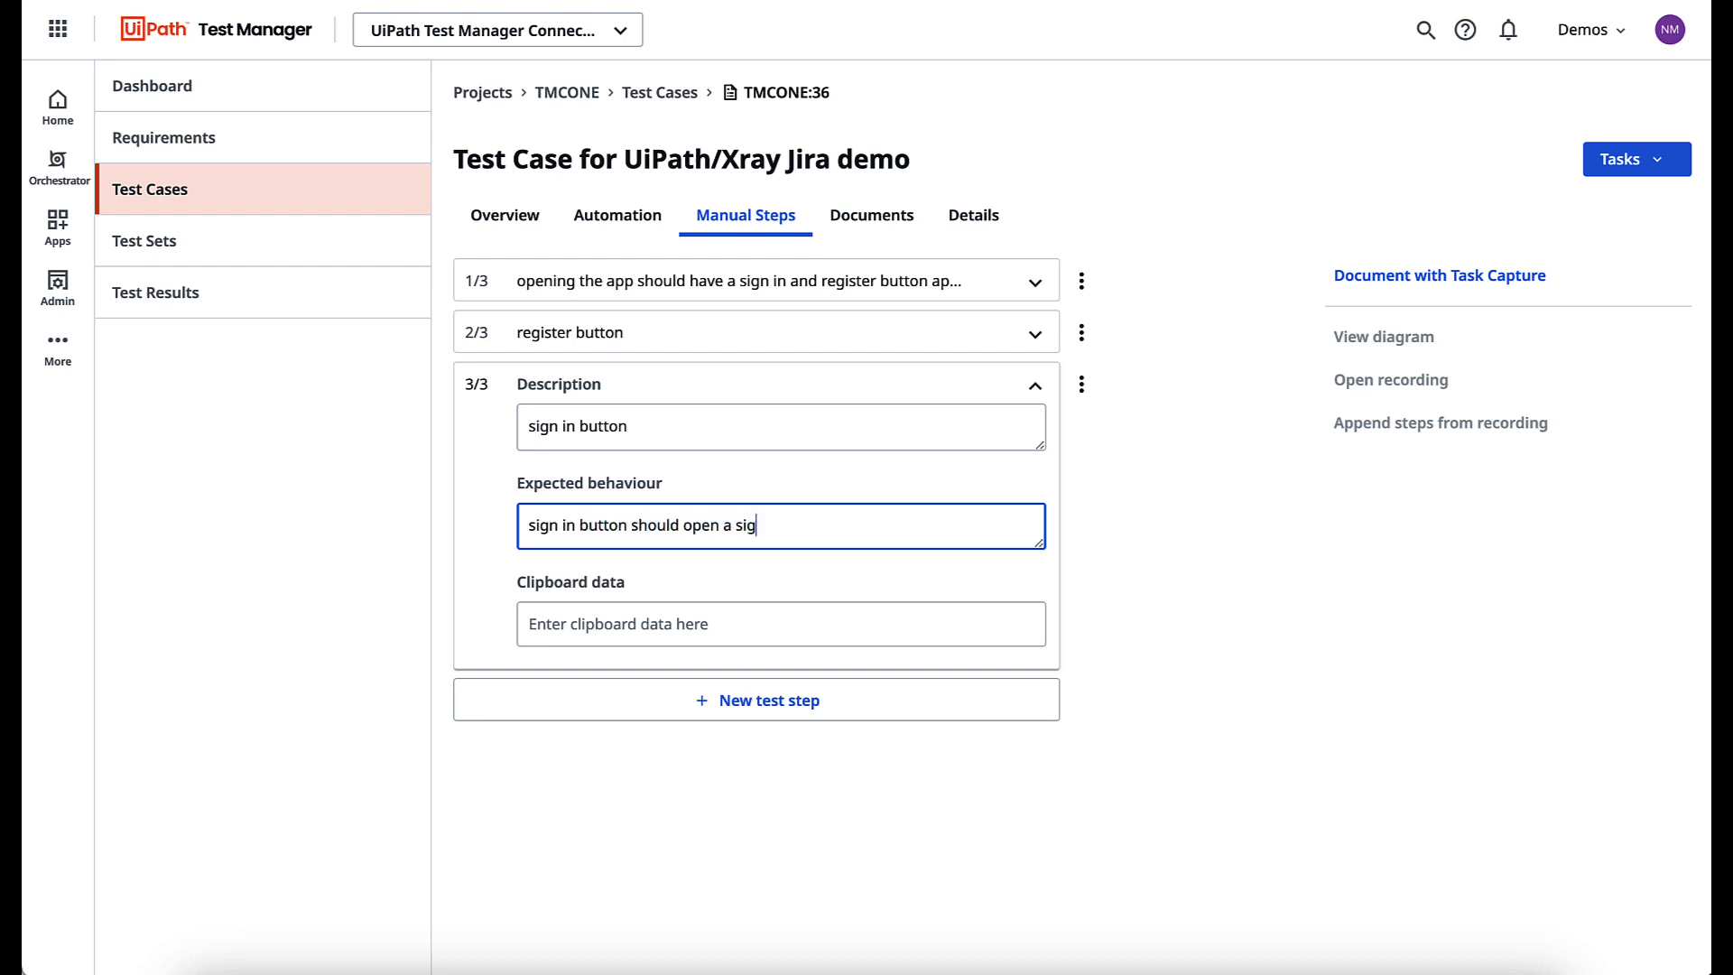
{"action": "type", "text": "in page for a user to add in login"}
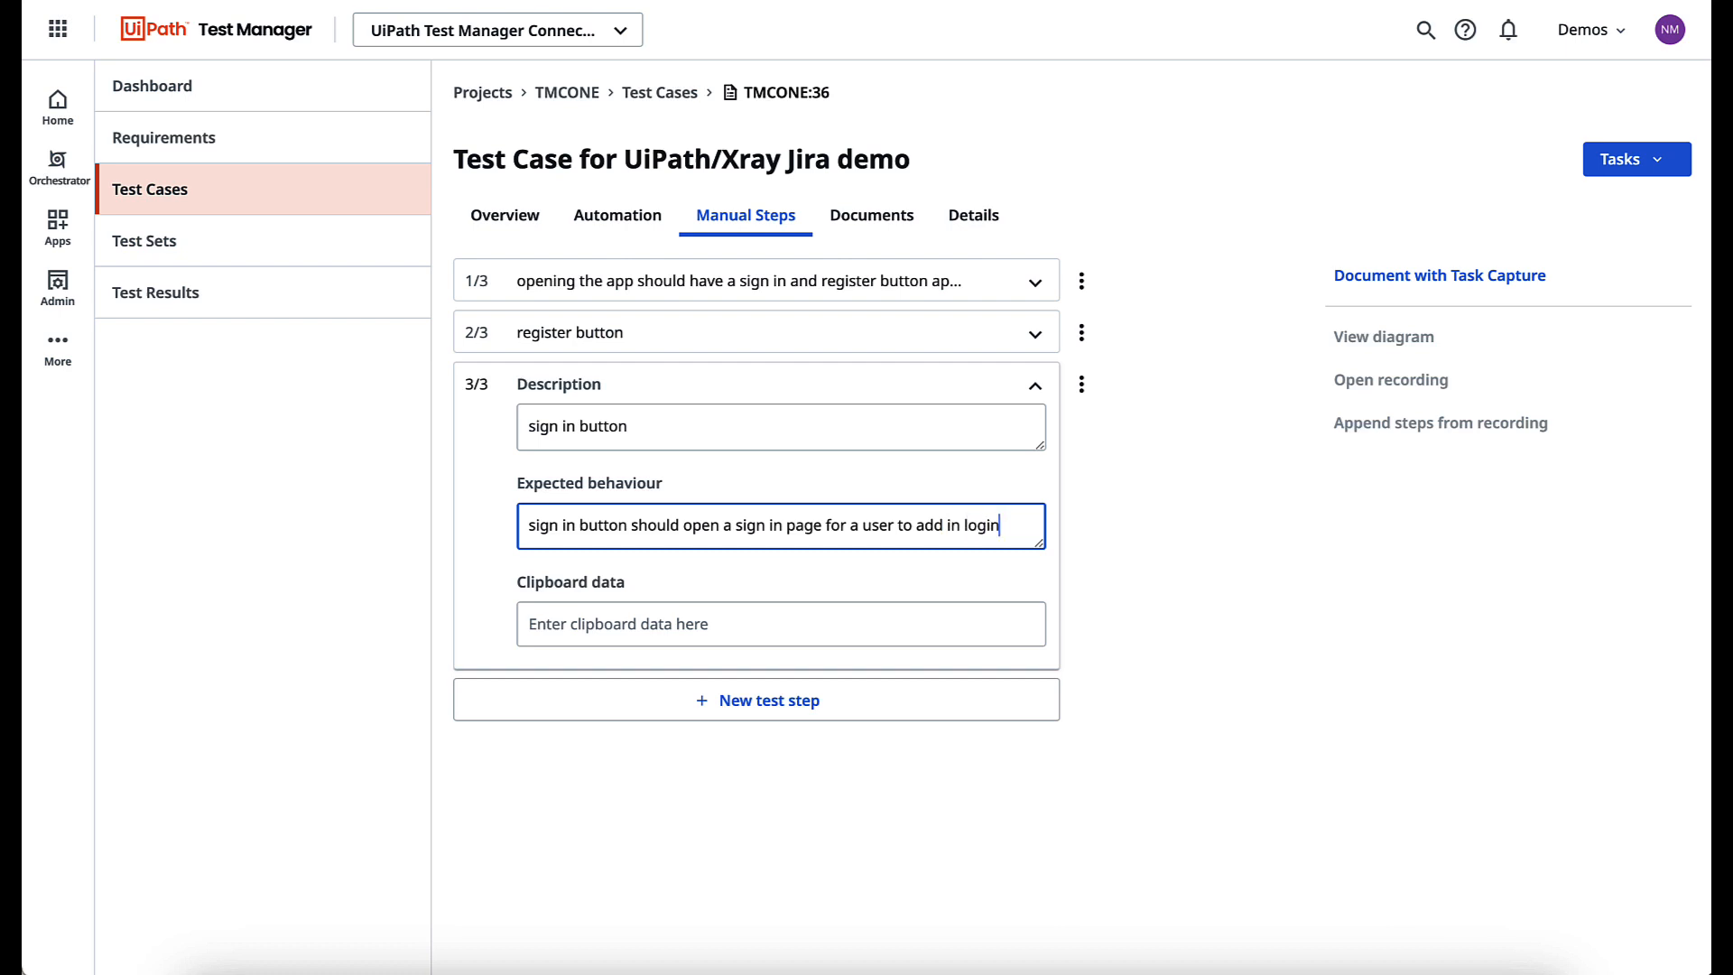
{"action": "type", "text": "credentials"}
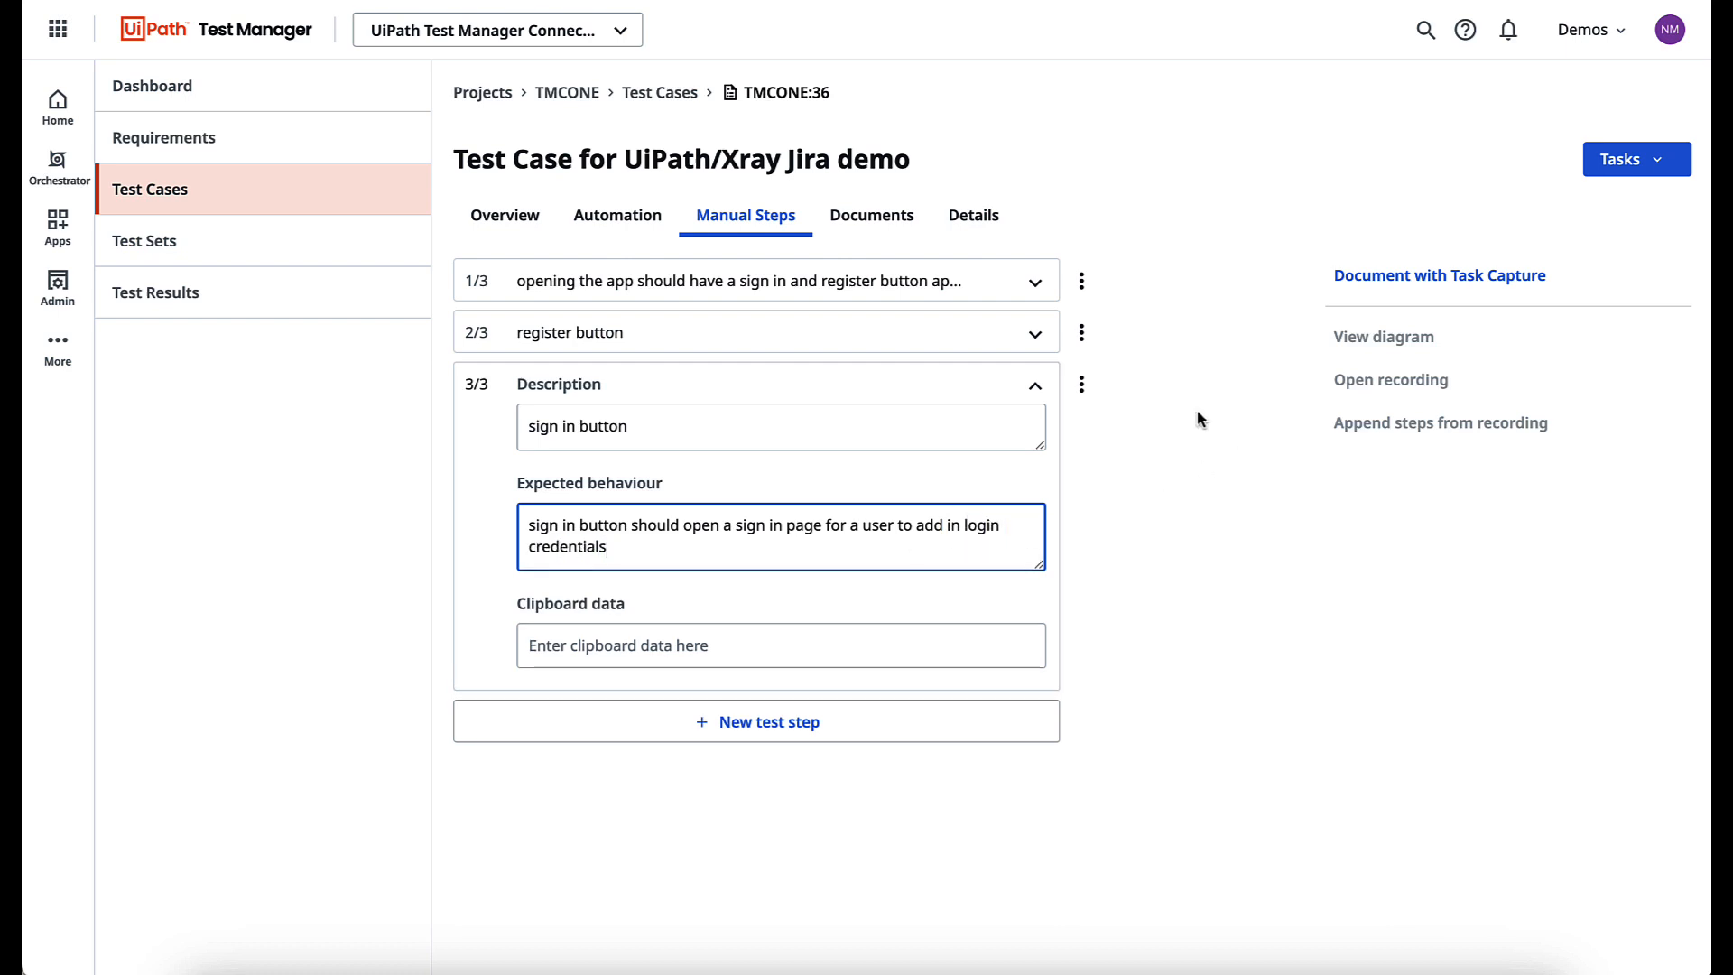
{"action": "left_click", "coordinate": [144, 240]}
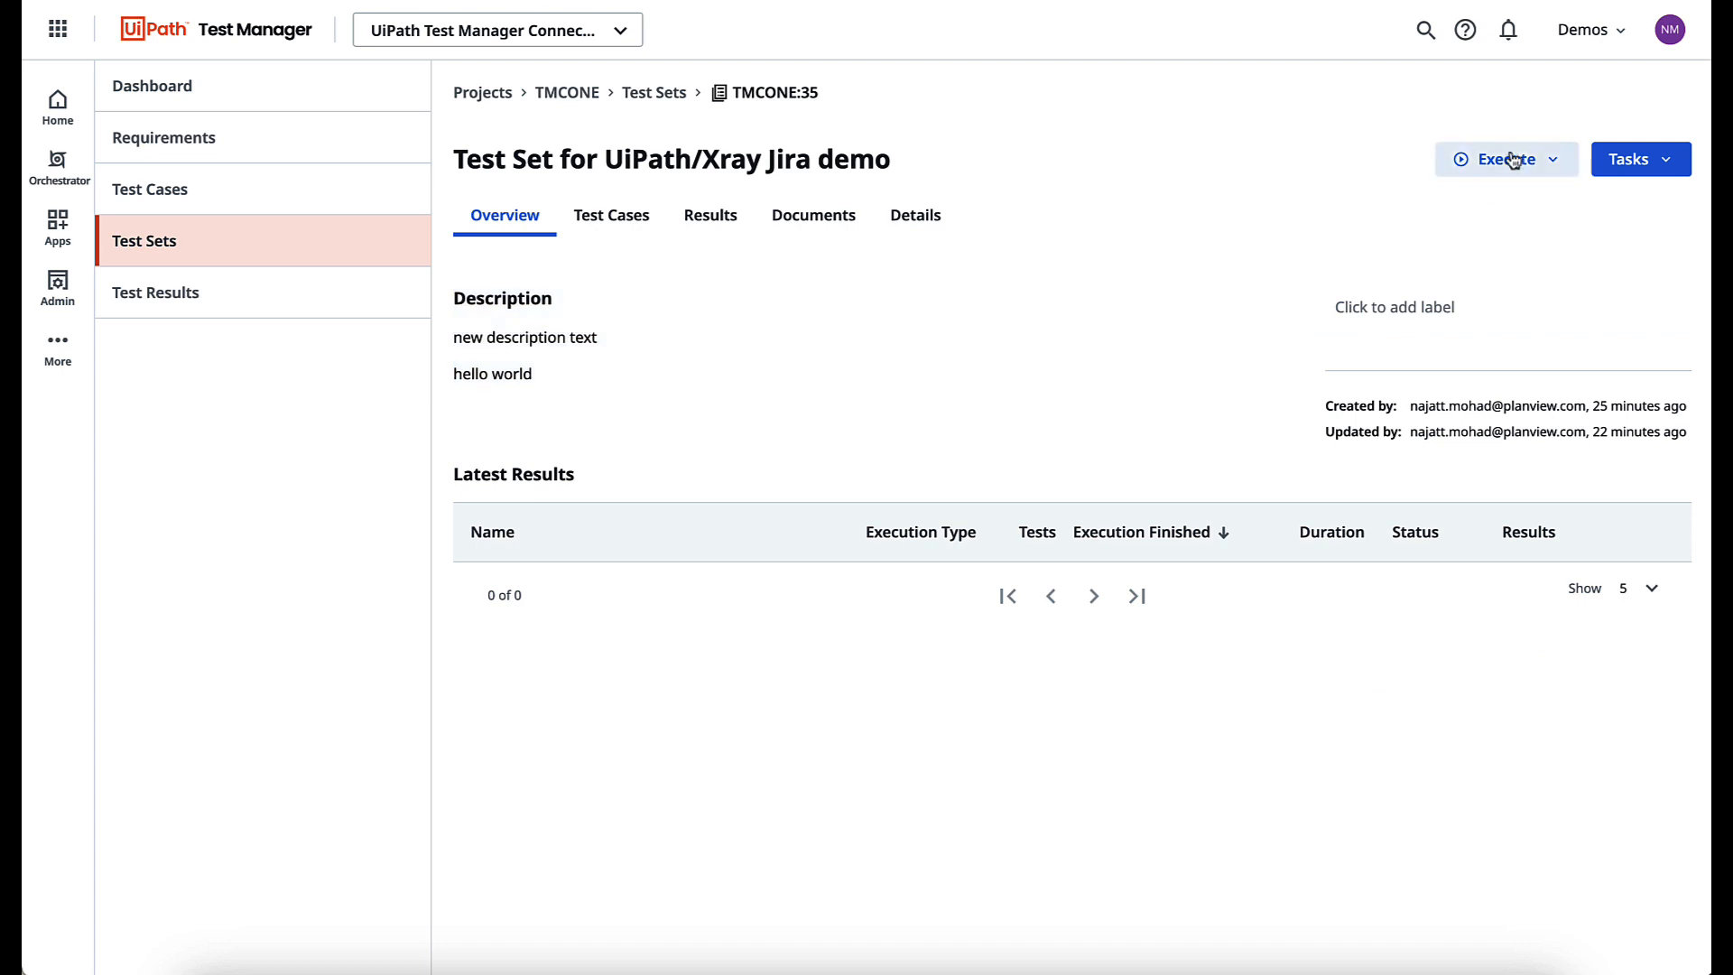
Run a manual execution of the test set with all three steps passed and finish it
{"action": "left_click", "coordinate": [1504, 159]}
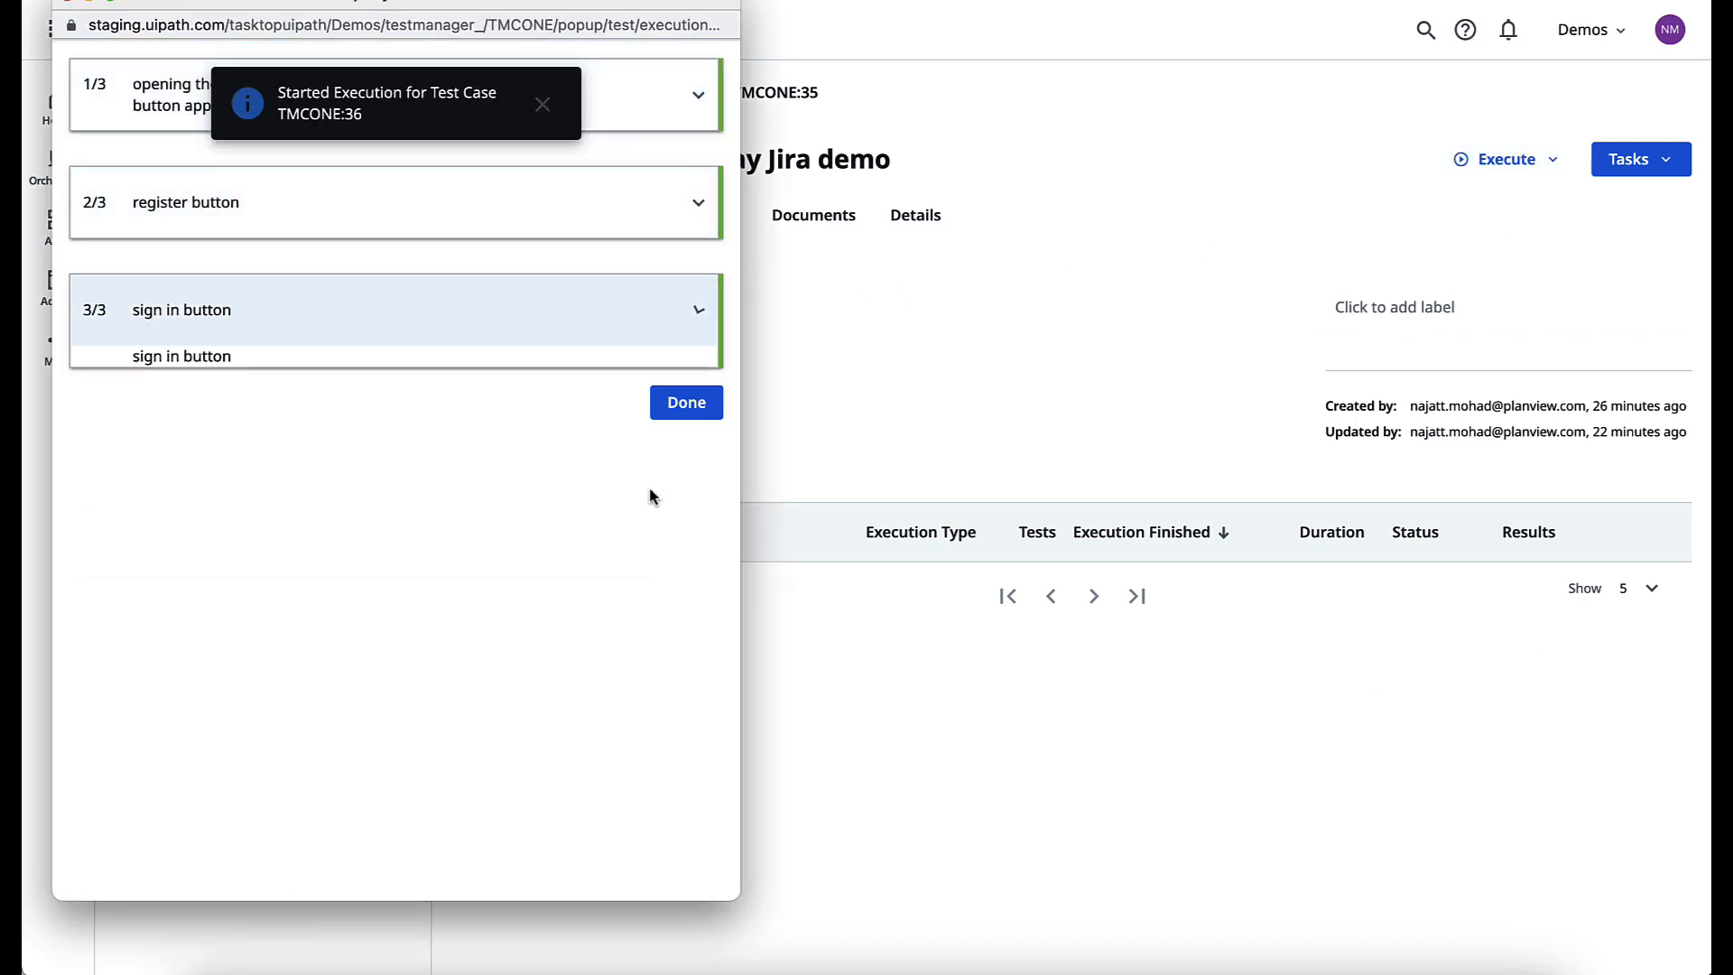
{"action": "left_click", "coordinate": [686, 401]}
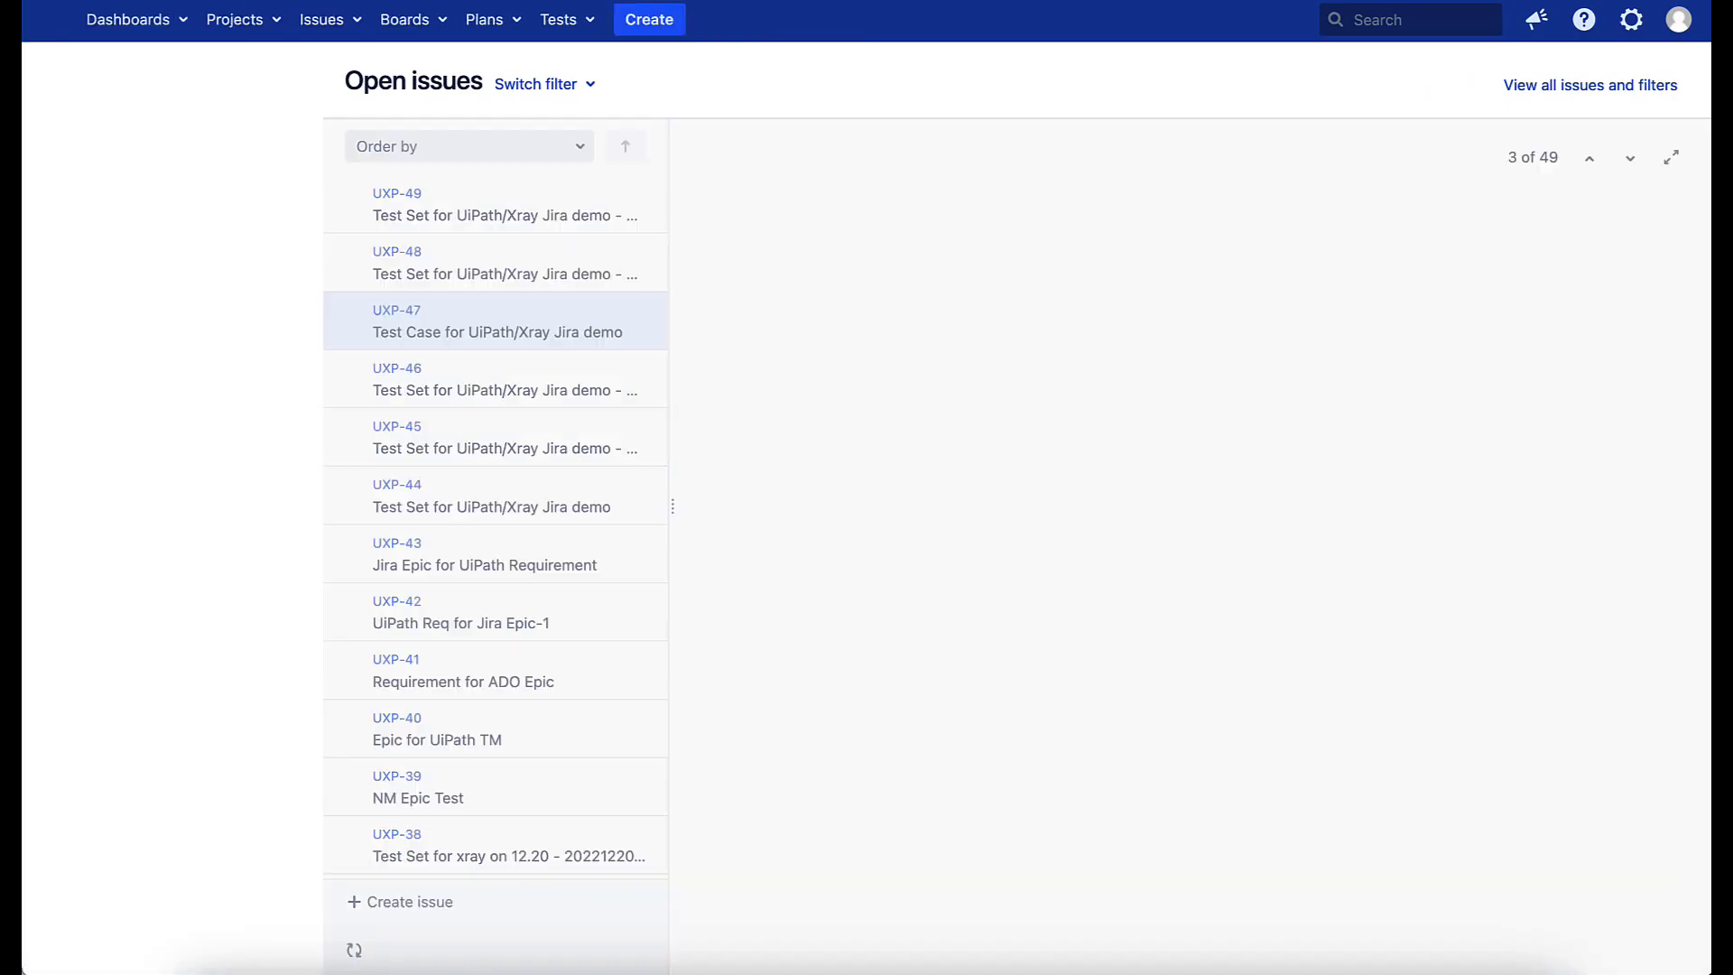
View execution UXP-49 with one passing test, then the Requirement Epic and the UXP-45 test set
{"action": "left_click", "coordinate": [1589, 159]}
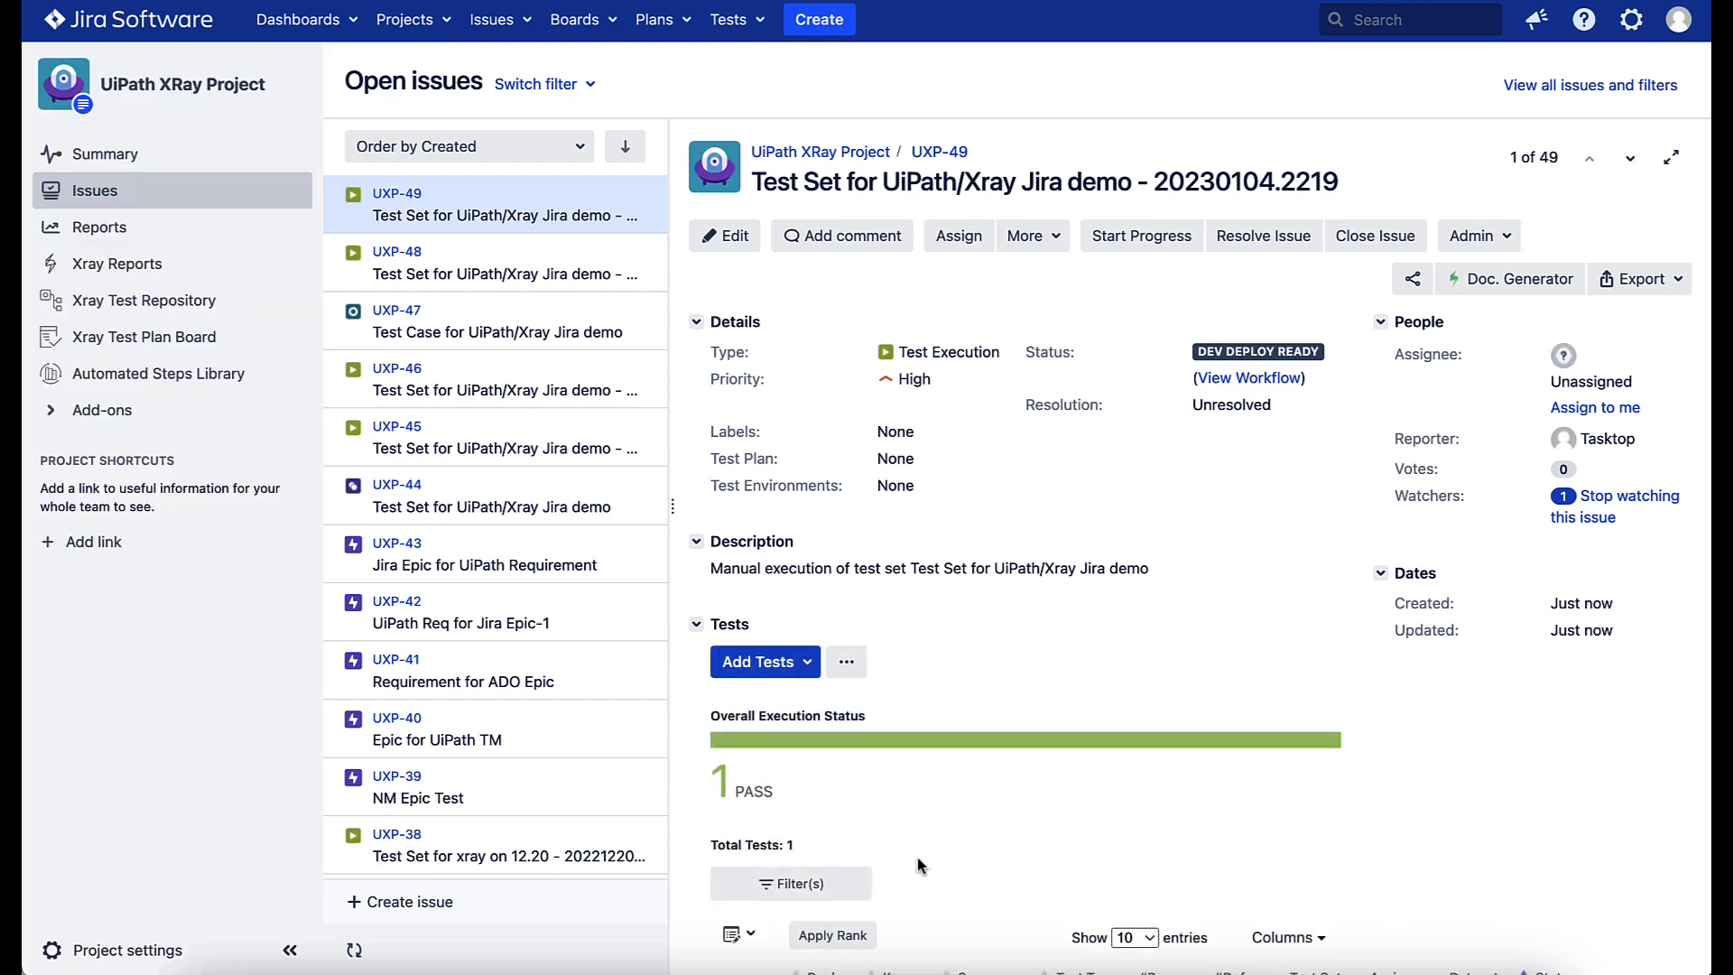
{"action": "left_click", "coordinate": [484, 553]}
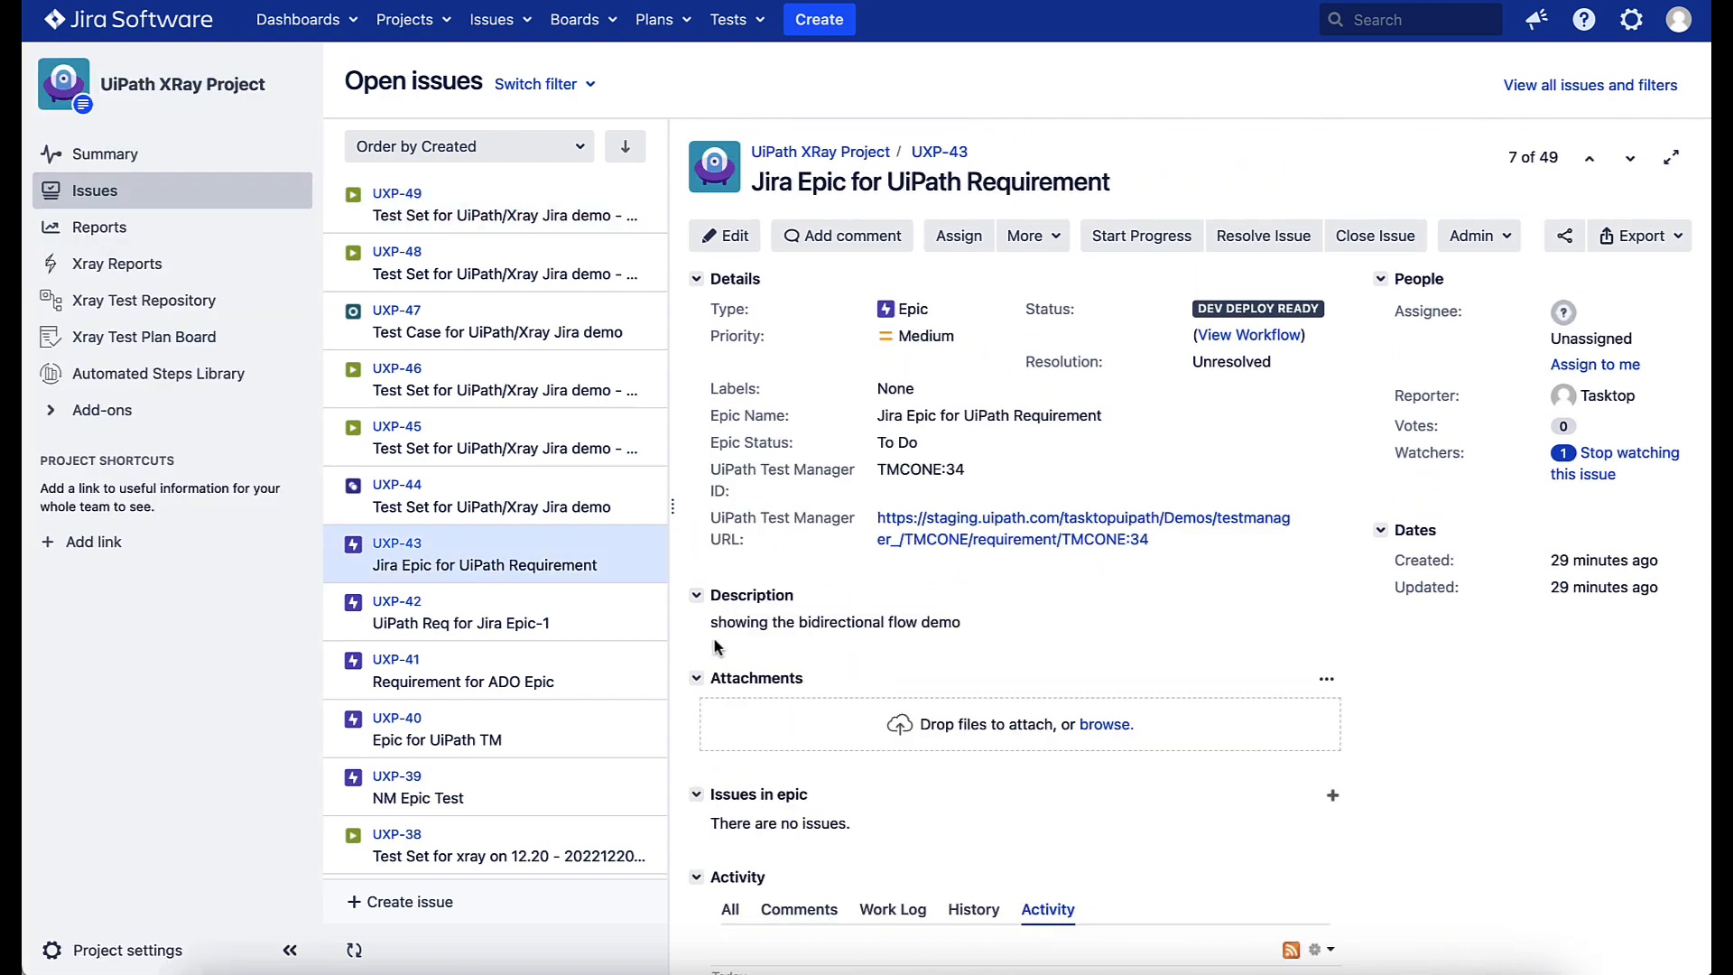
{"action": "left_click", "coordinate": [491, 495]}
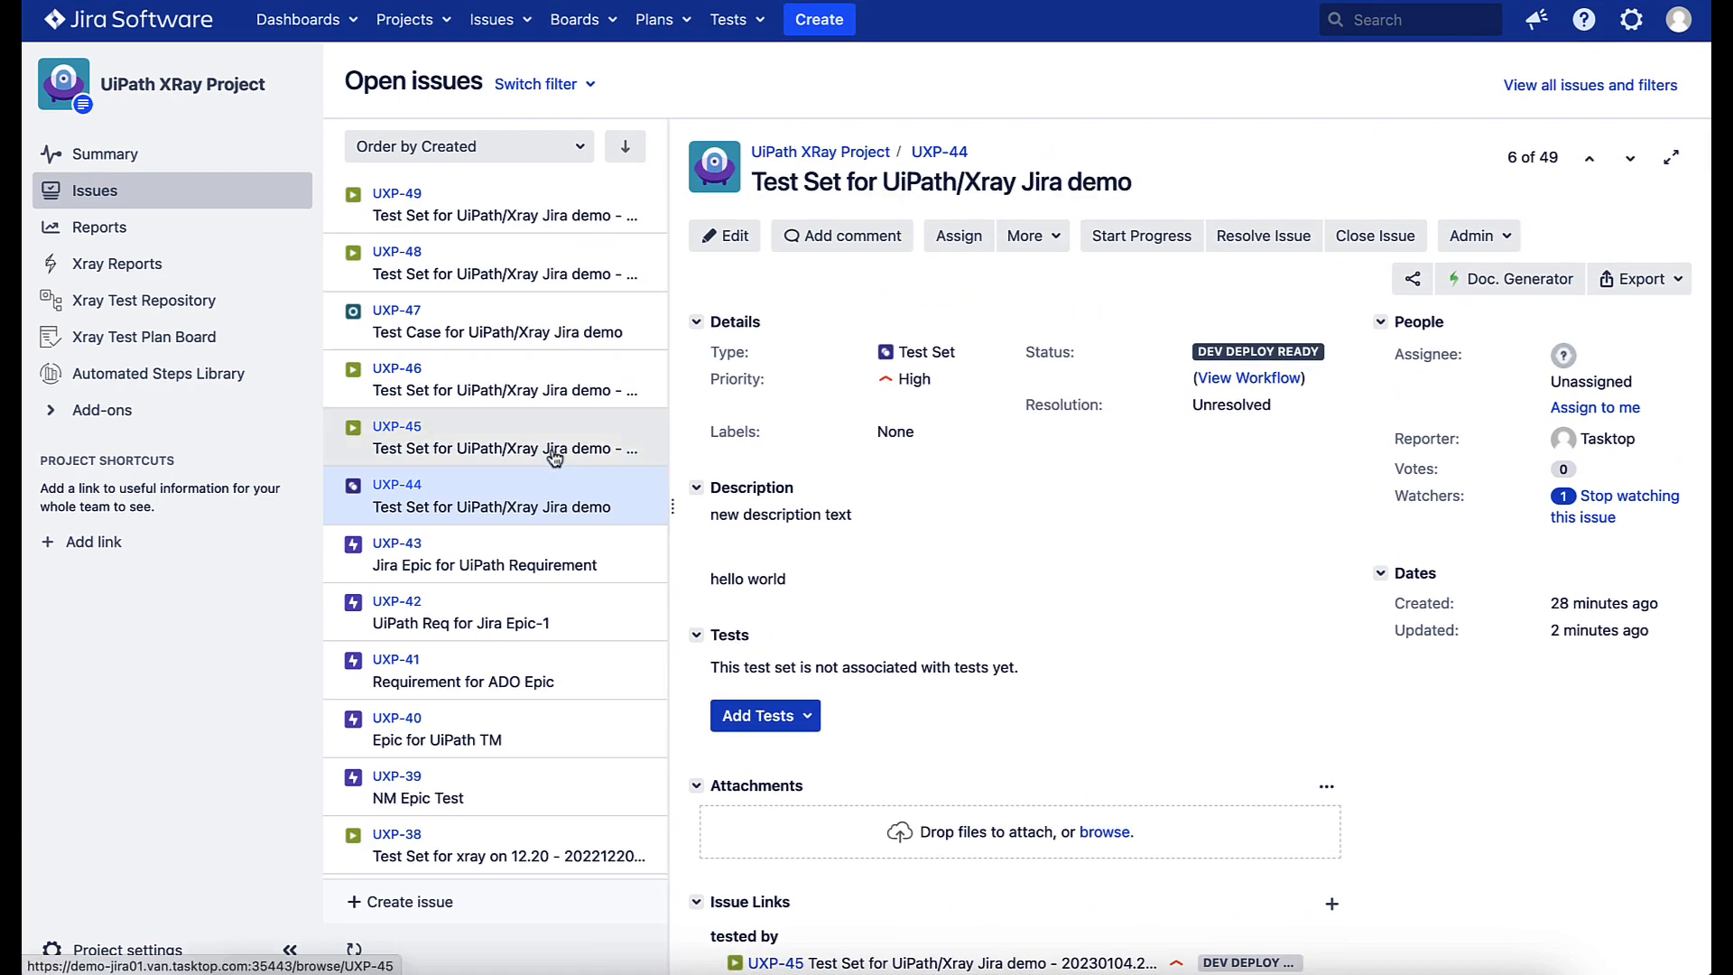
{"action": "left_click", "coordinate": [475, 321]}
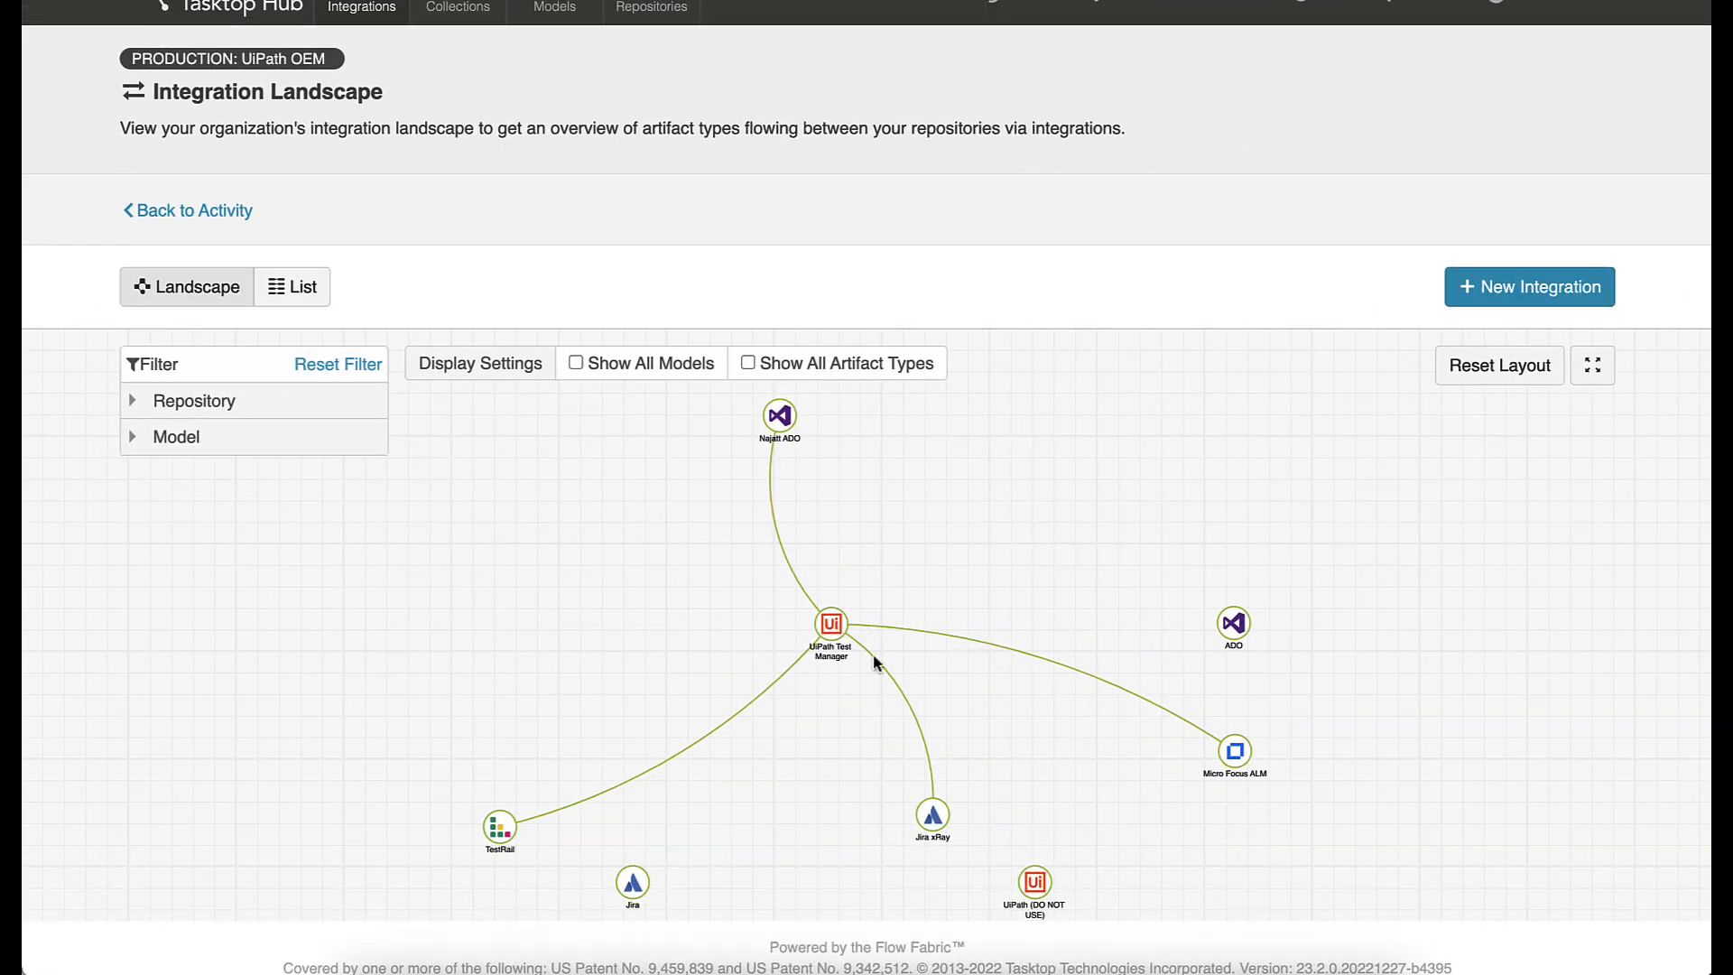
Toggle Show All Artifact Types on the landscape links, then bring up the Activity overview
{"action": "left_click", "coordinate": [747, 363]}
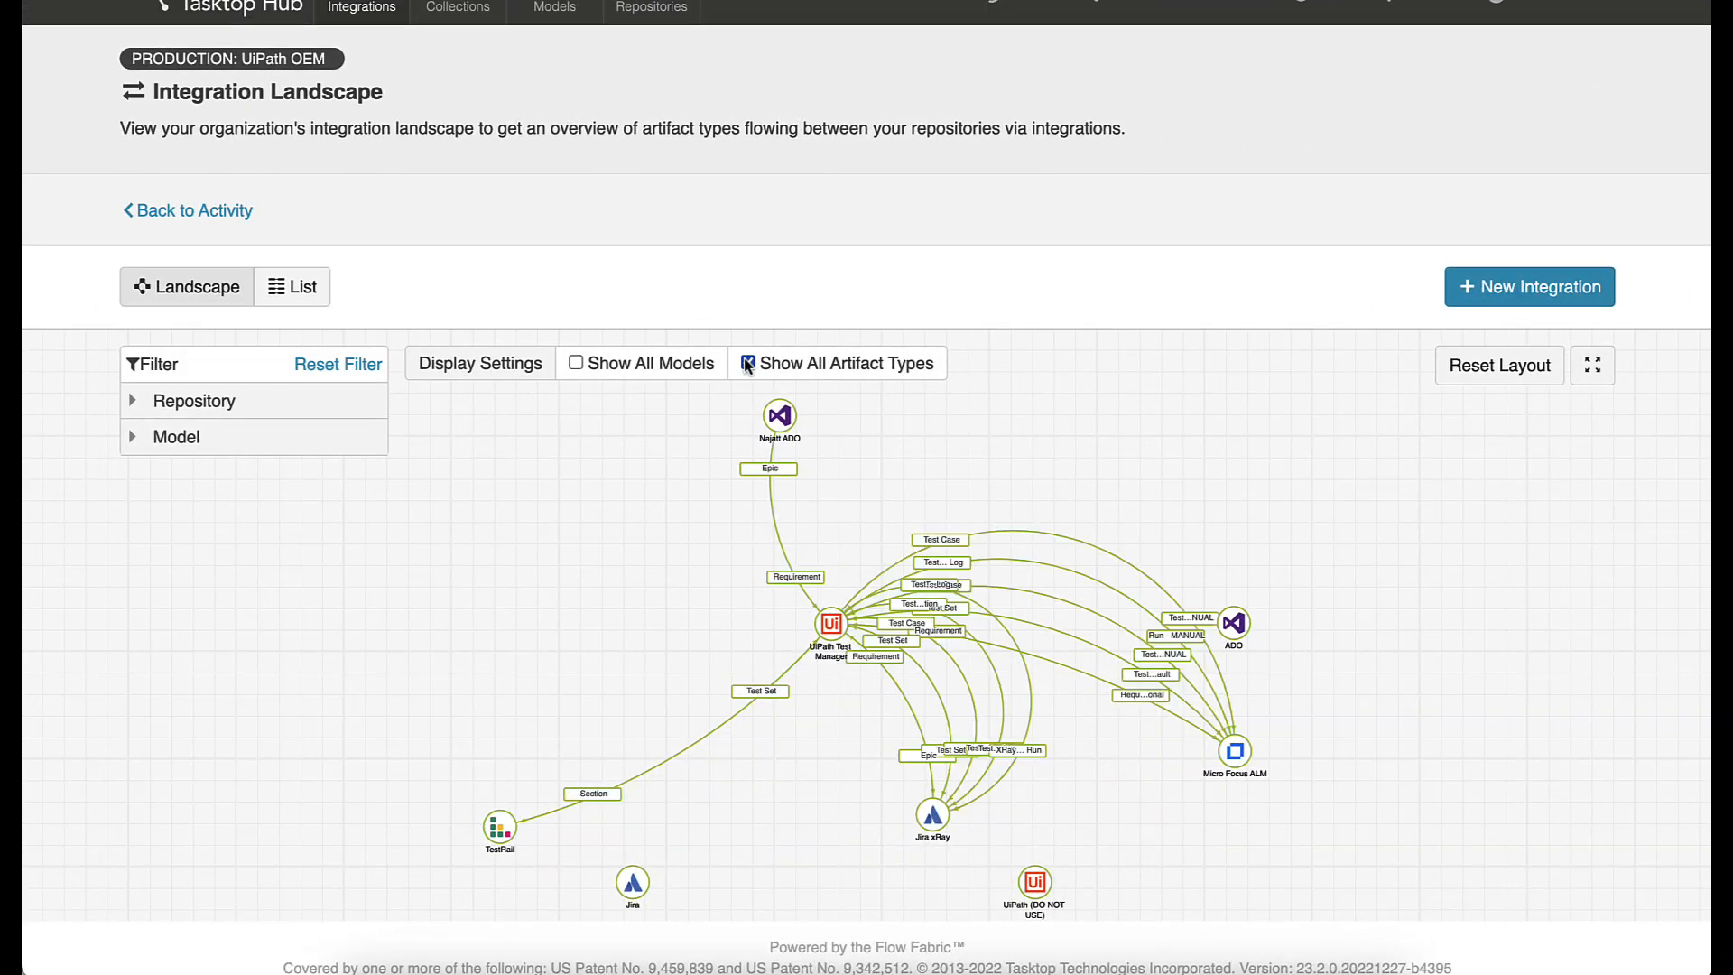
{"action": "left_click", "coordinate": [748, 363]}
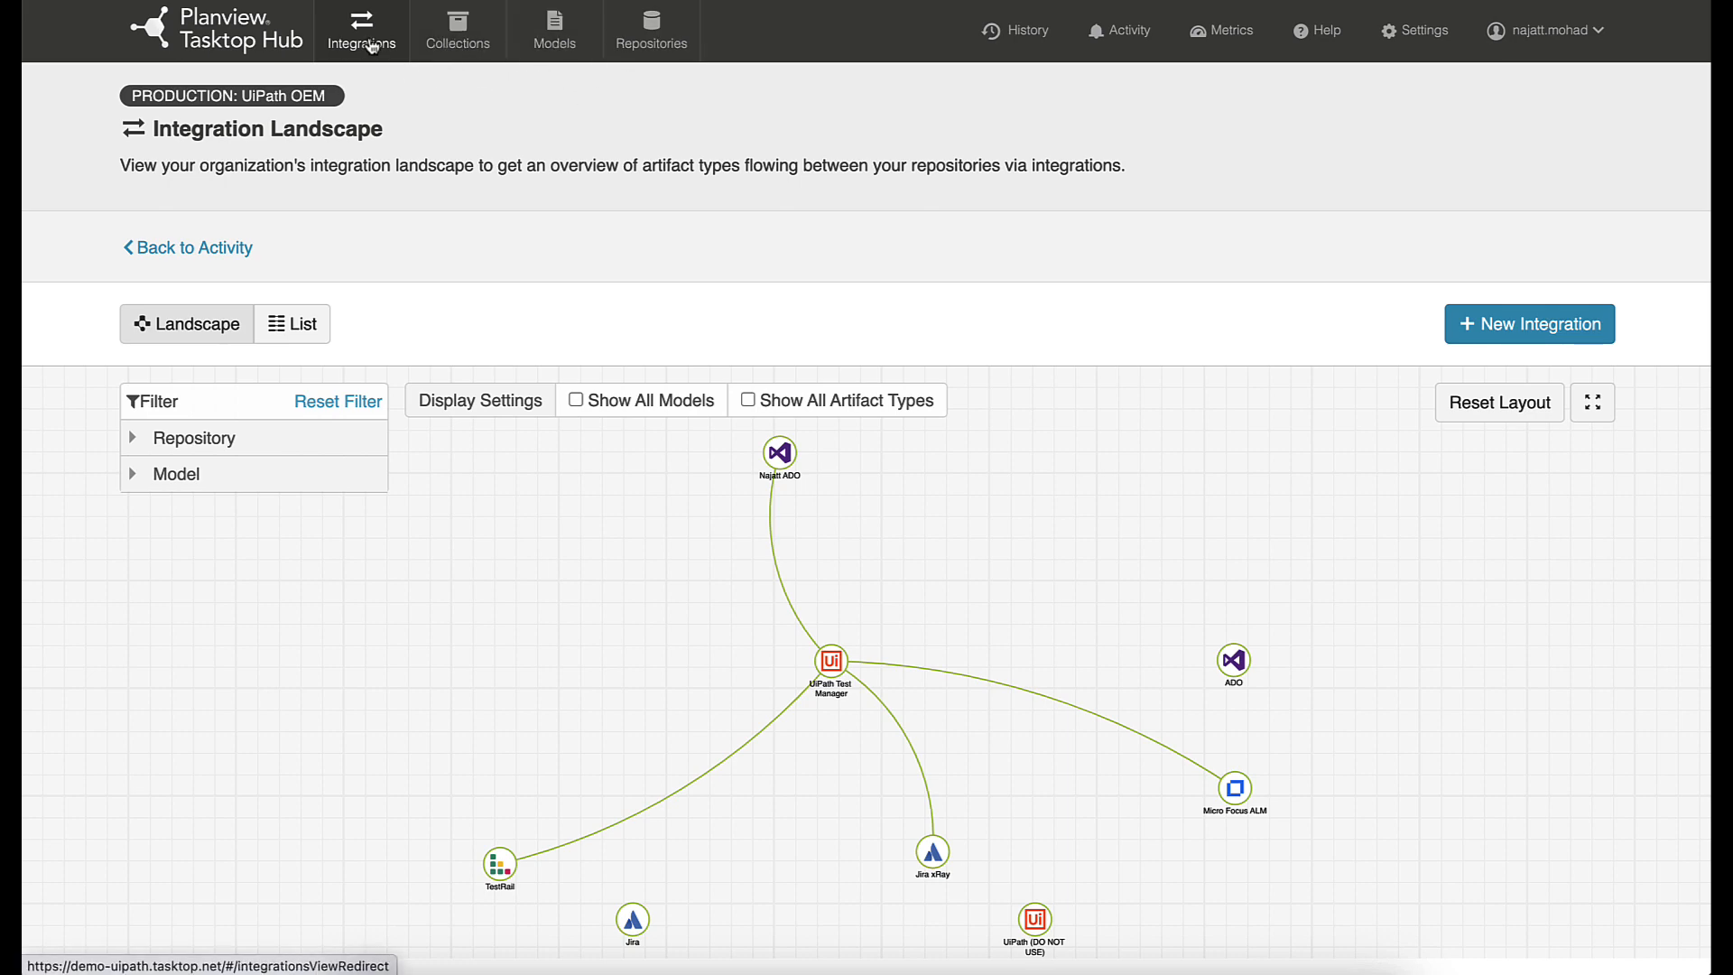
{"action": "left_click", "coordinate": [1120, 31]}
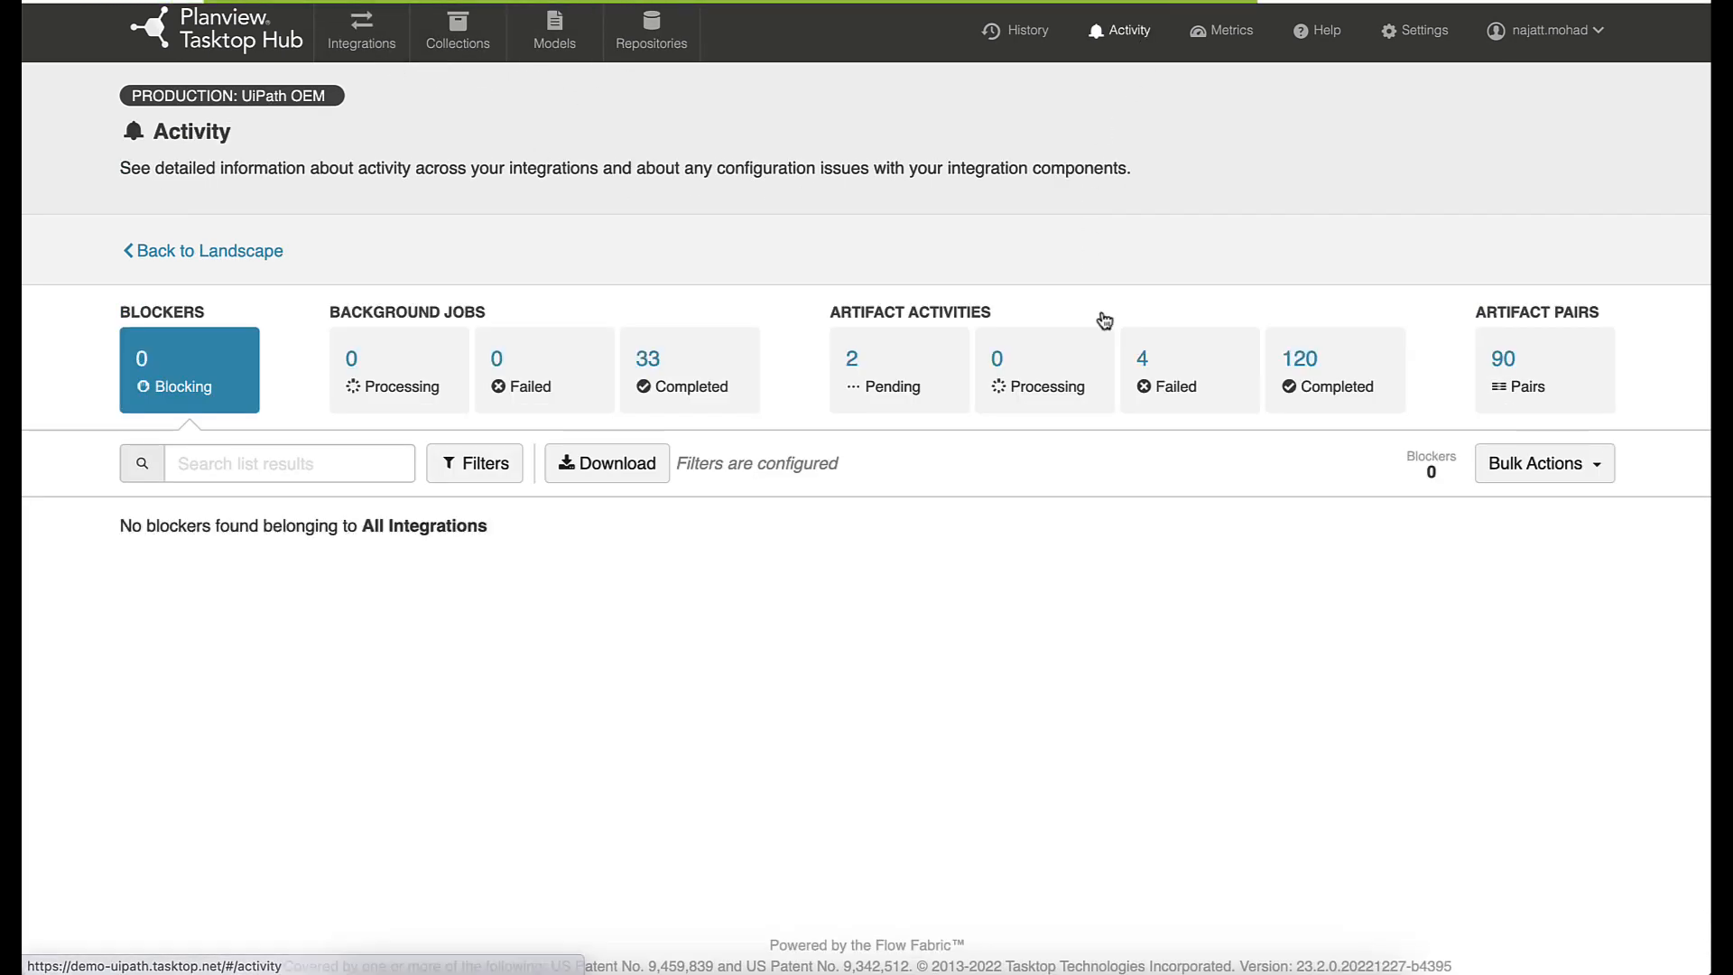
Review completed artifact activities including TMCONE:30 field changes, then move to Metrics
{"action": "left_click", "coordinate": [1141, 357]}
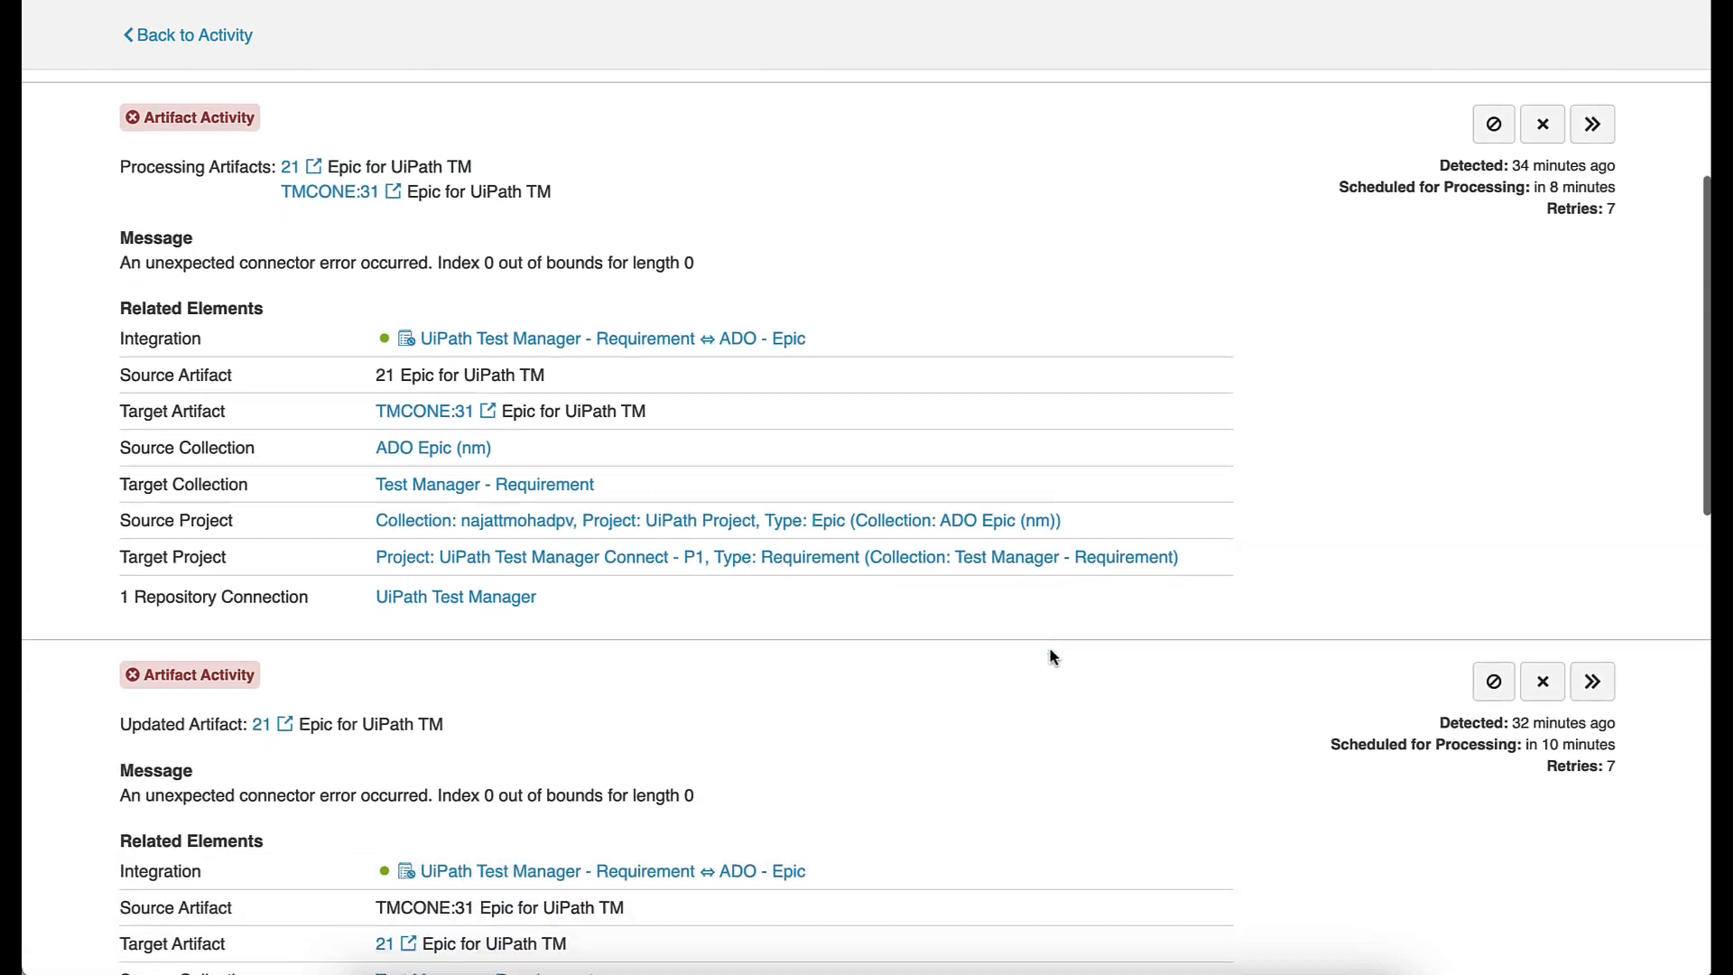
{"action": "scroll", "scroll_direction": "up", "scroll_amount": 3}
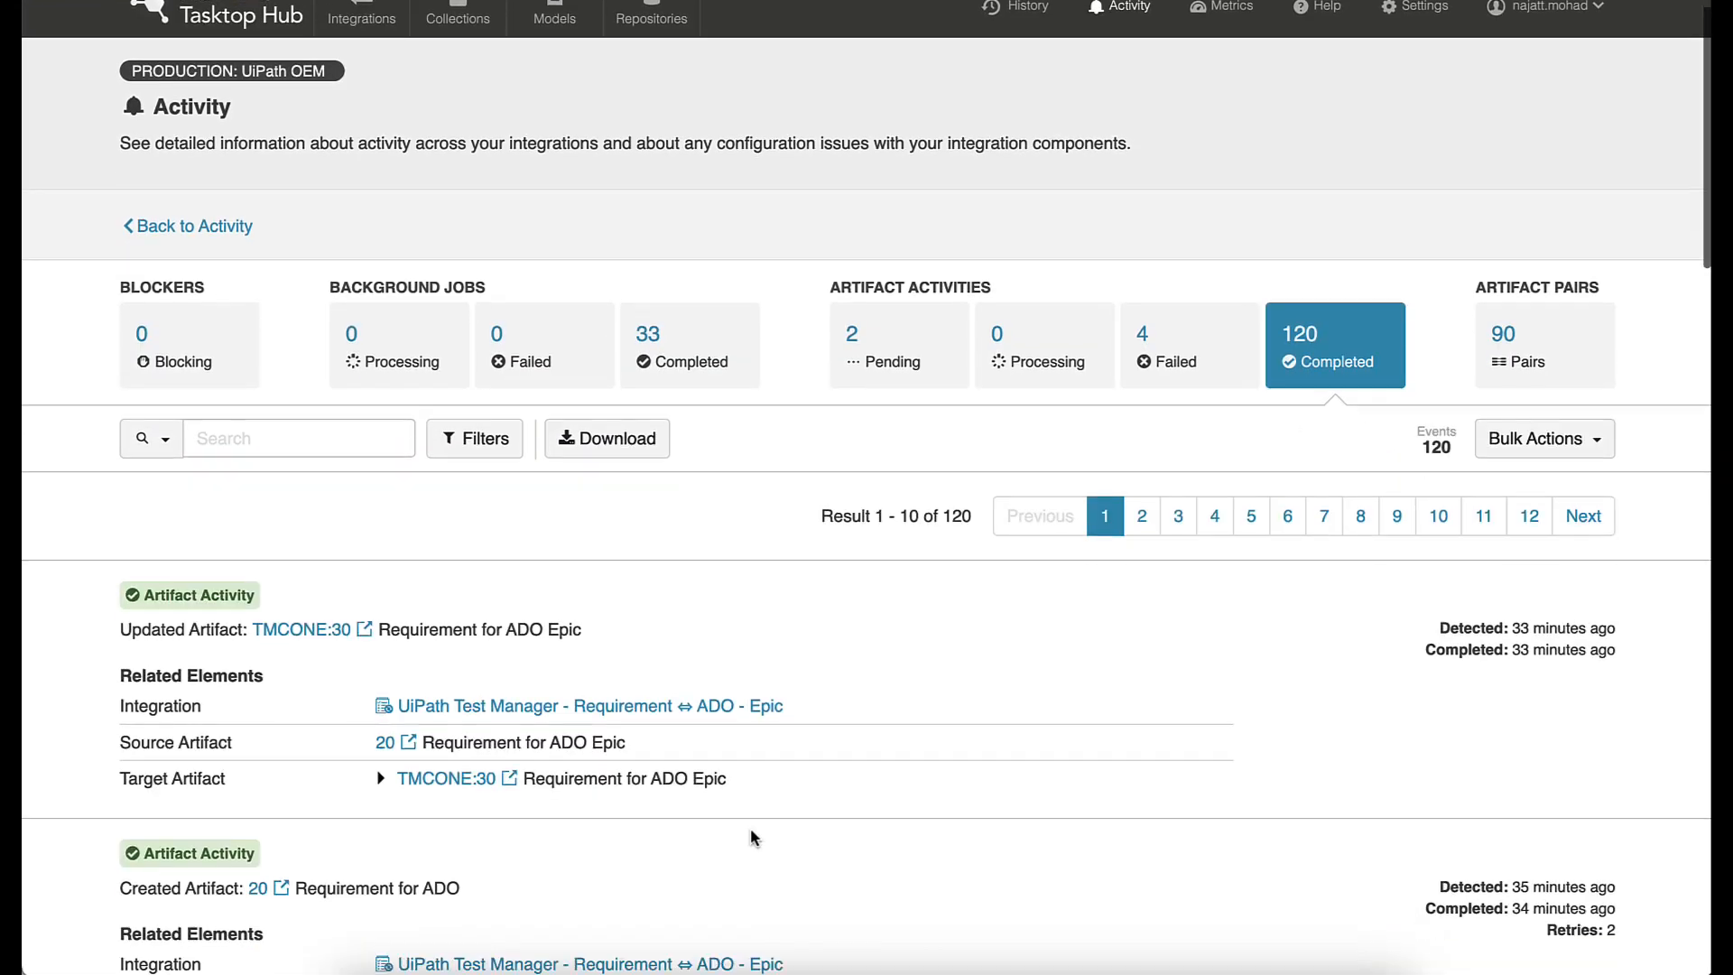
{"action": "left_click", "coordinate": [381, 778]}
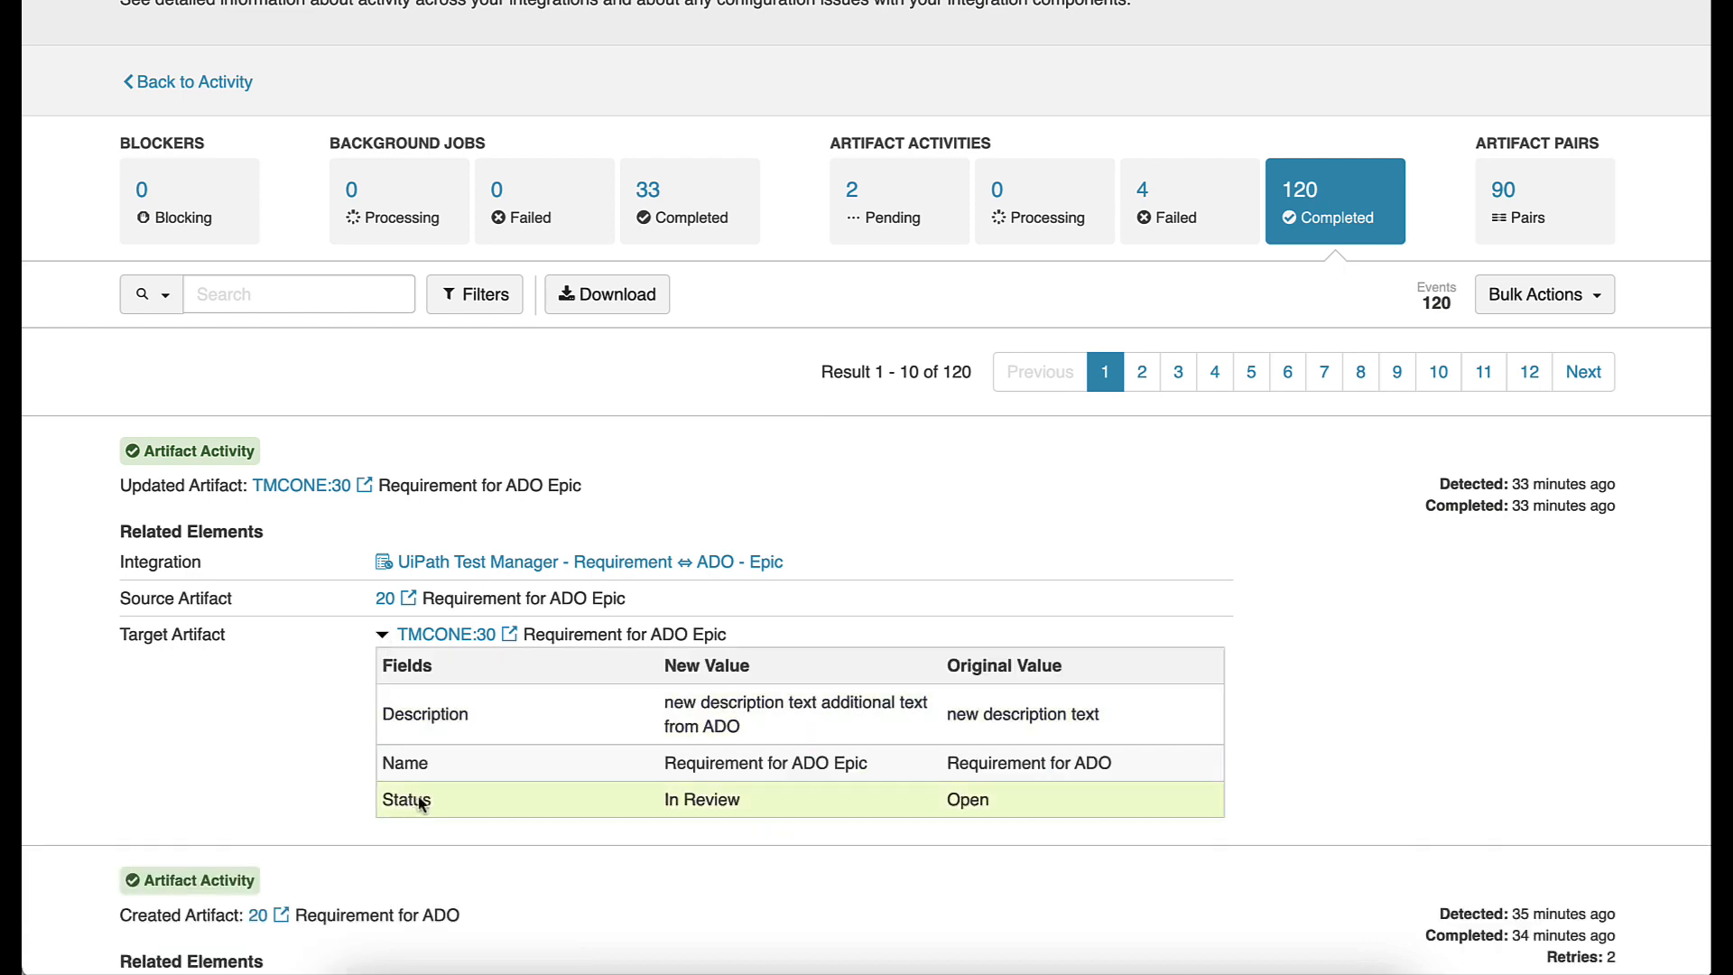
{"action": "left_click", "coordinate": [1222, 31]}
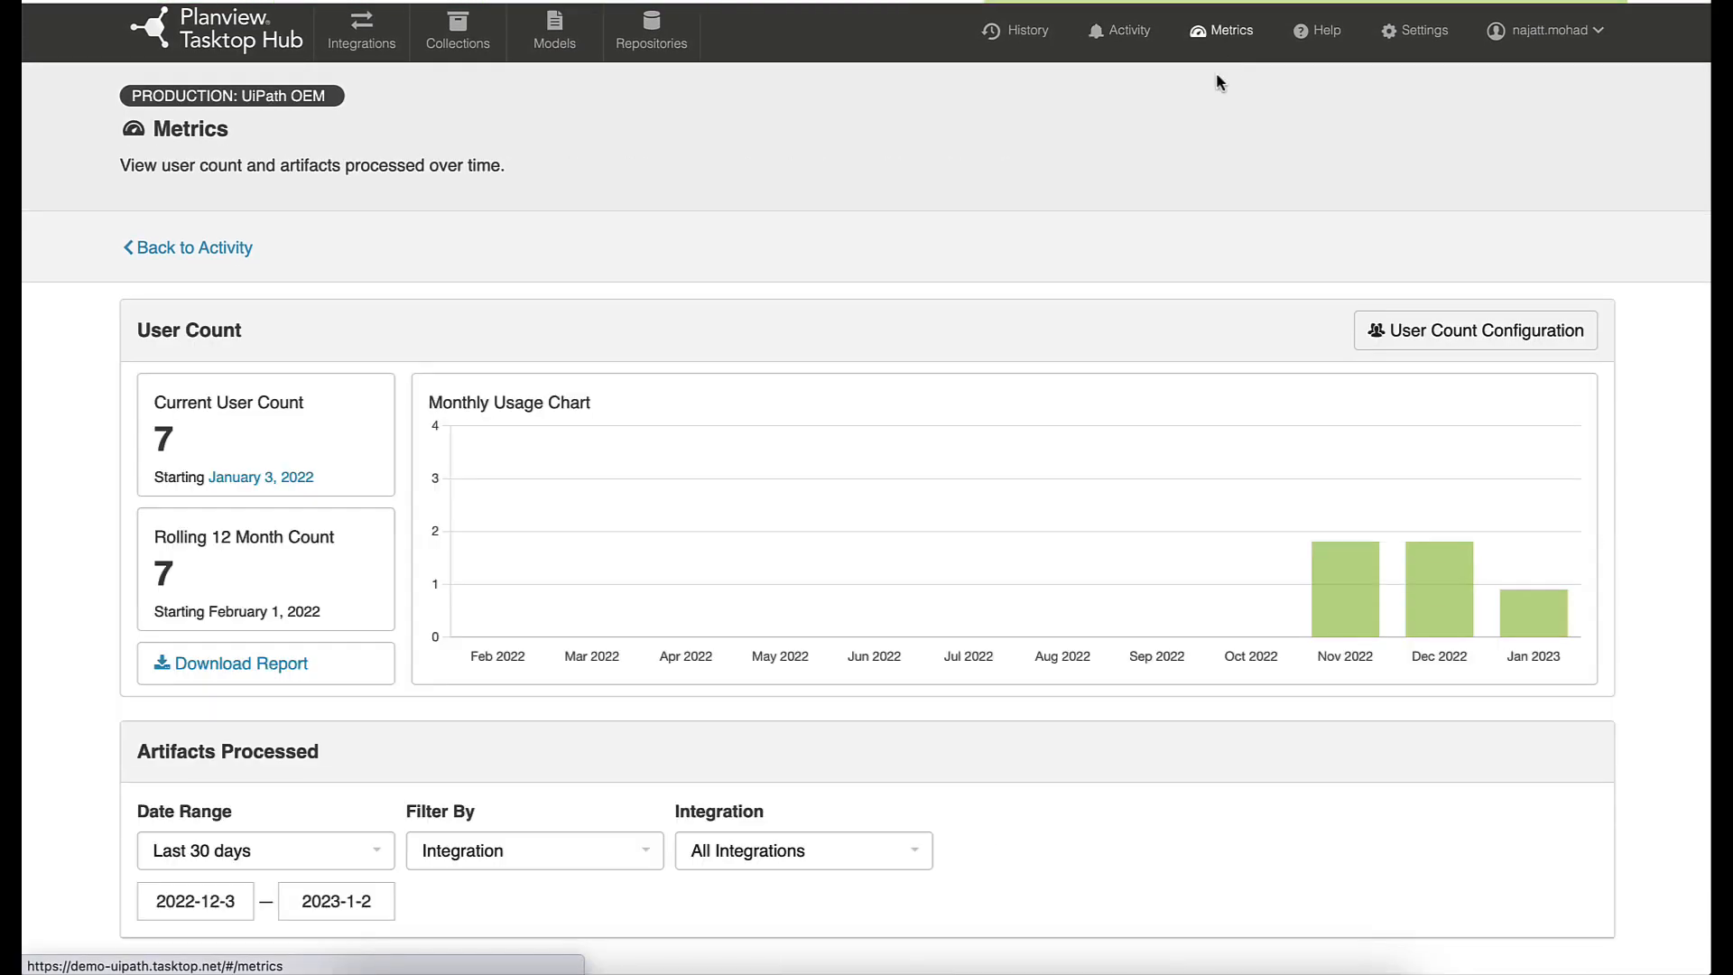
{"action": "scroll", "scroll_direction": "down", "scroll_amount": 3}
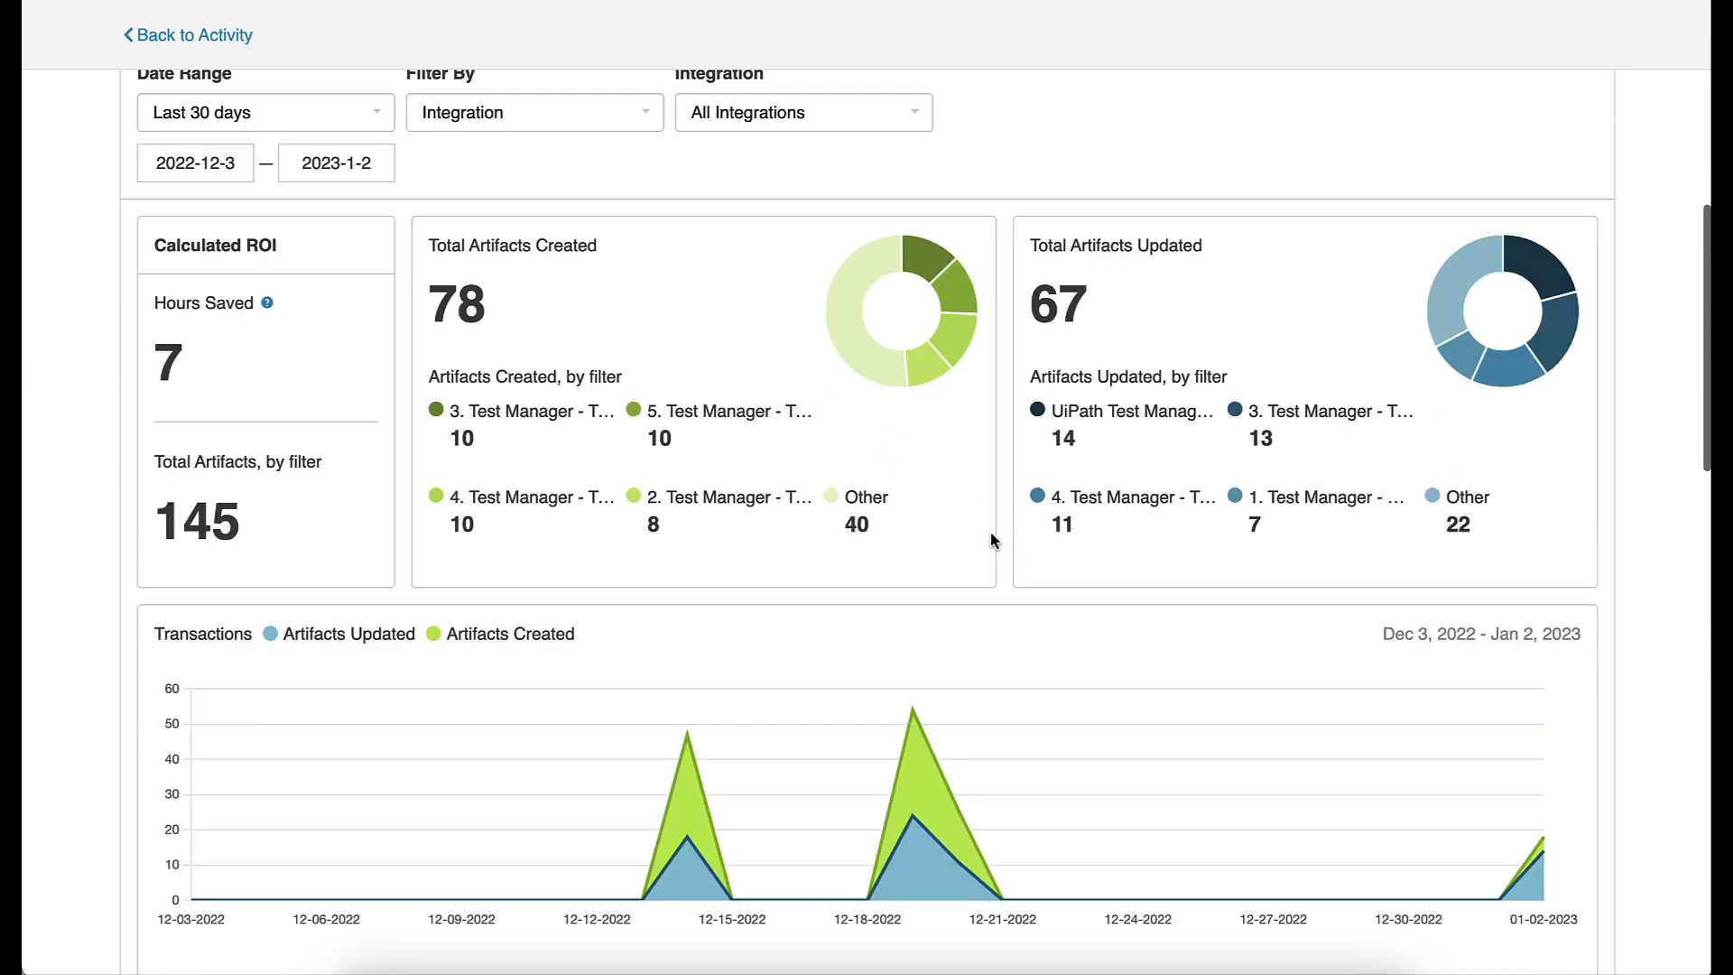
{"action": "scroll", "scroll_direction": "down", "scroll_amount": 3}
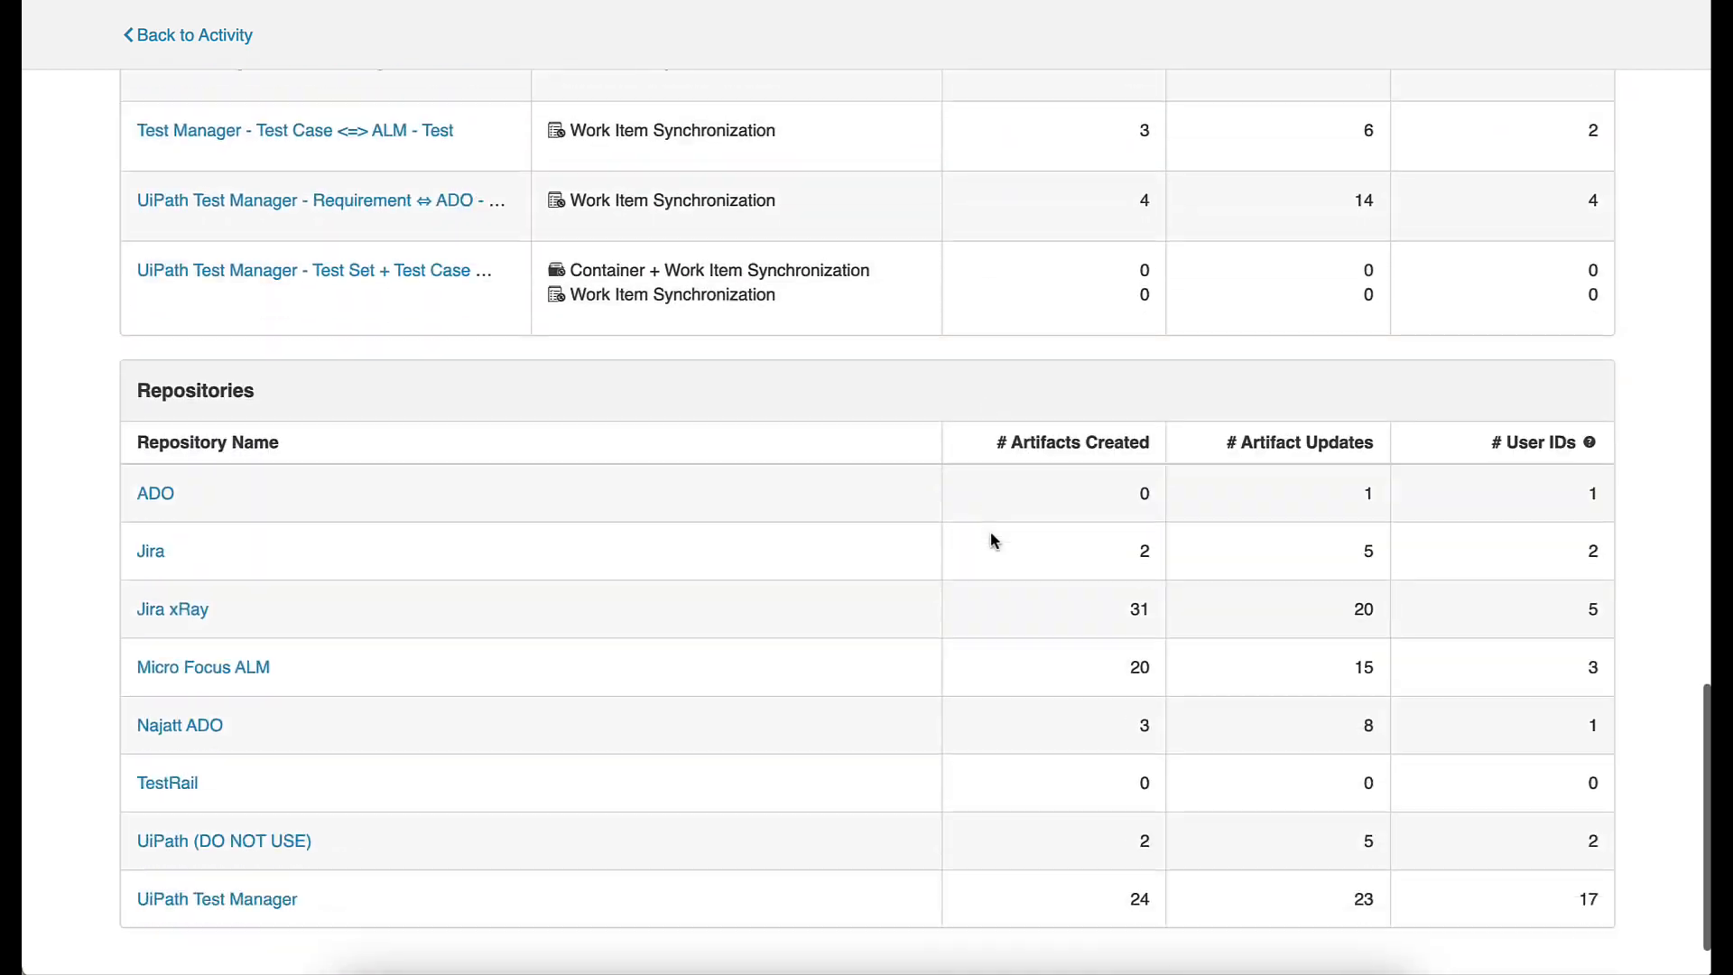